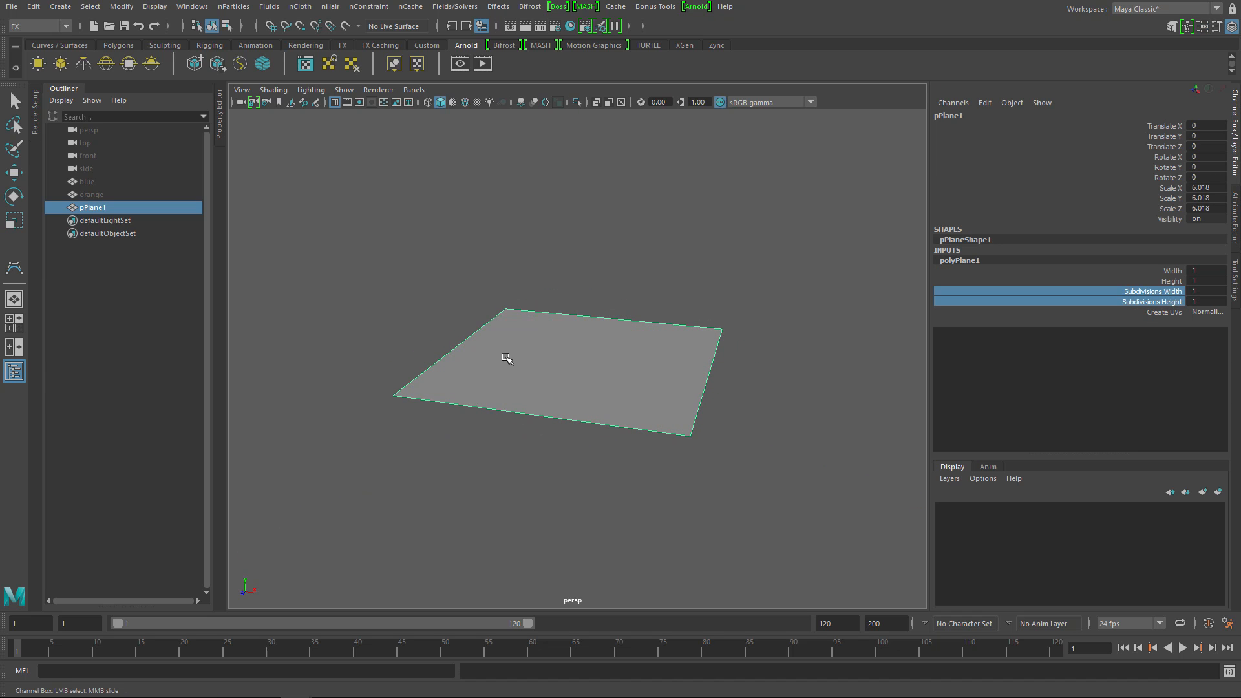
Step: Orbit the viewport around pPlane1 to view the plane
drag(507, 359, 666, 361)
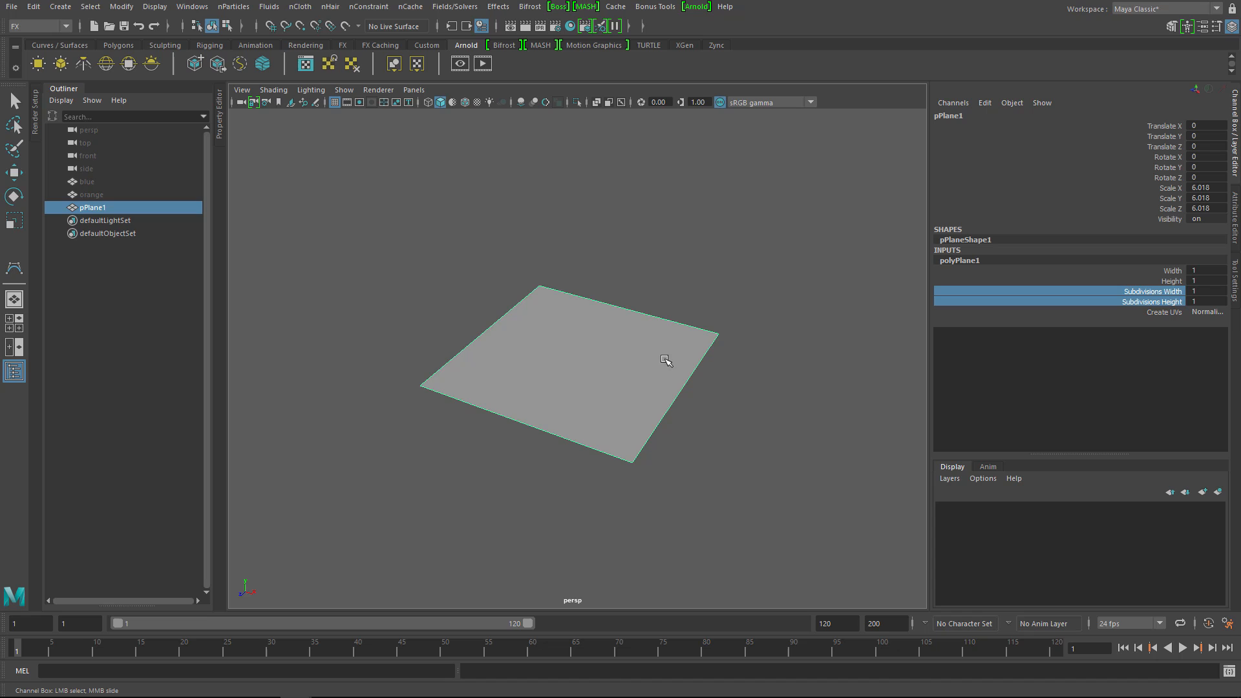
mouse_move(593, 333)
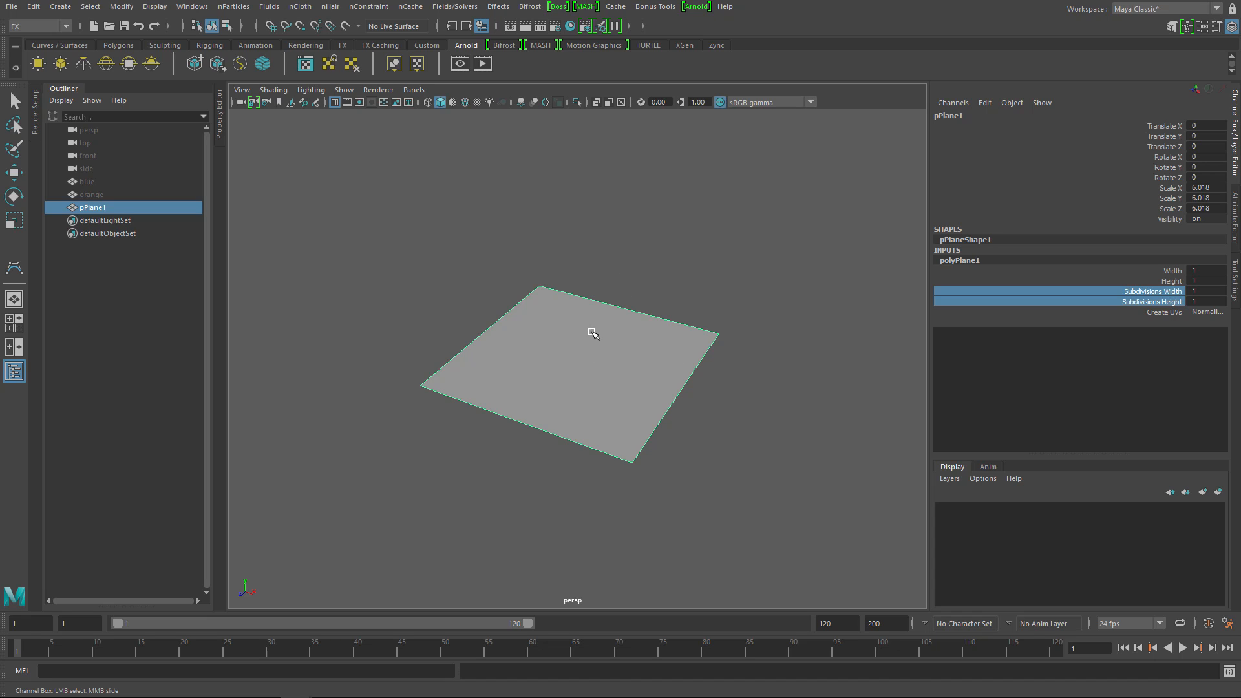
mouse_move(673, 272)
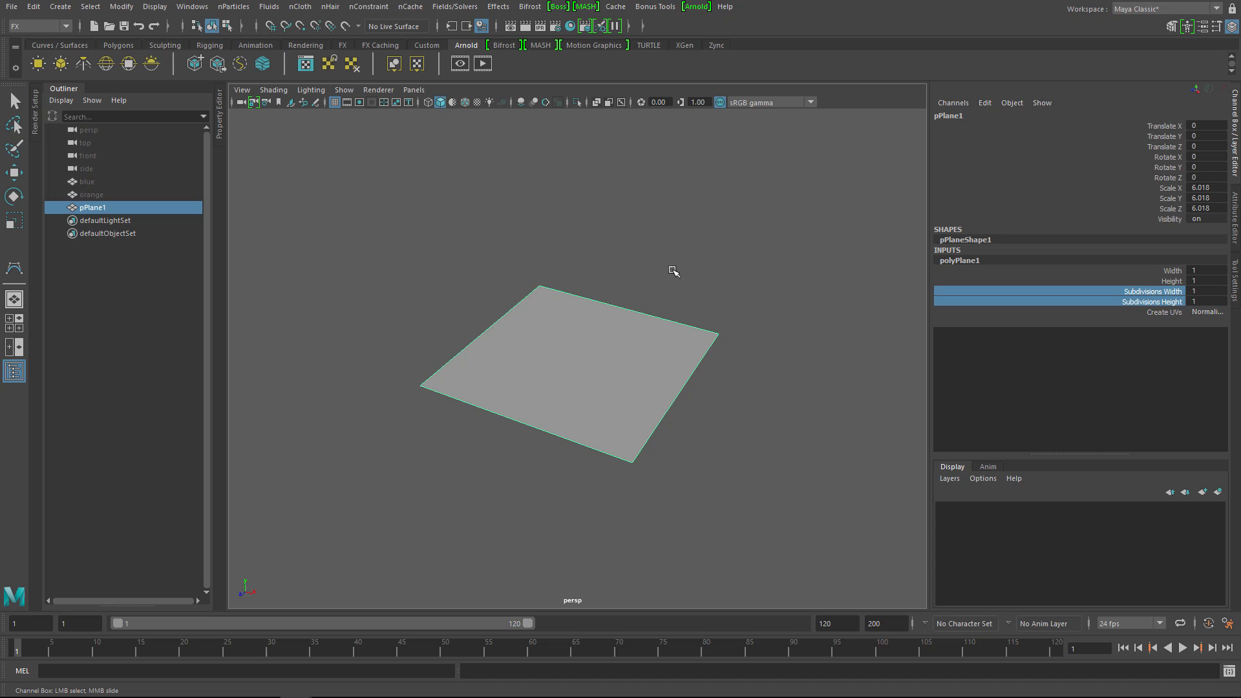
mouse_move(663, 267)
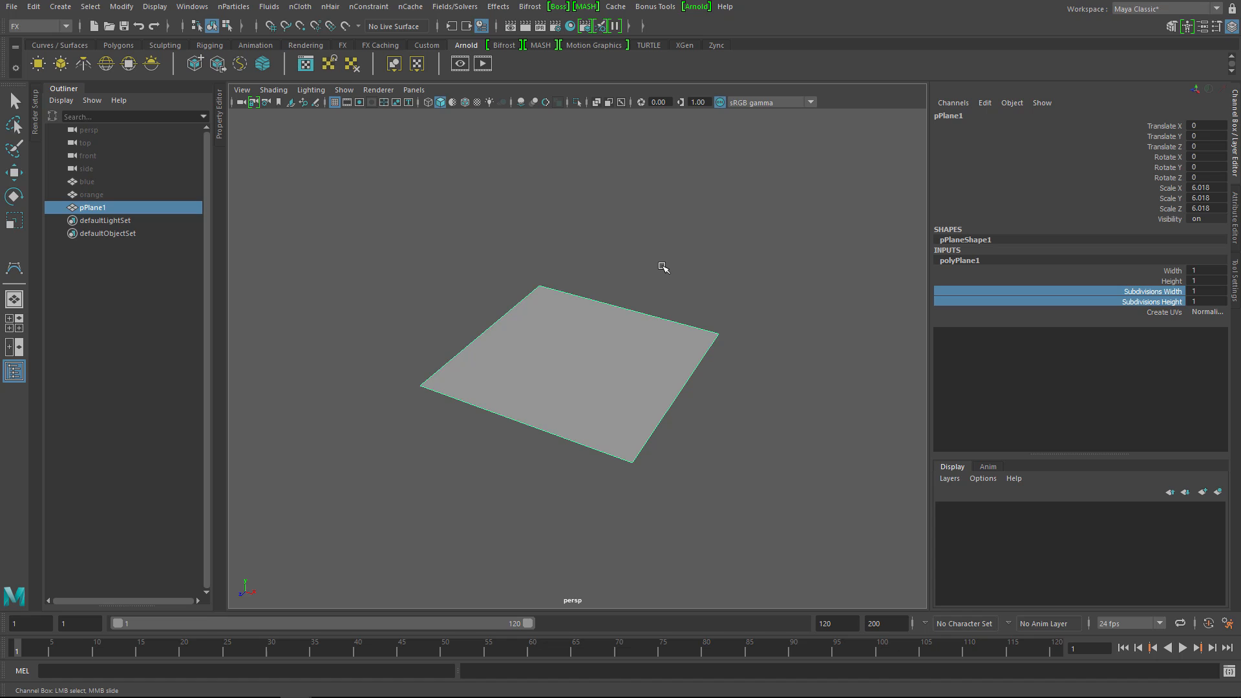
mouse_move(576, 373)
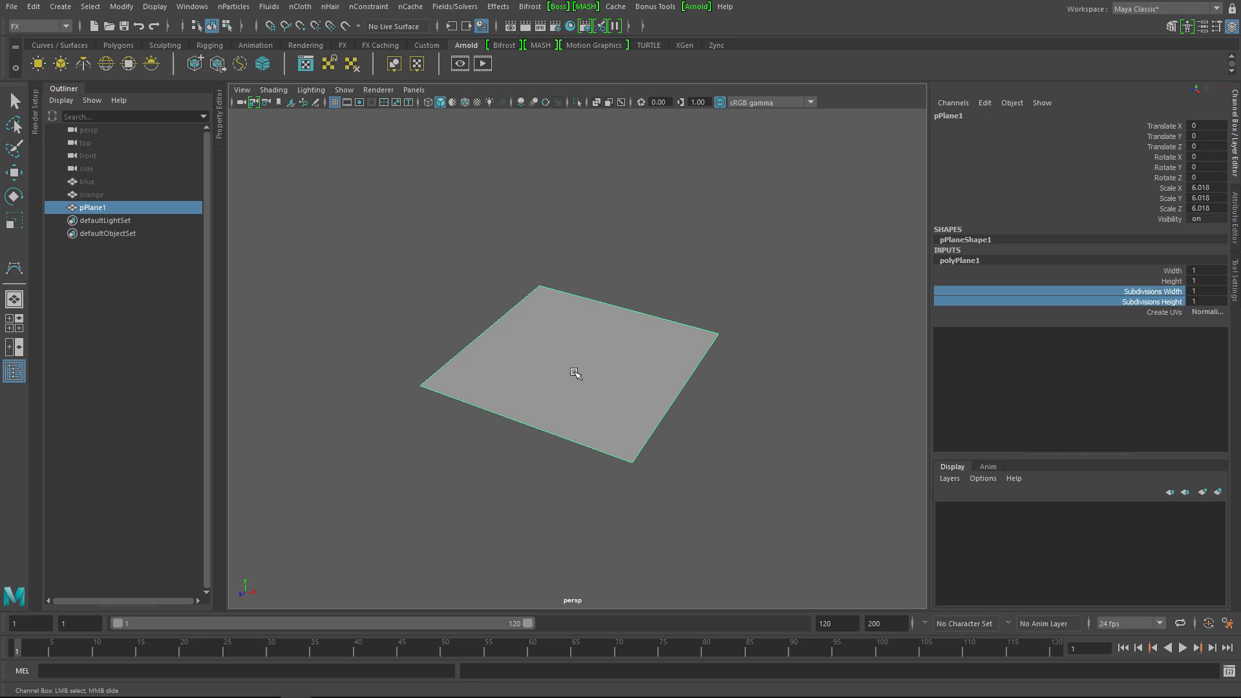
mouse_move(574, 364)
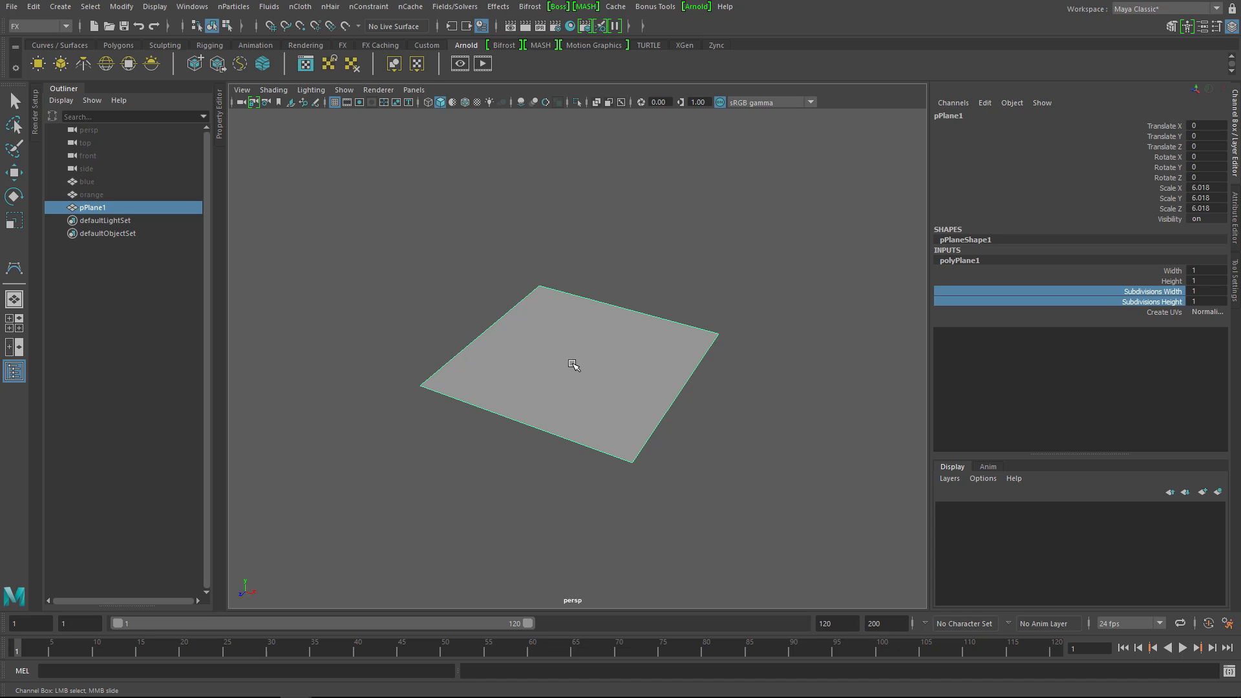
mouse_move(608, 365)
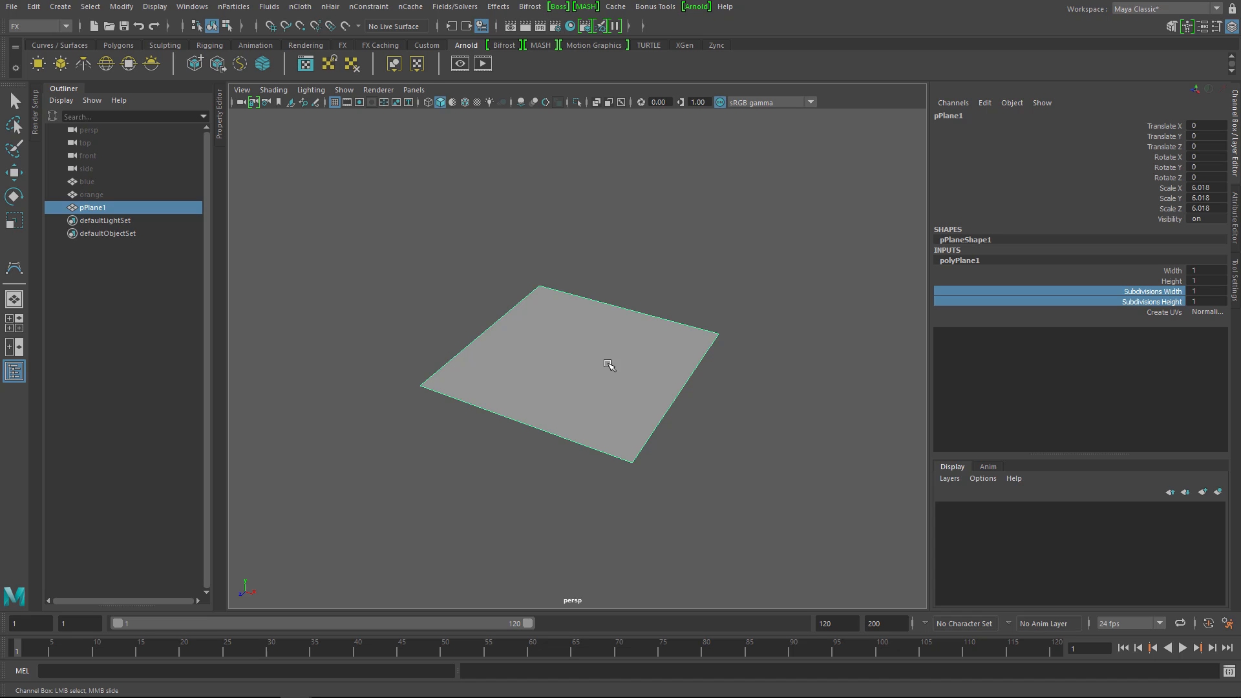
mouse_move(641, 339)
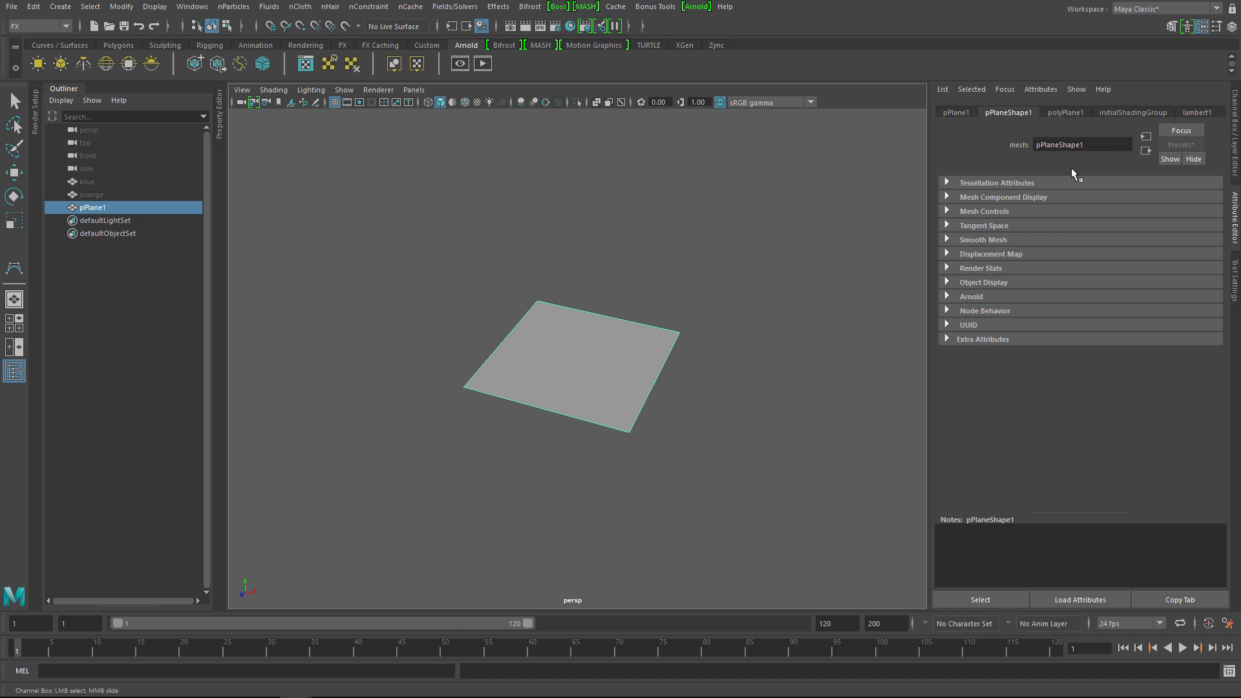
Step: Assign the plane its own new Lambert material, lambert3
click(1198, 112)
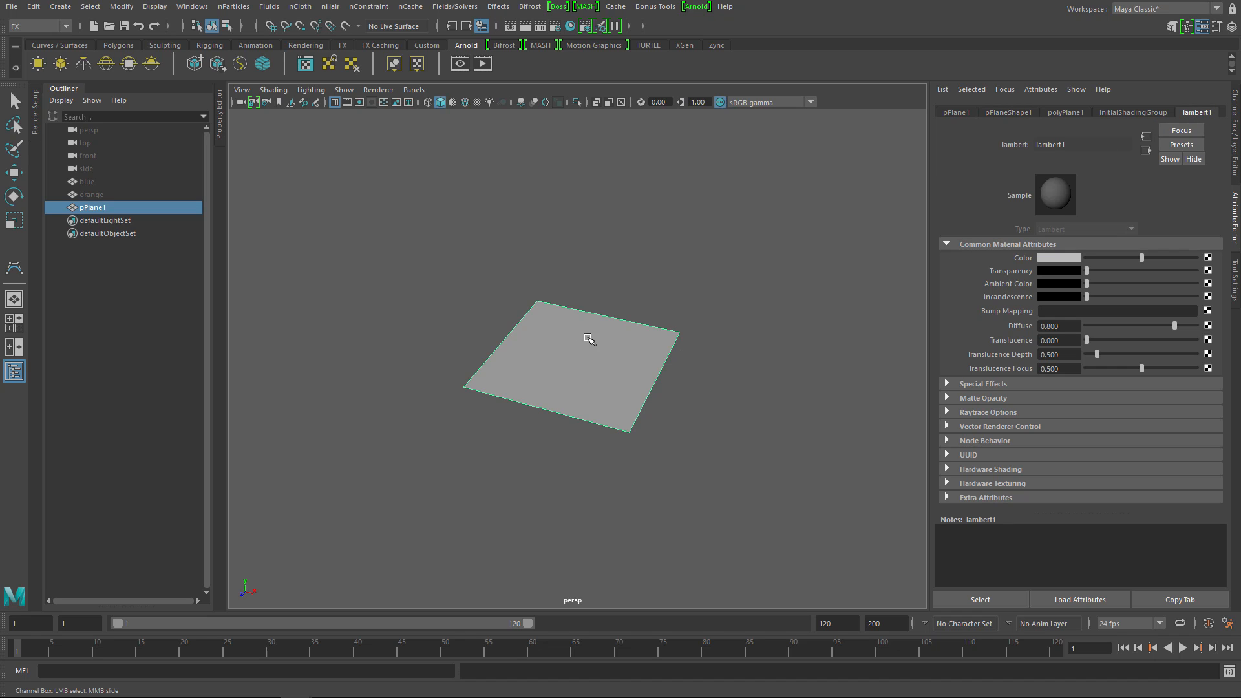
right_click(589, 340)
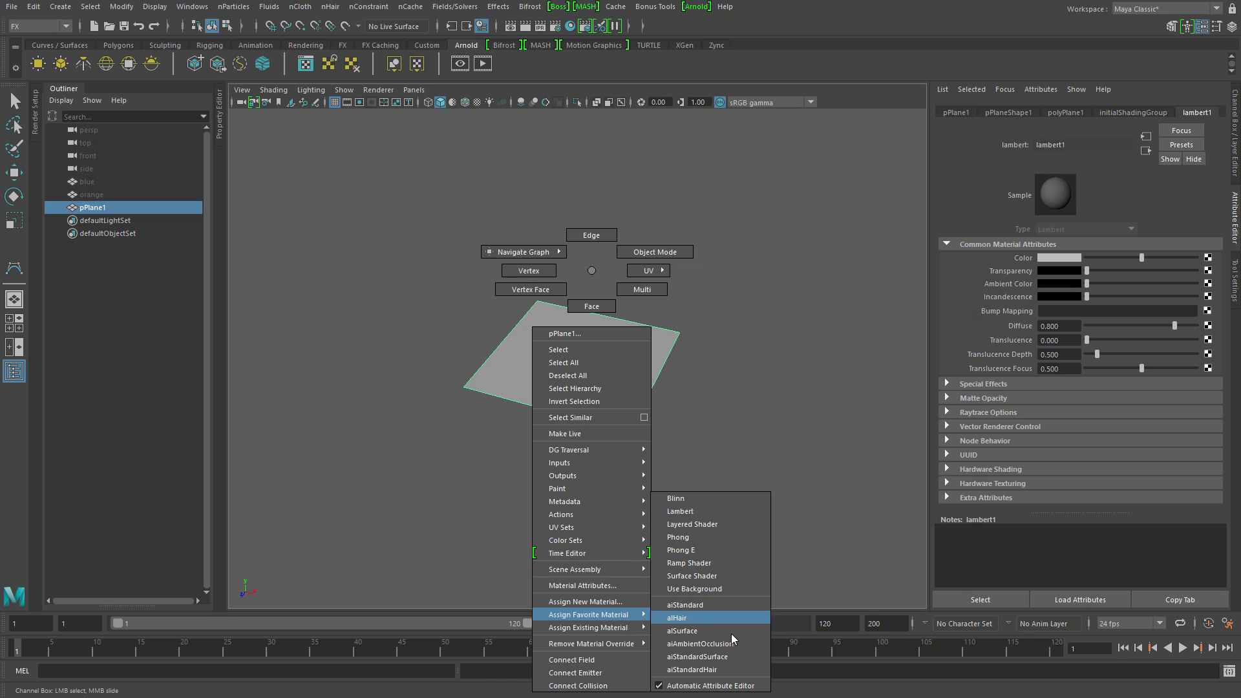
mouse_move(708, 631)
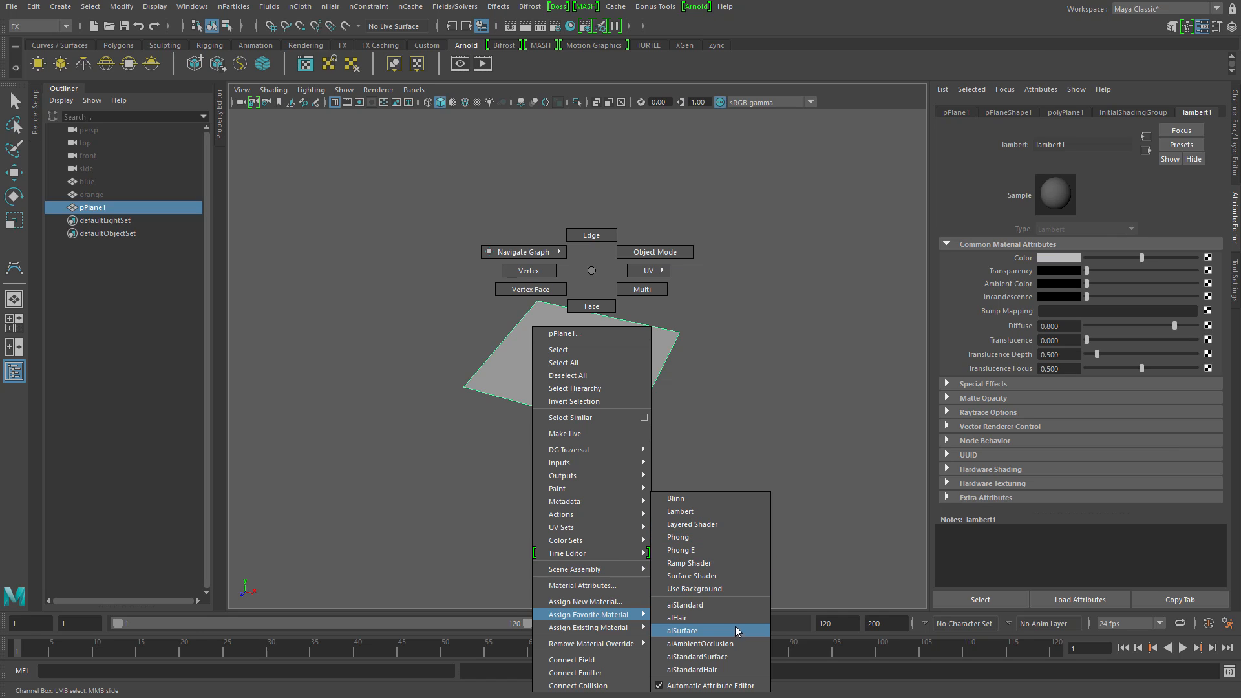
click(683, 631)
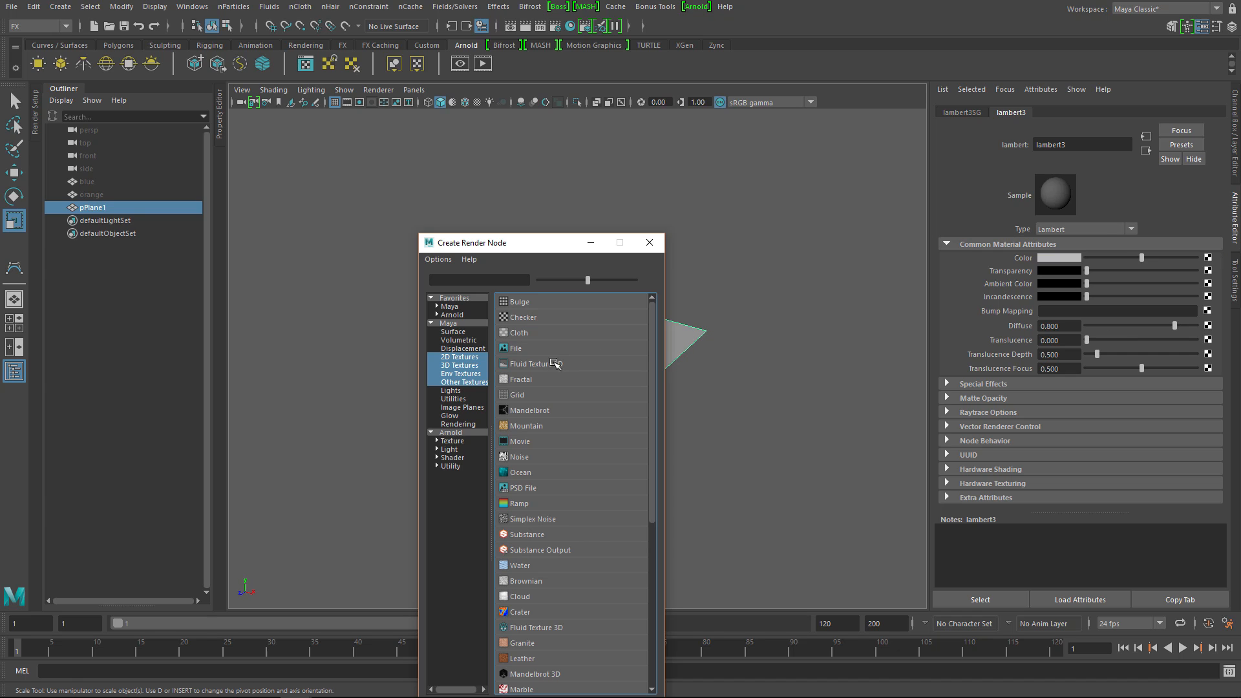
Step: Connect a Fluid Texture 2D node to lambert3's Color
click(535, 363)
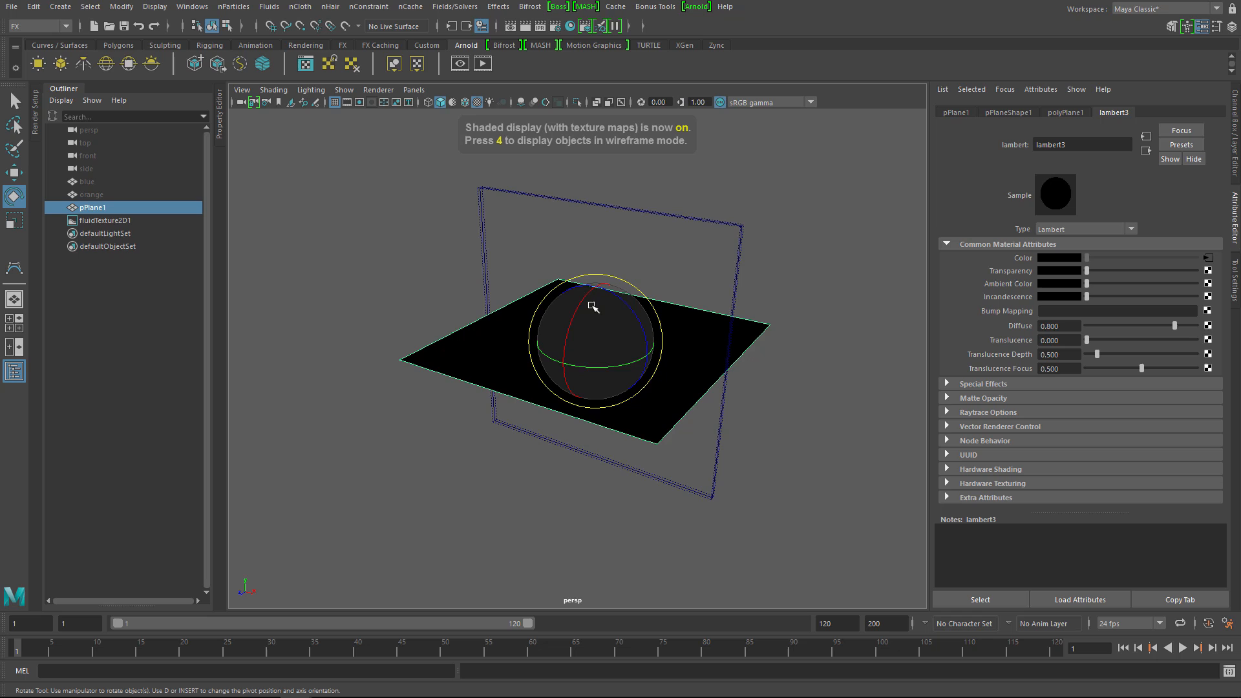
Step: Rotate the plane 90° on X, shift it about 11 units sideways, and select fluidTexture2D1
drag(592, 307, 582, 388)
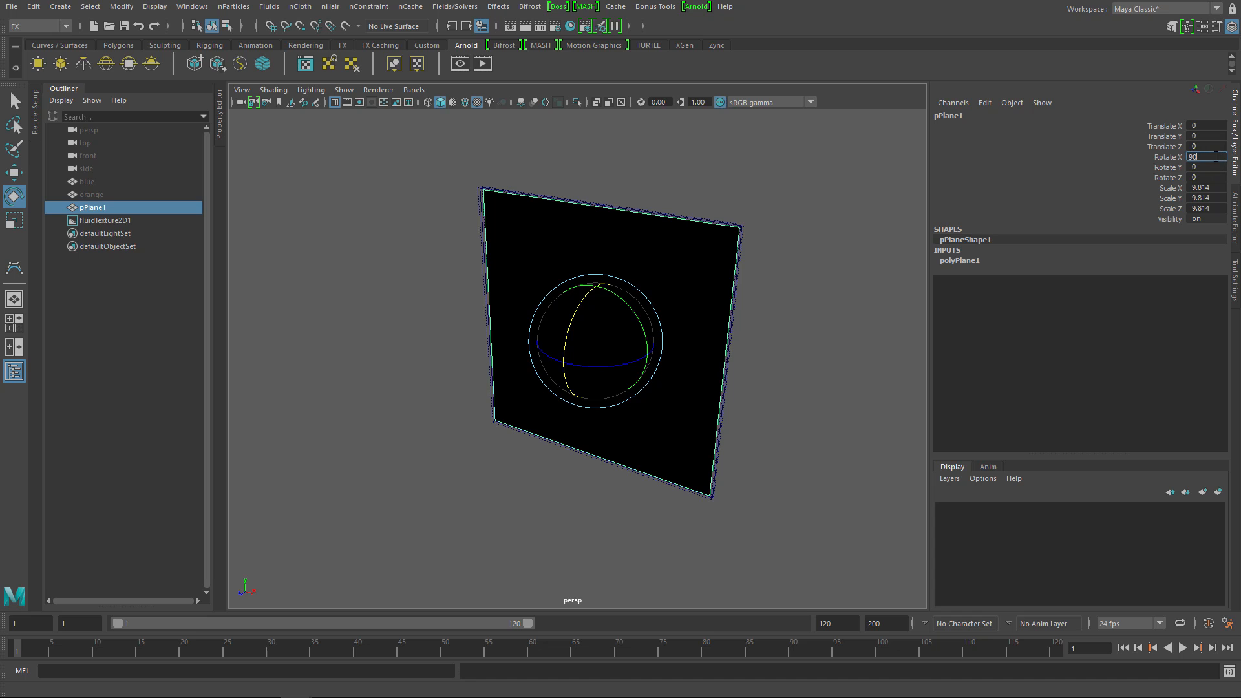
drag(609, 341, 783, 362)
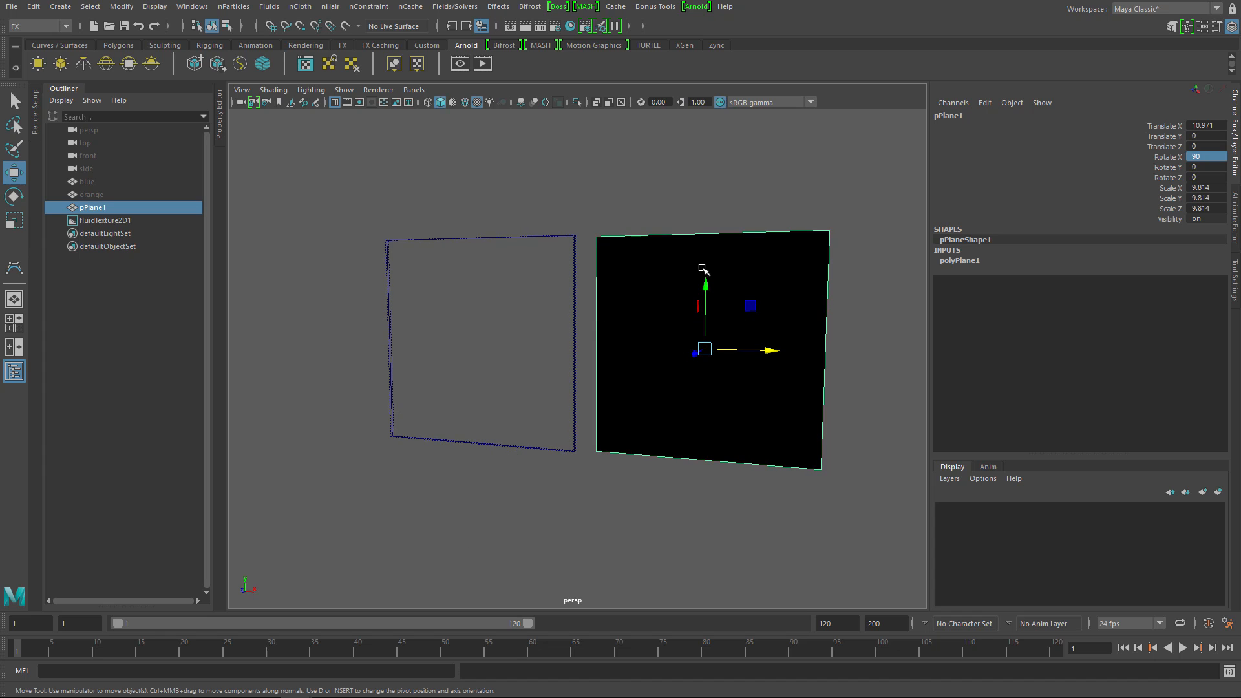
click(104, 219)
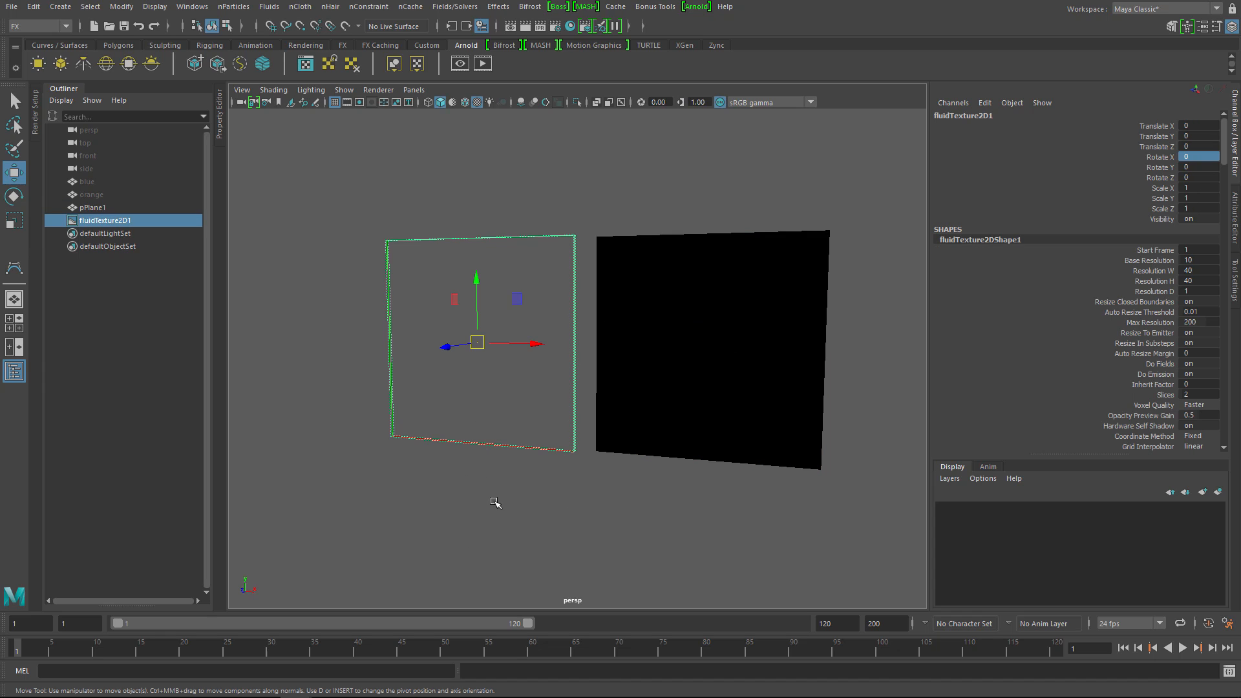
mouse_move(508, 411)
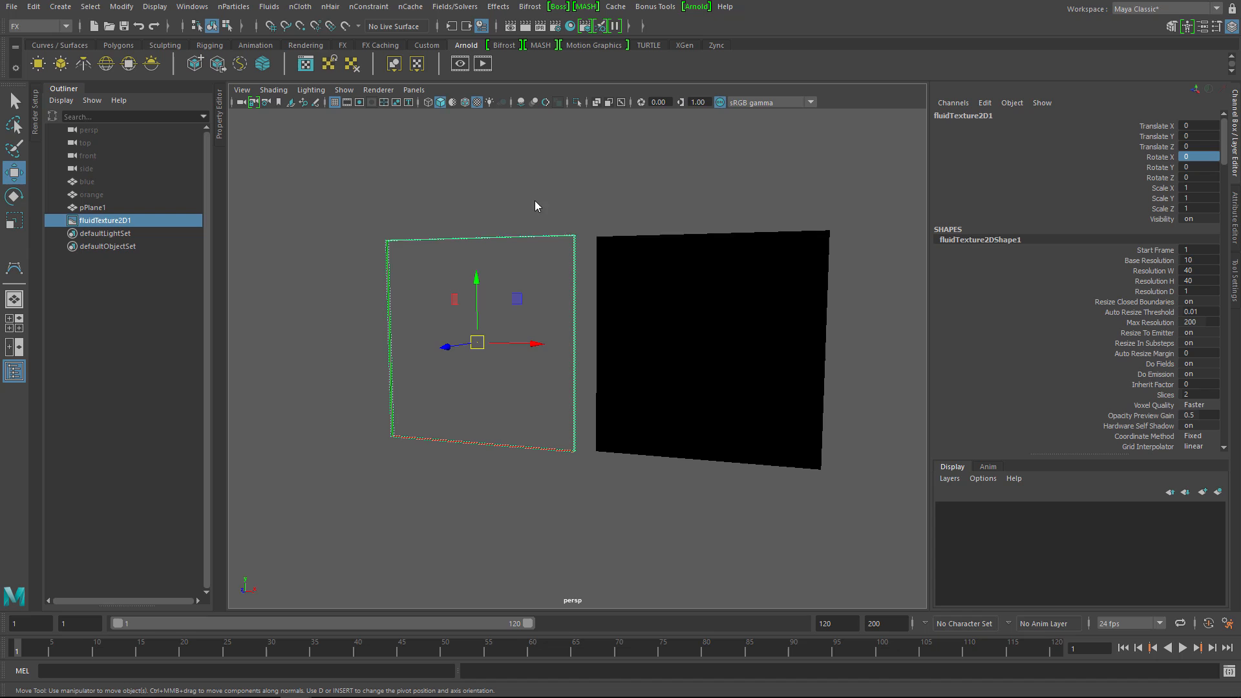
Step: Add an omni emitter, fluidEmitter1, inside the 2D fluid container
key(space)
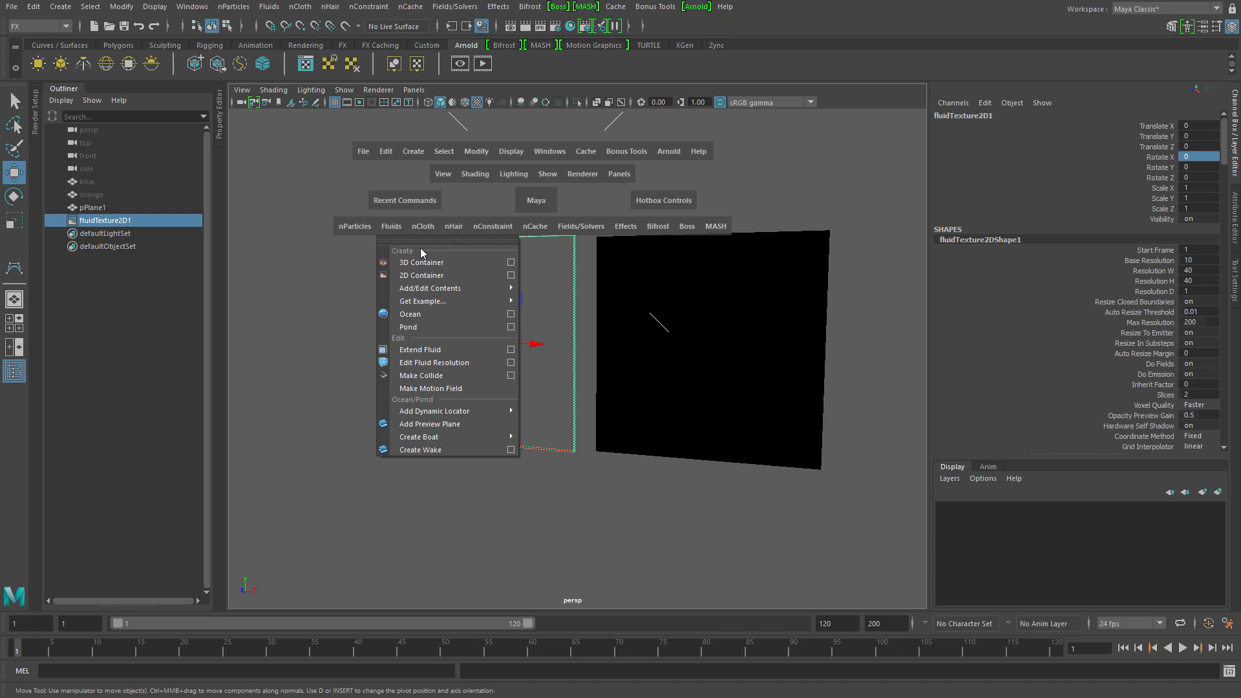
mouse_move(423, 300)
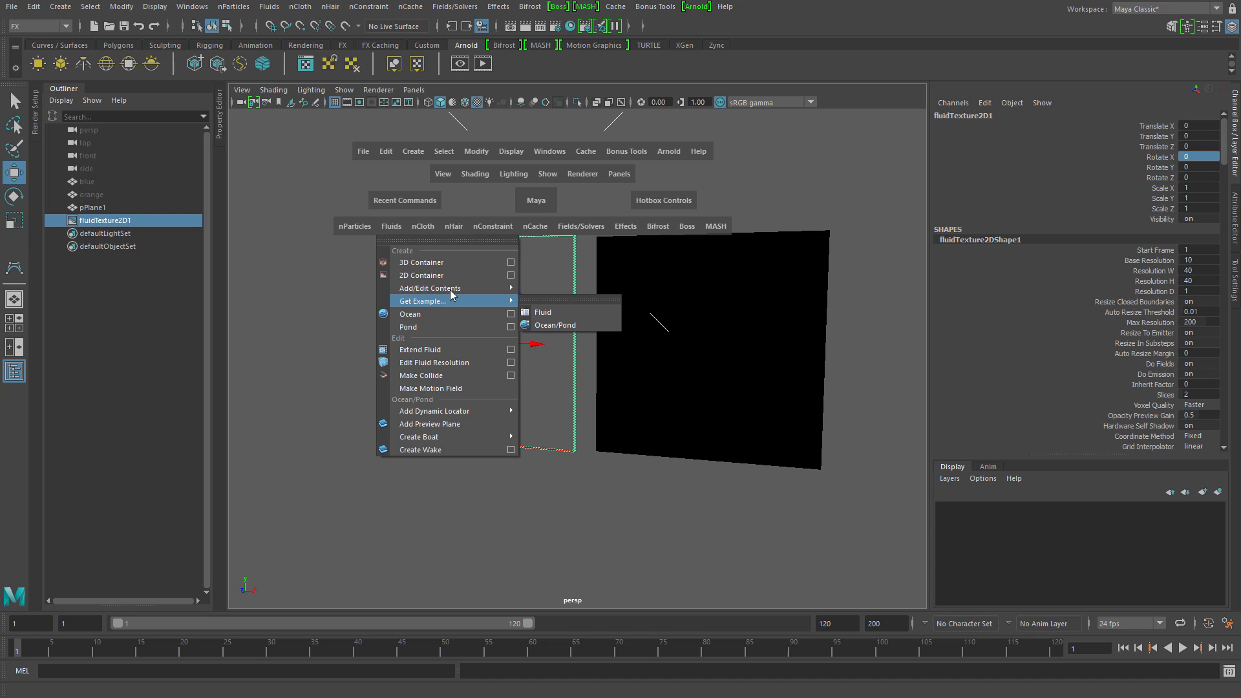
mouse_move(430, 287)
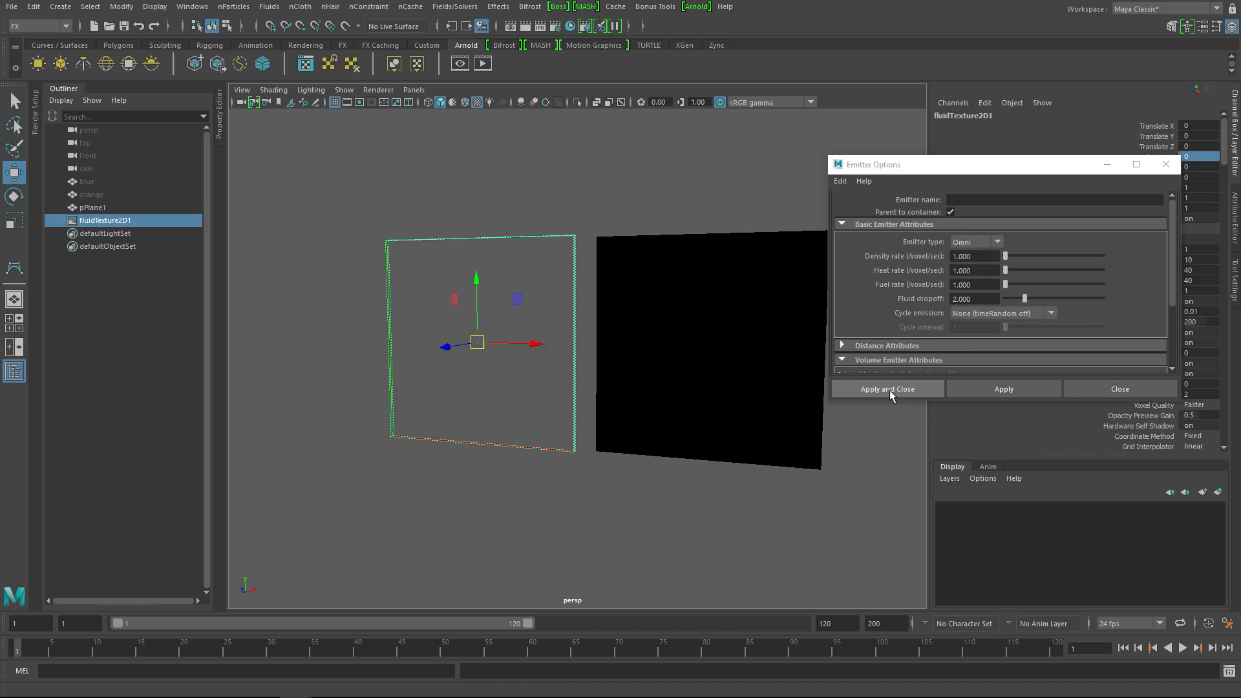
click(886, 388)
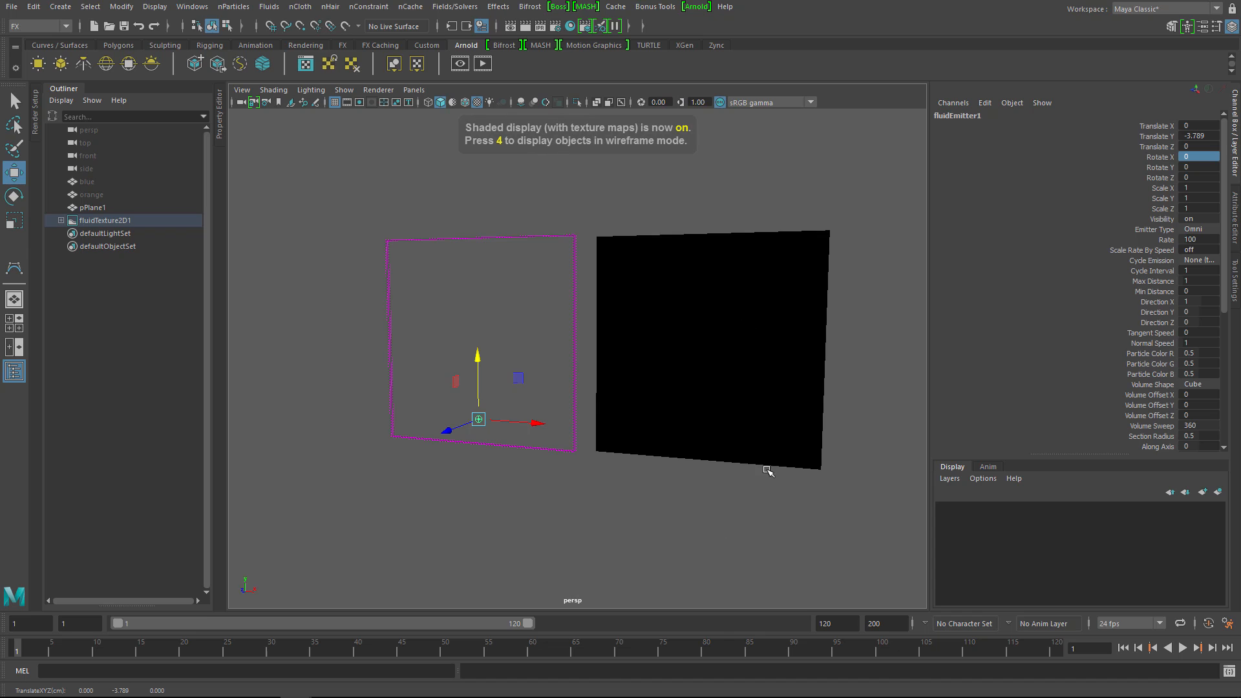
Step: Play the simulation to about frame 75 to watch the mushroom plume rise
click(1183, 648)
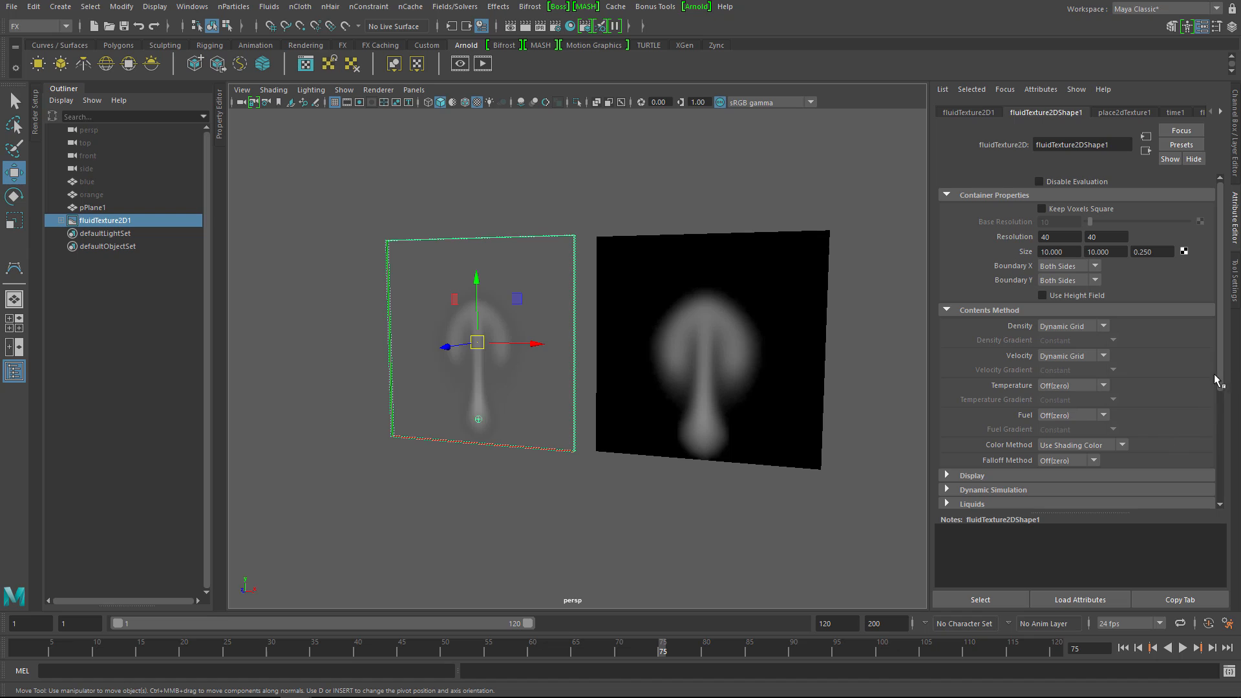
Step: Set the fluid's Density Scale to 5 and Buoyancy to about 0.205
scroll(down, 3)
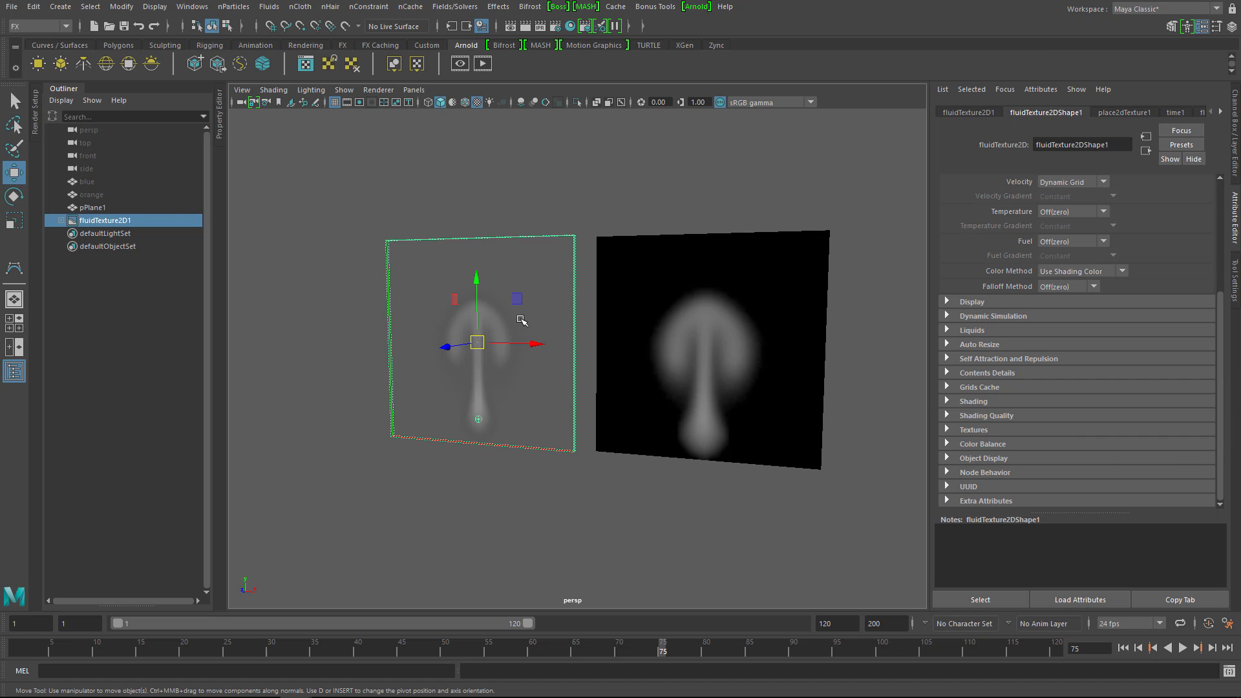
mouse_move(976, 126)
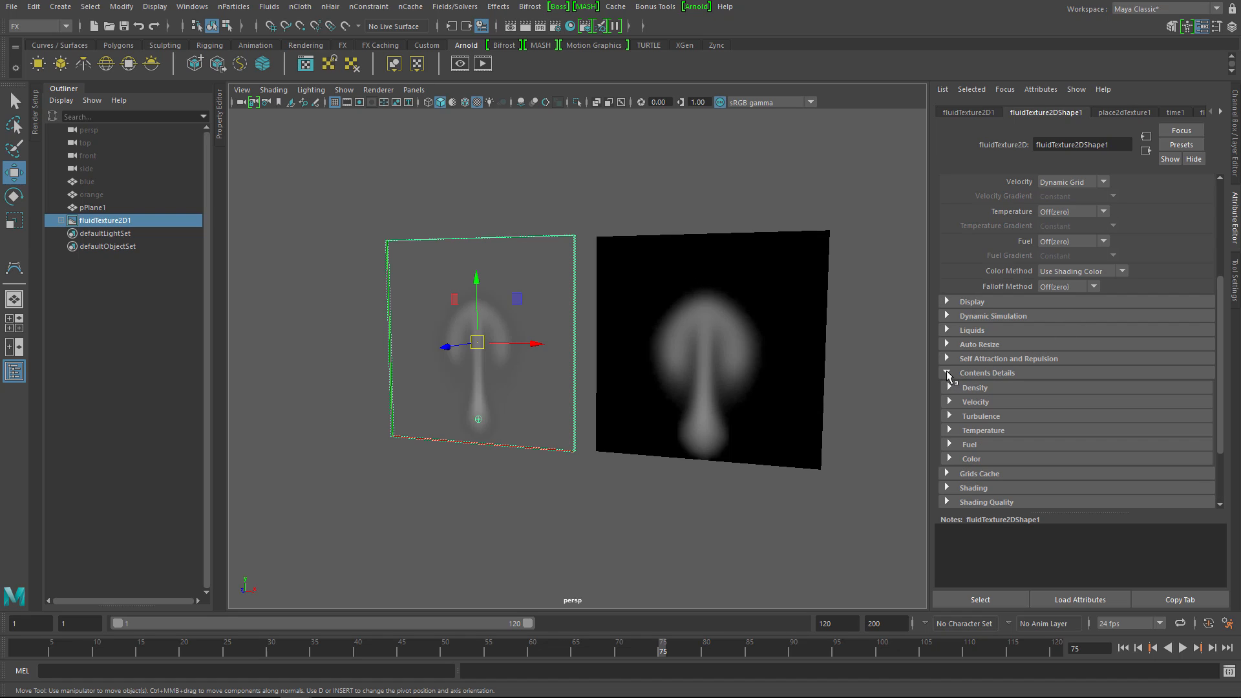
click(974, 387)
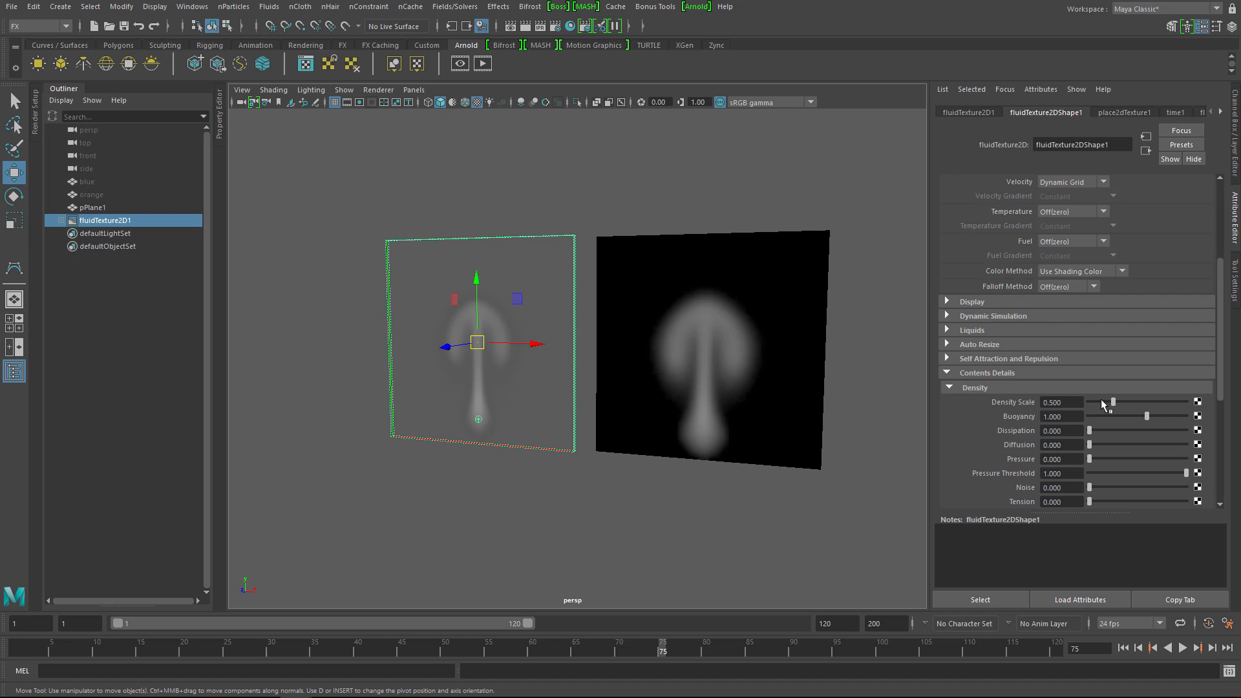
text(5.000)
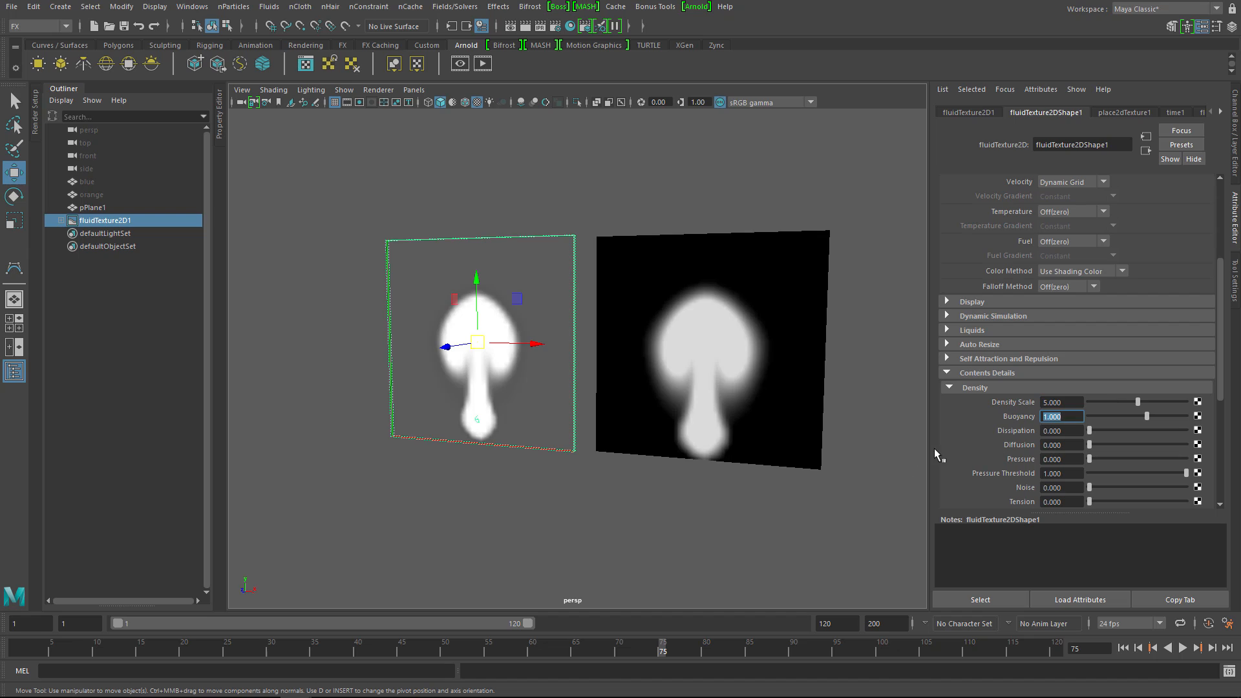
drag(1168, 416, 1143, 417)
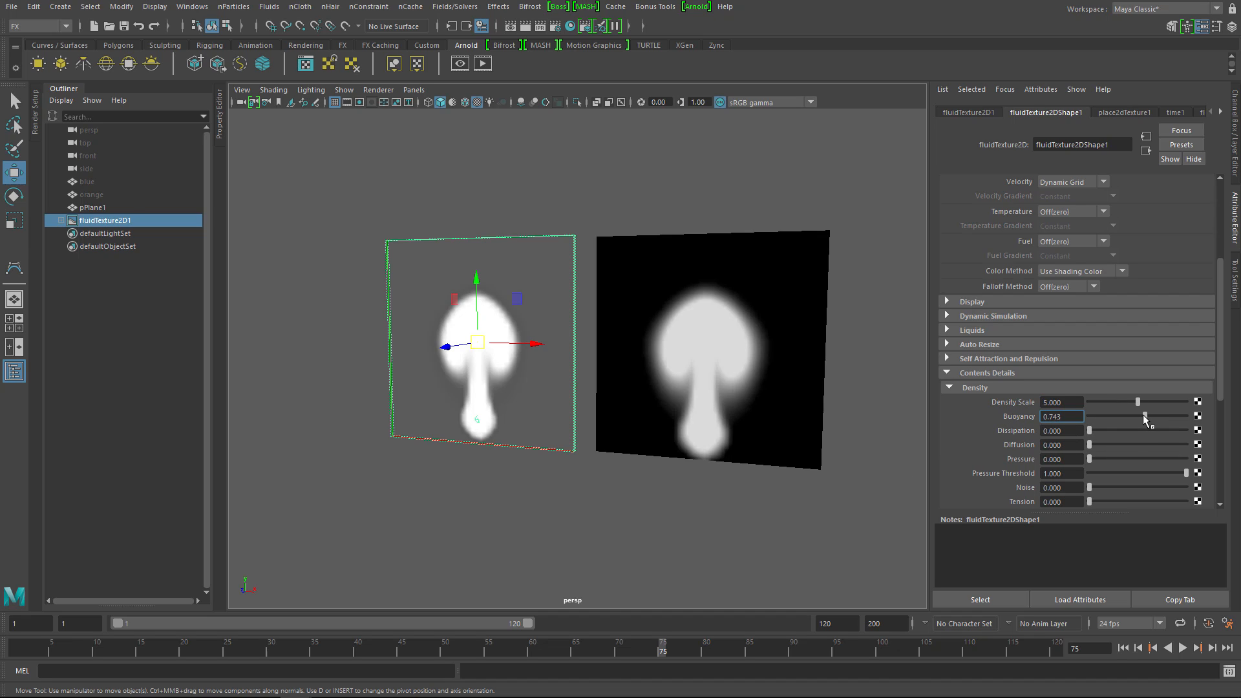
drag(1179, 416, 1142, 416)
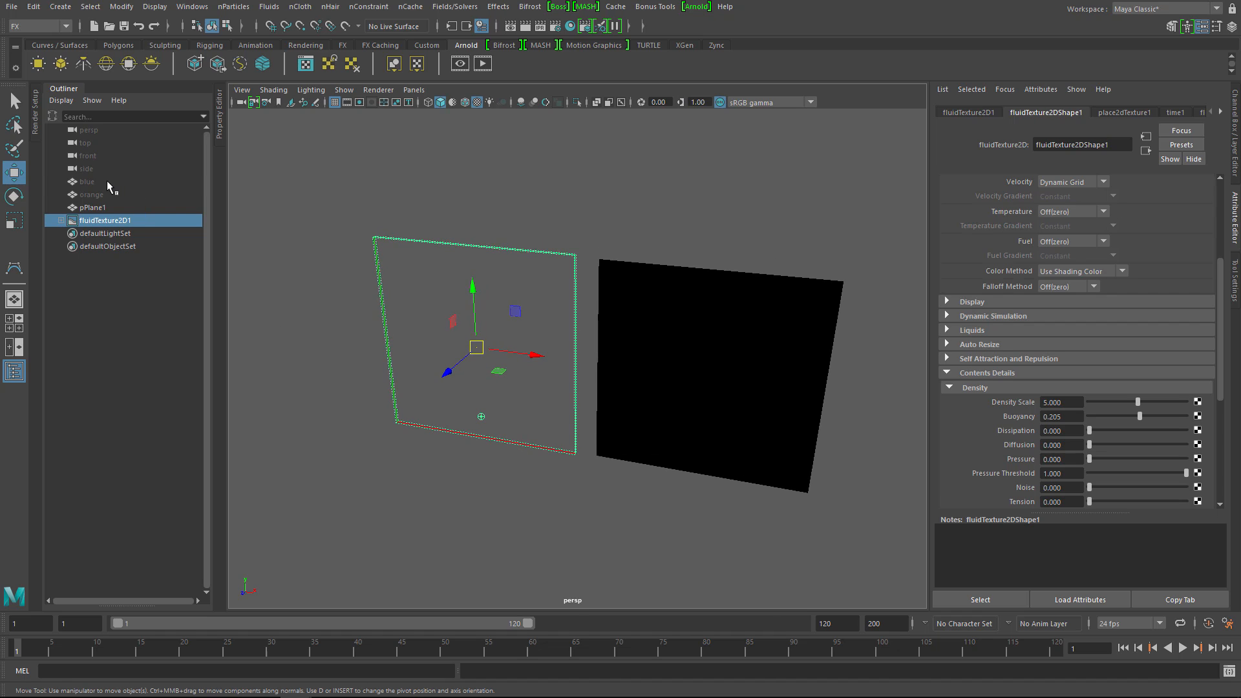
Step: Create the MASH1 network from the blue object
click(86, 181)
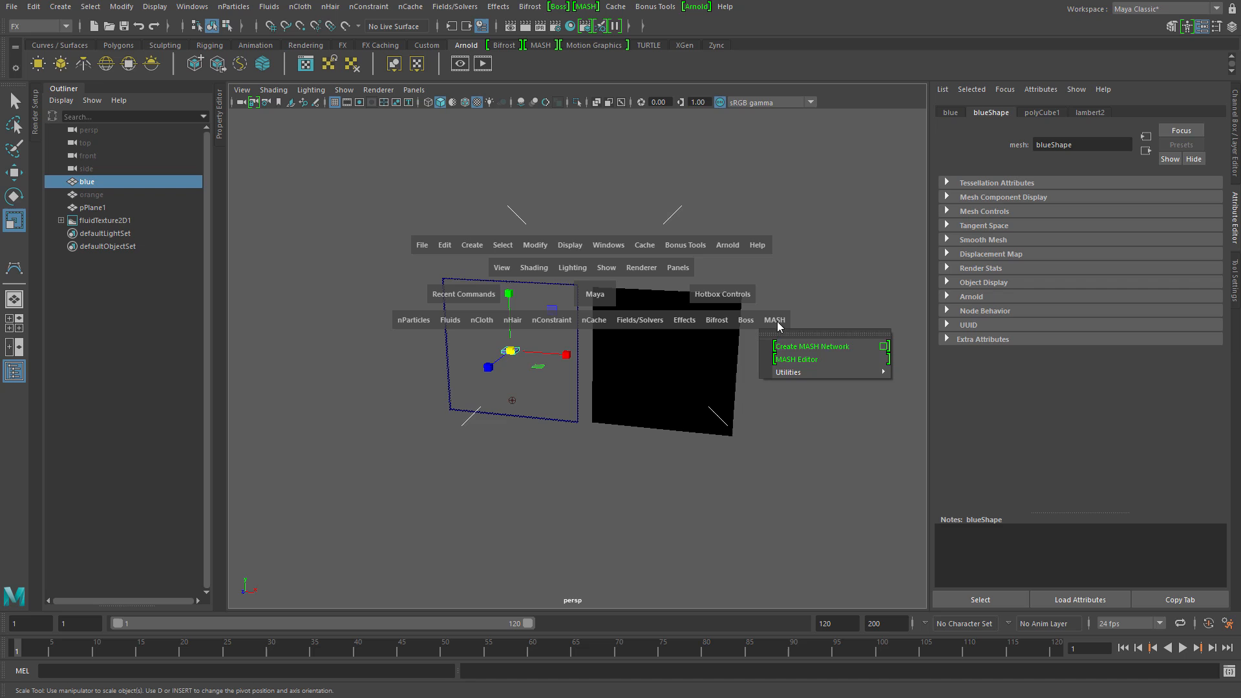
click(808, 346)
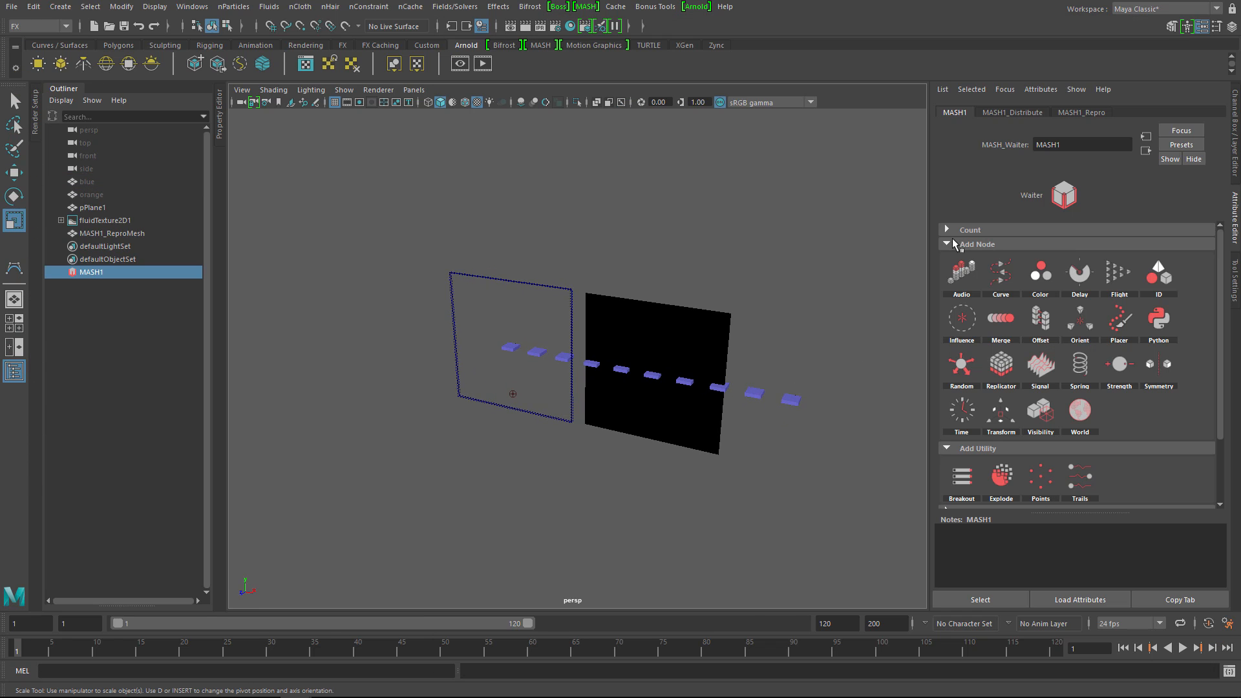
Step: Switch MASH_Distribute to Grid with Distance X about 11.4 and Z about 11.9
click(1012, 112)
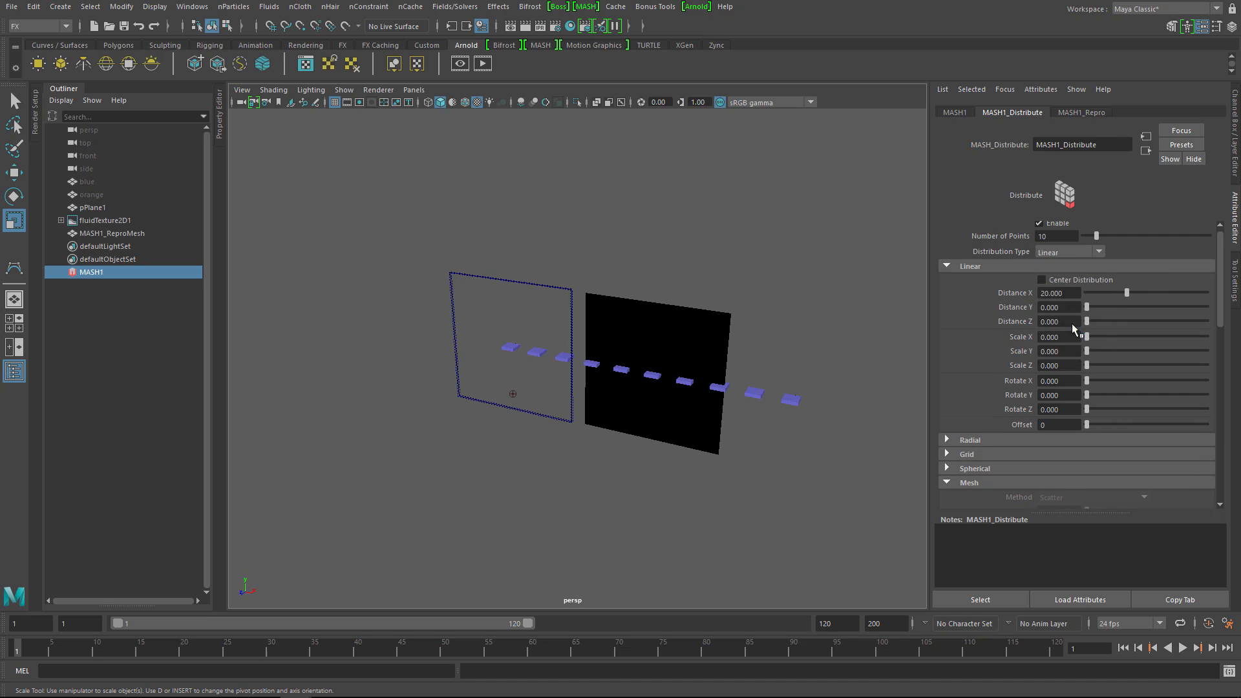
click(1090, 251)
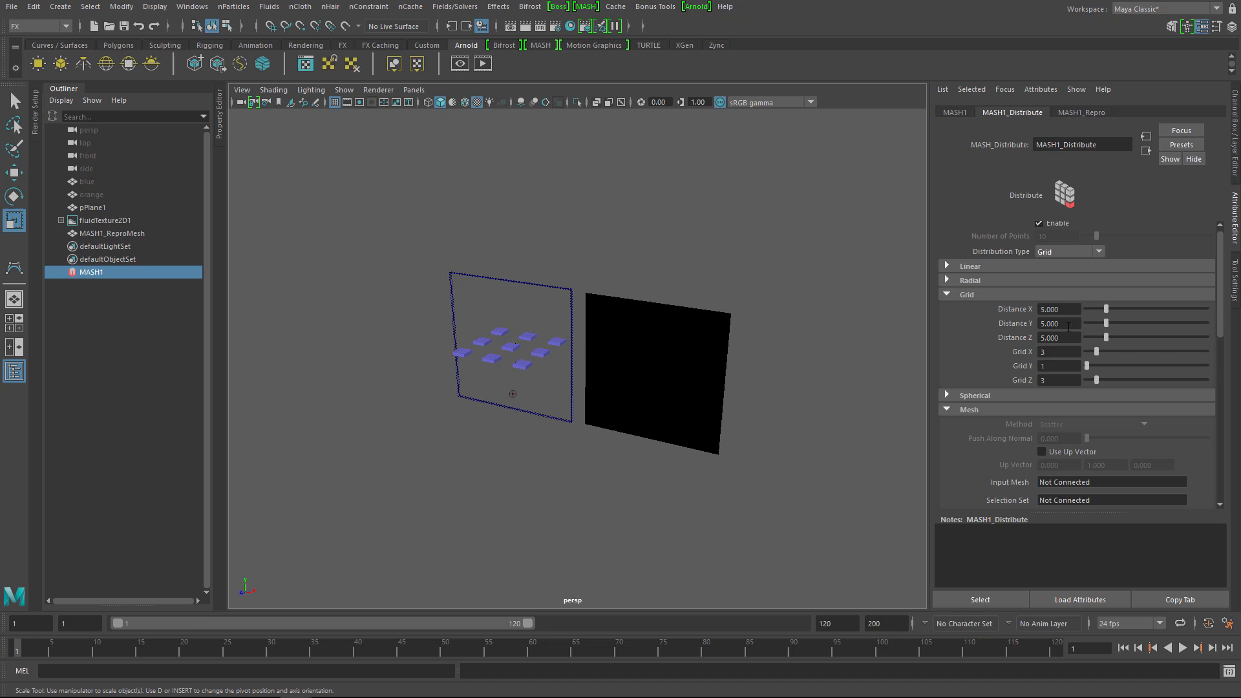
drag(1096, 309, 1116, 309)
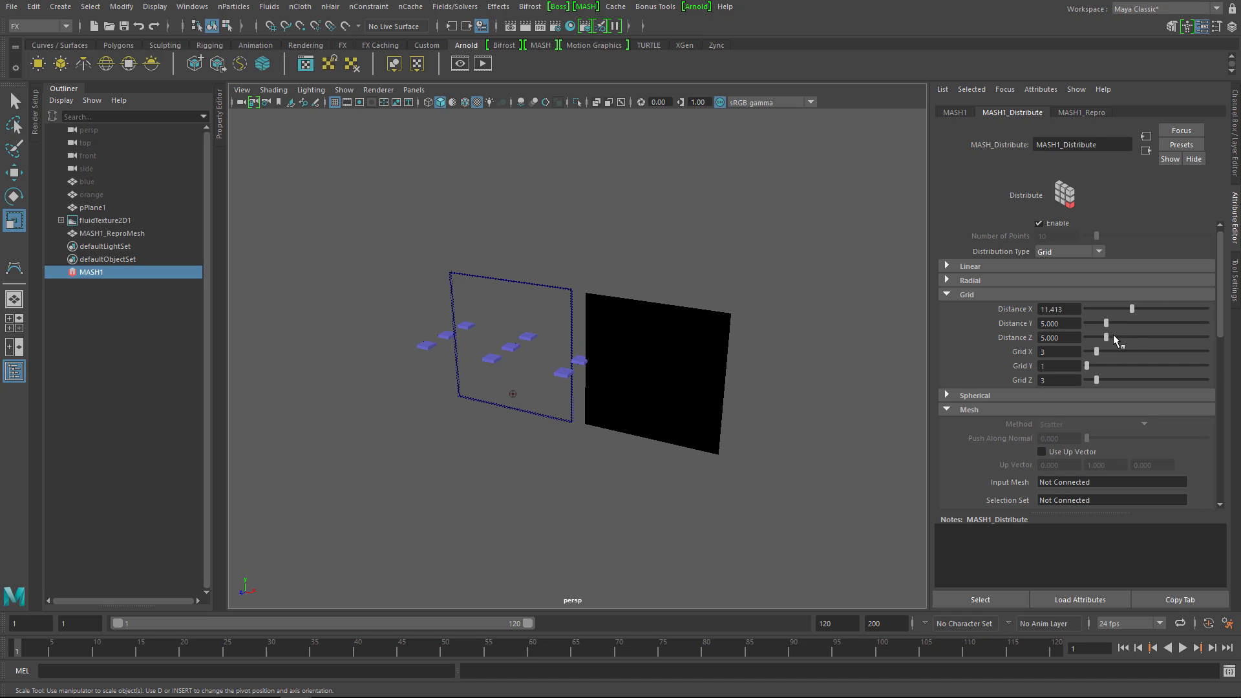
drag(1096, 337, 1124, 338)
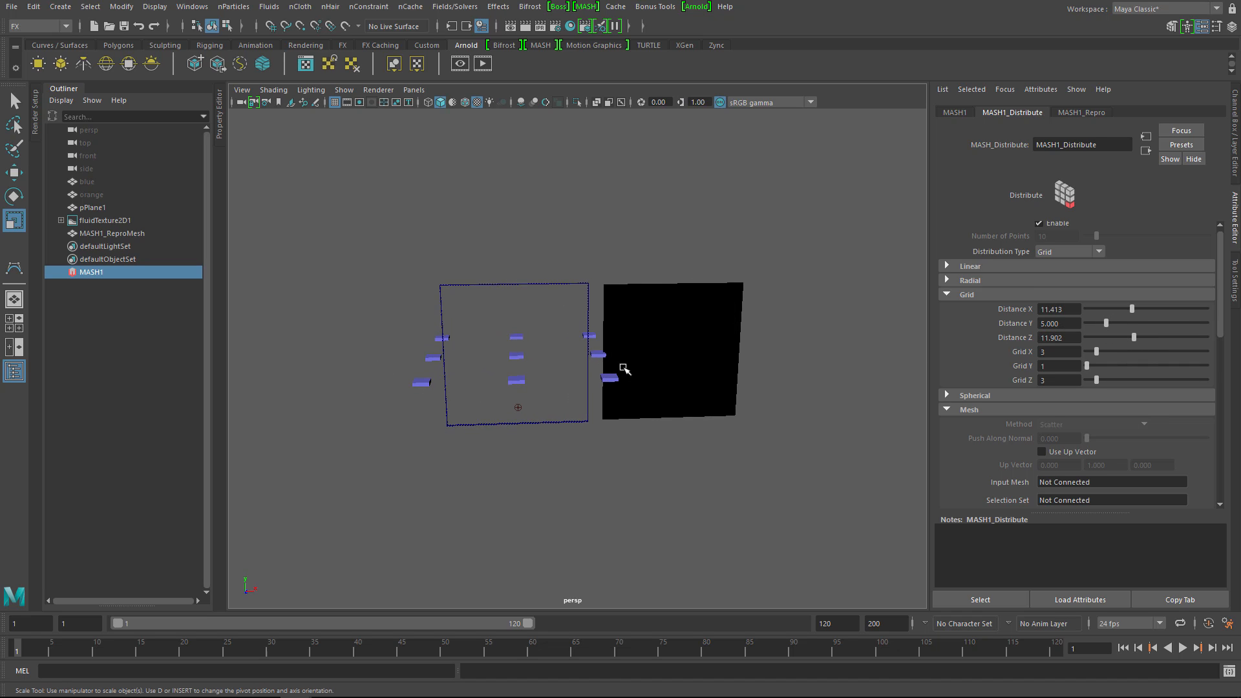
Step: Add a MASH1_Transform node to the MASH network
click(106, 219)
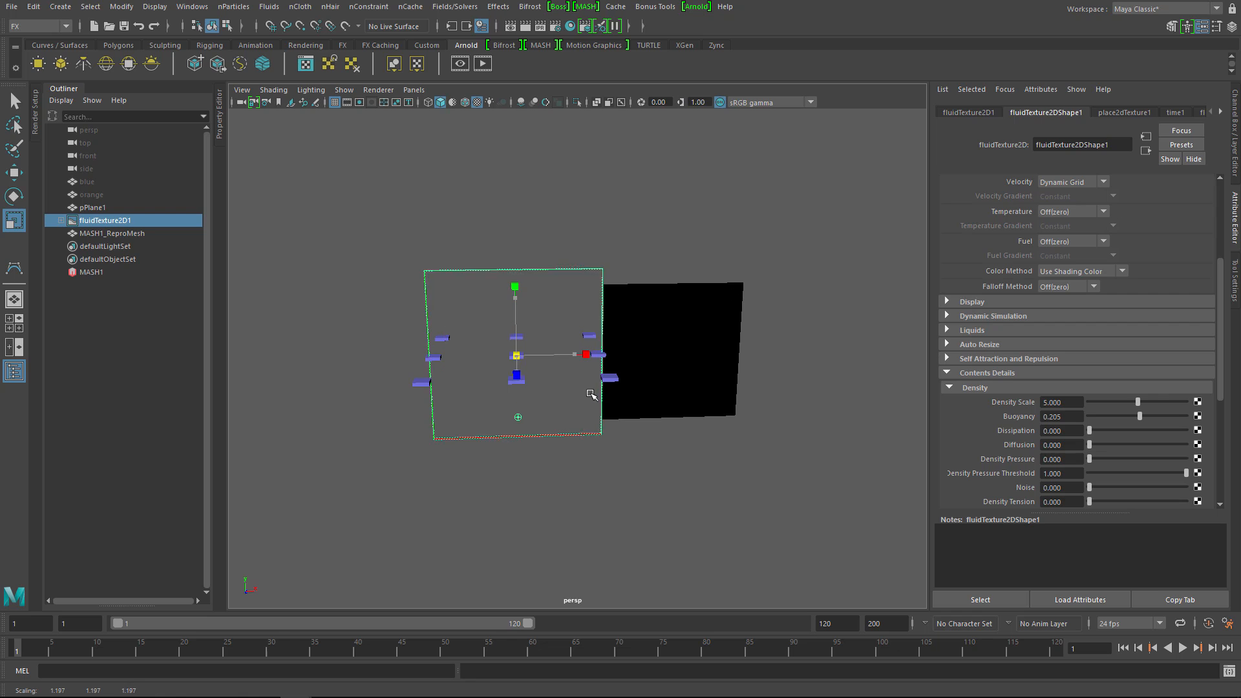
click(92, 208)
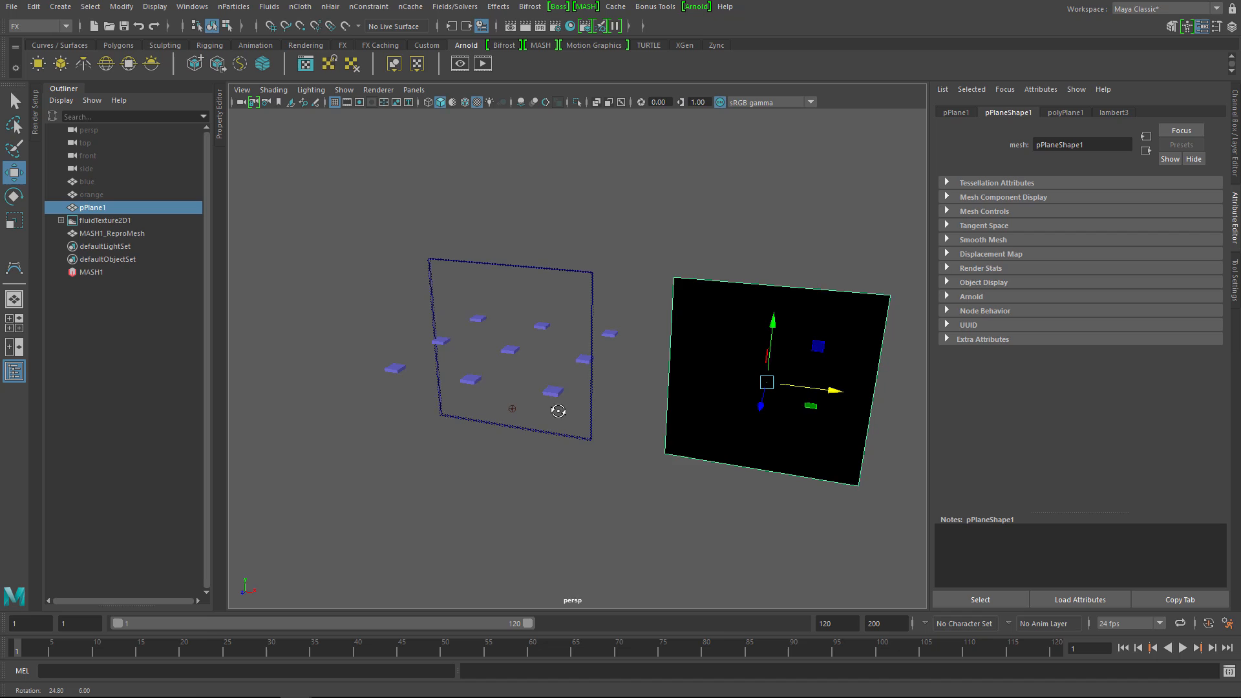
click(91, 272)
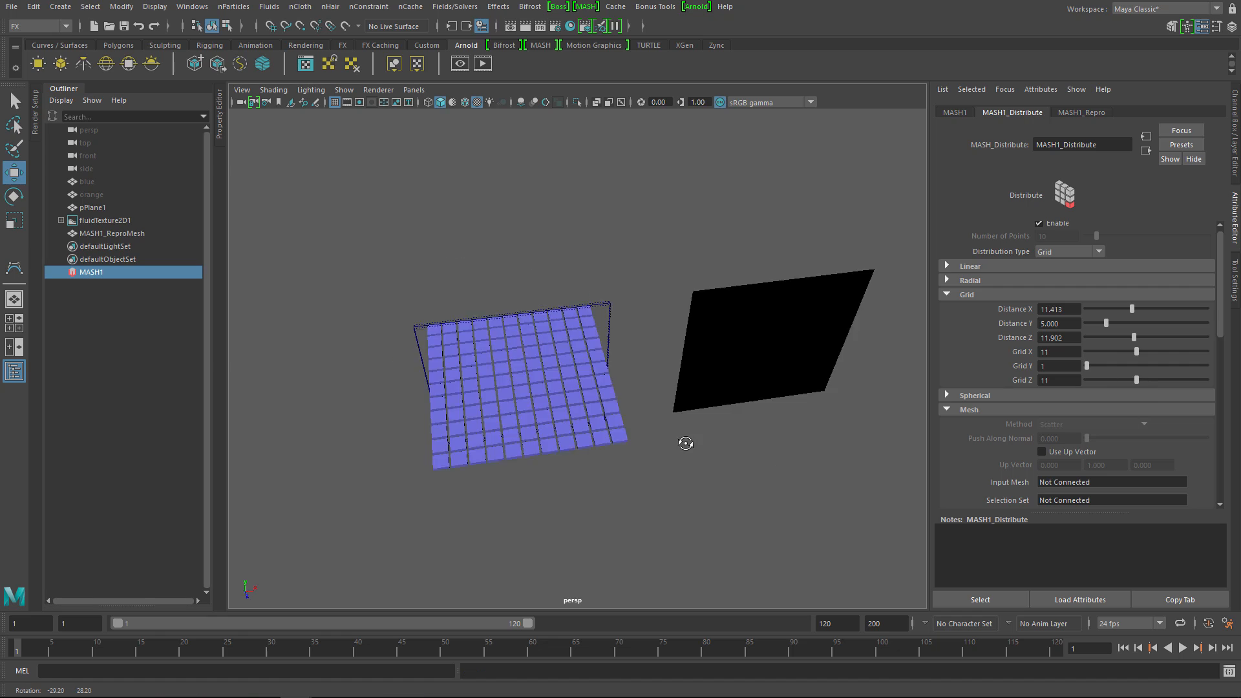
click(954, 112)
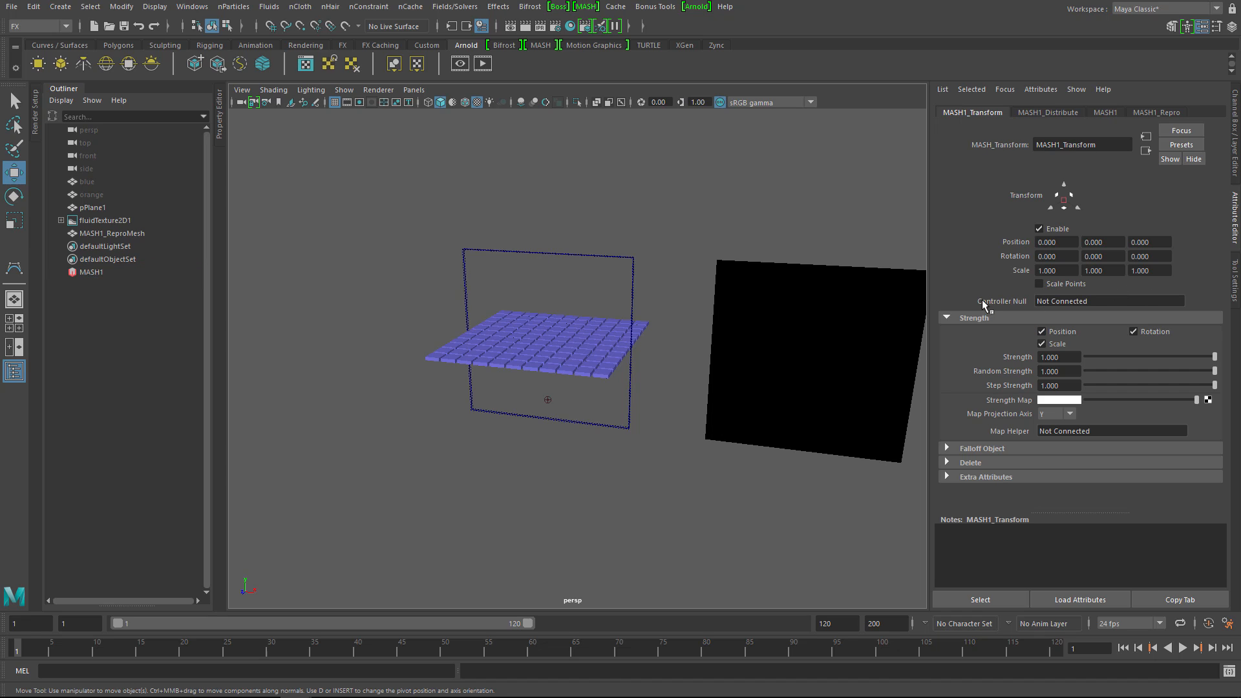
Step: Create the MASH1_Transform_loc controller, rotate and move the grid upright, then play
click(1108, 301)
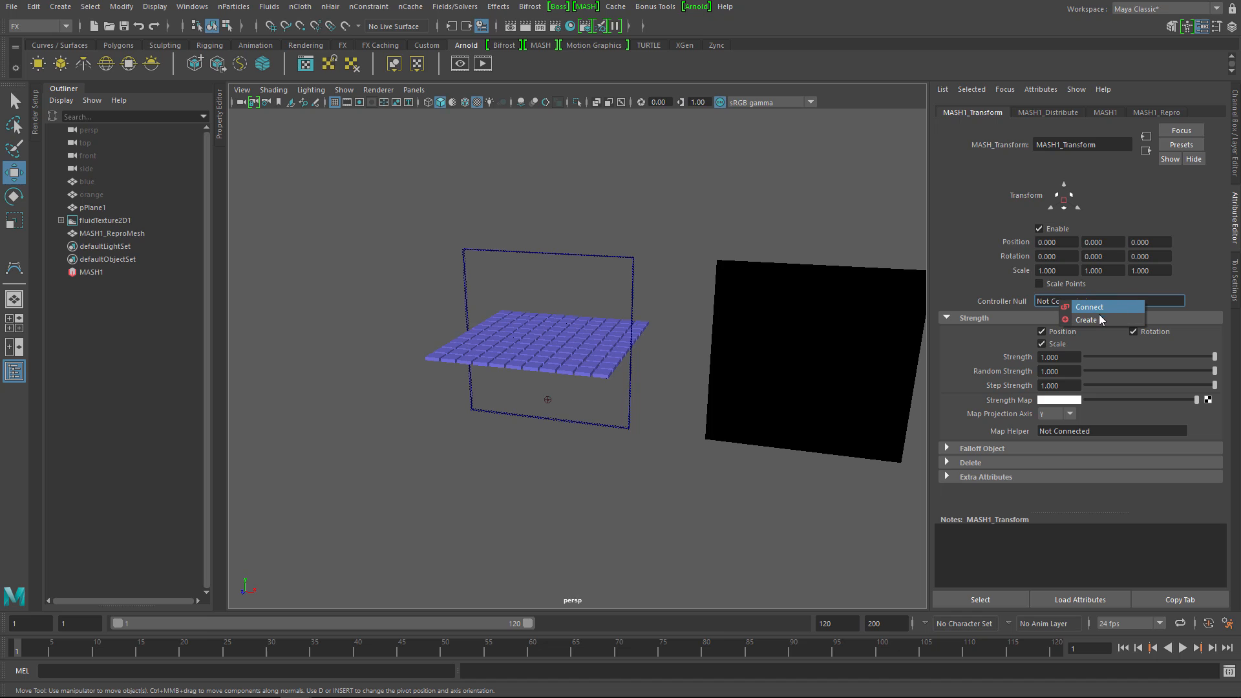
click(1087, 319)
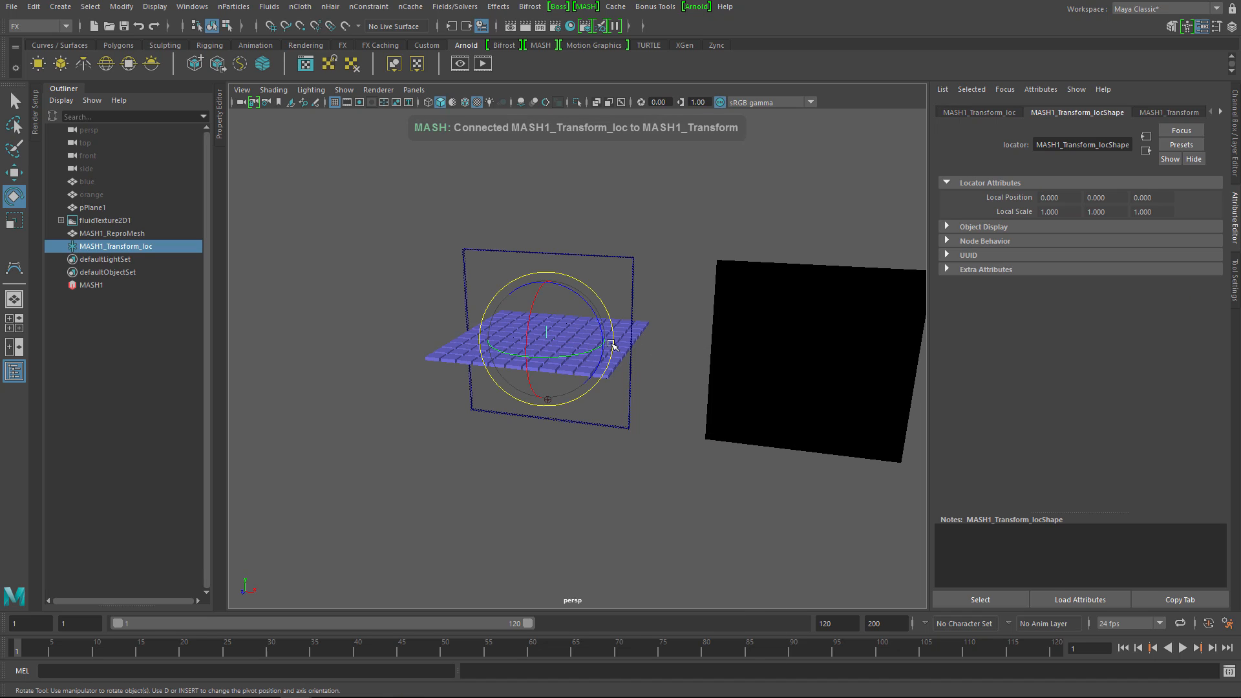
drag(614, 344, 535, 317)
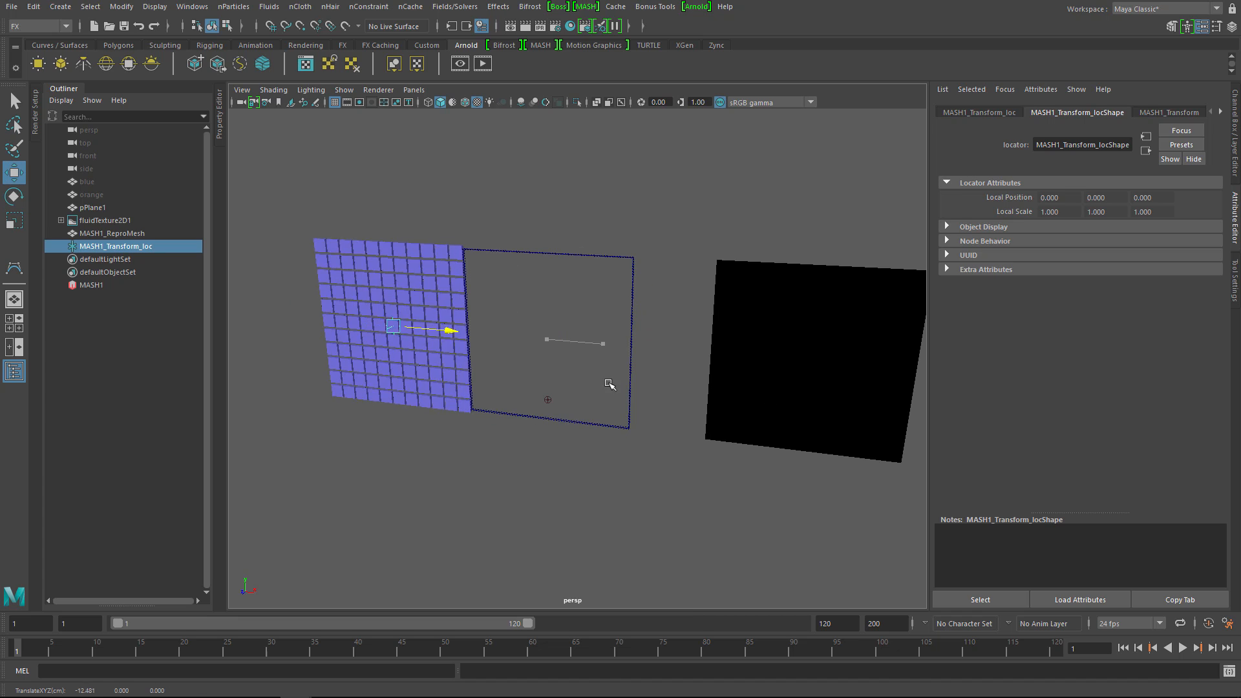
drag(451, 331, 704, 362)
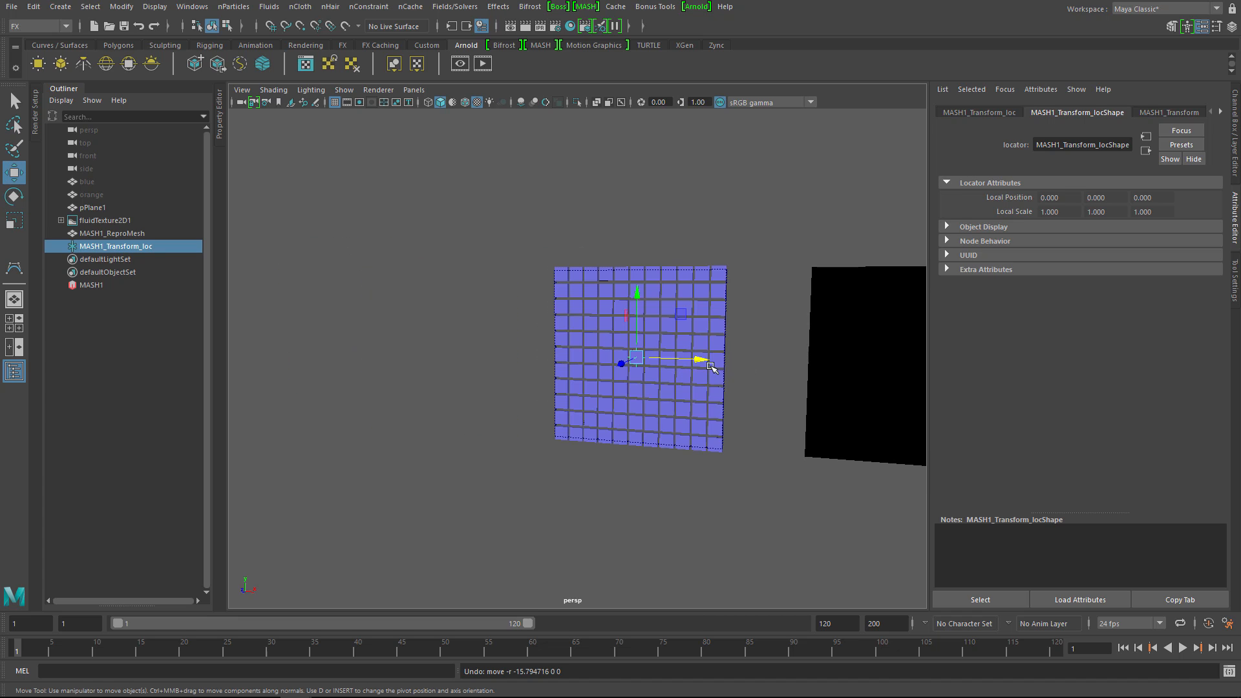
click(1181, 648)
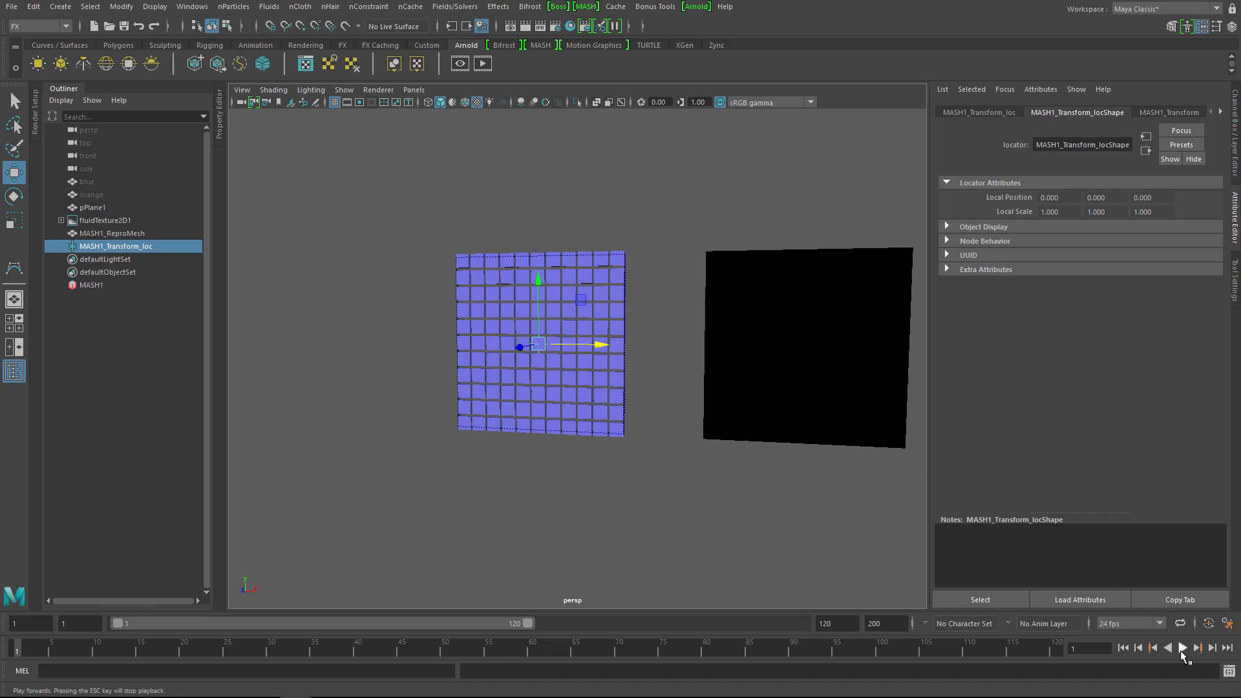
click(1182, 647)
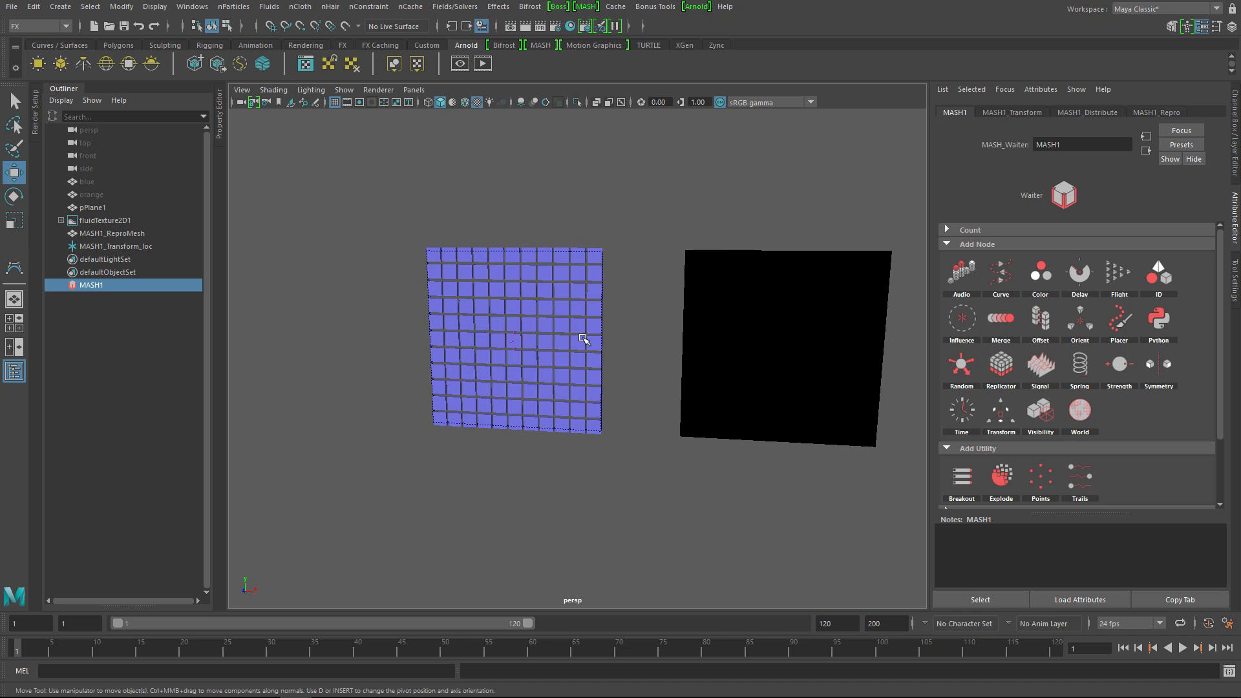
mouse_move(487, 410)
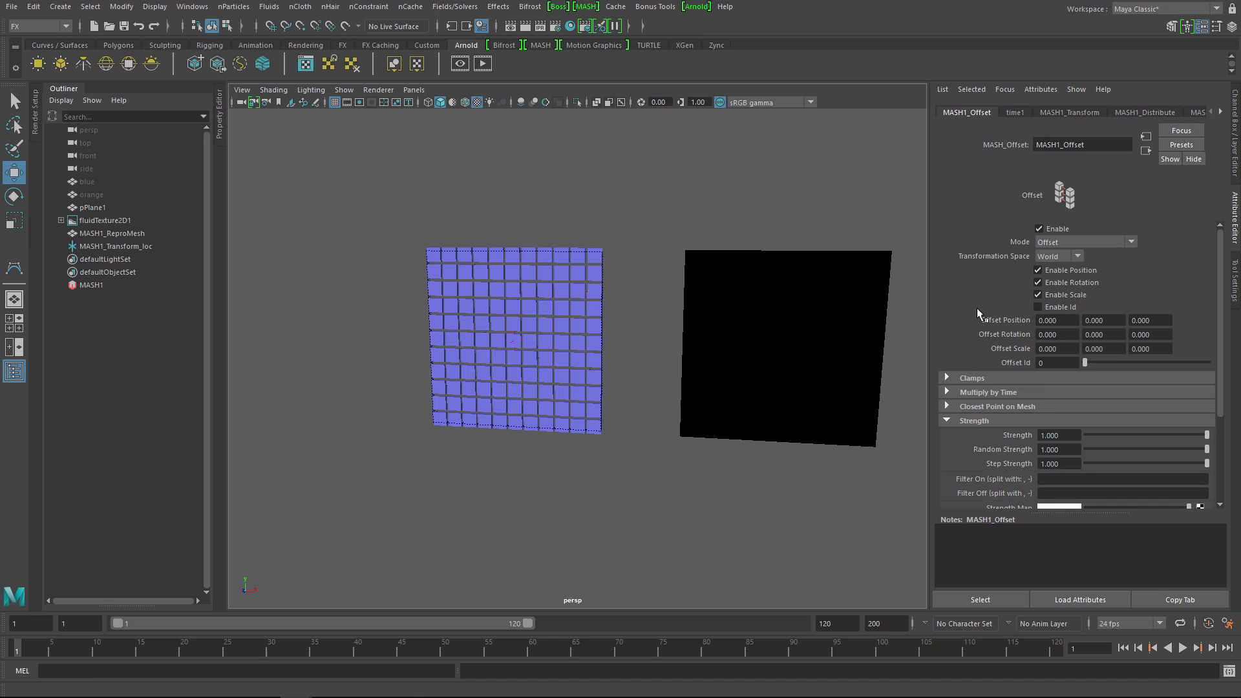
Step: Set the Offset node's Rotation X to 180 degrees
click(1056, 334)
text(90.000)
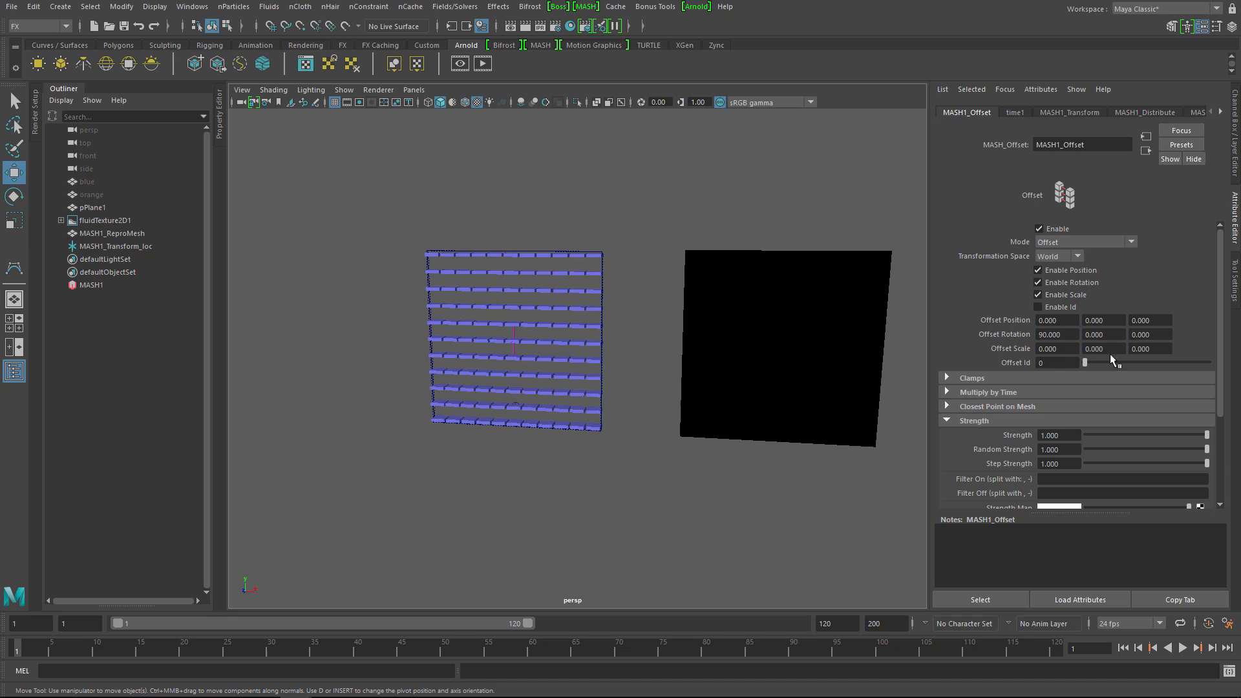
click(1057, 334)
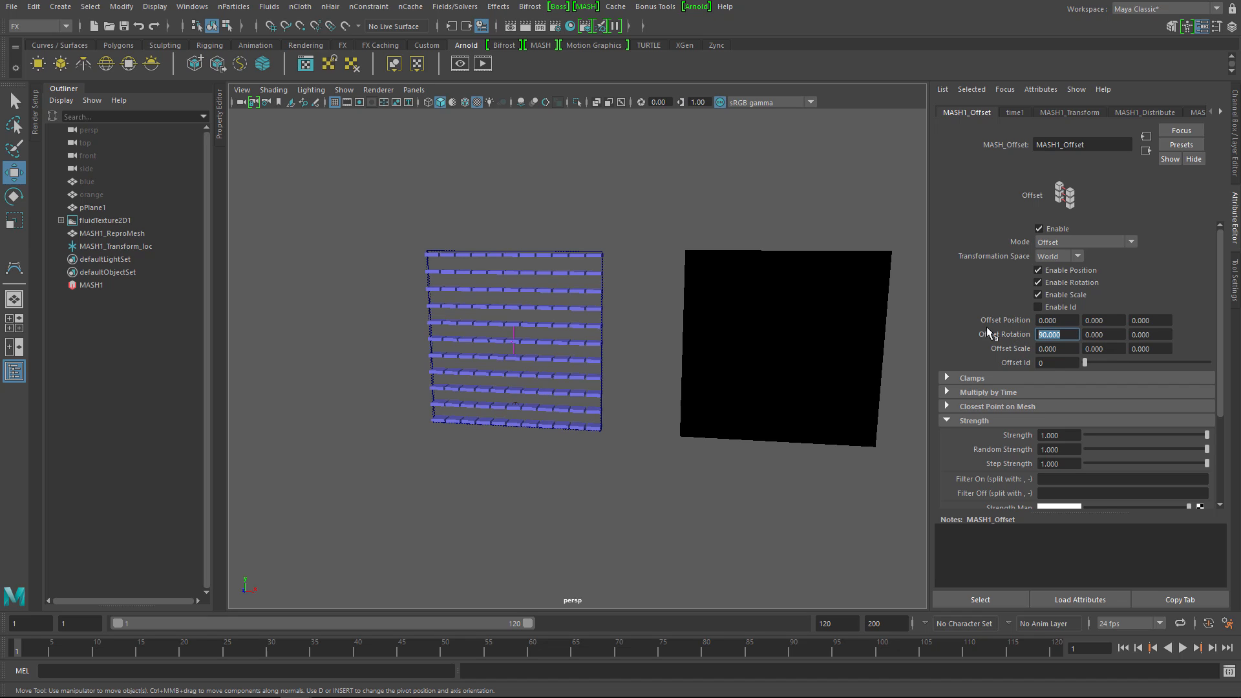
text(180)
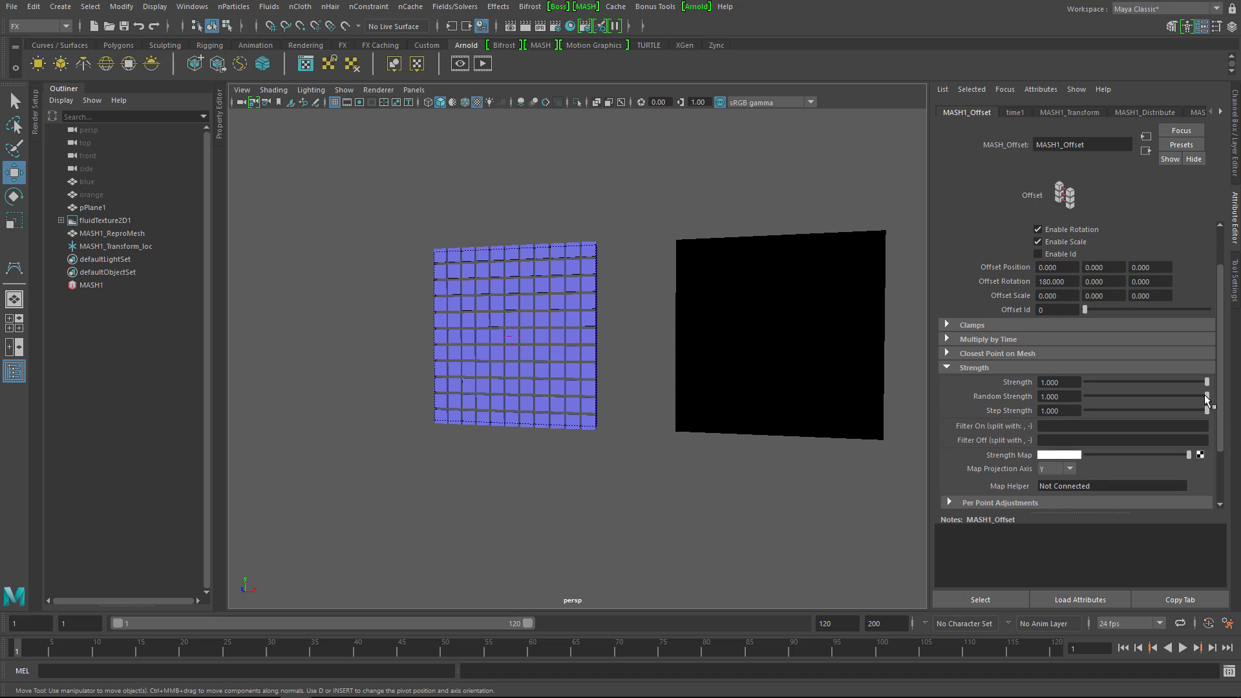
Step: Test the Random Strength and Strength sliders, leaving both back at 1
drag(1202, 395, 1099, 396)
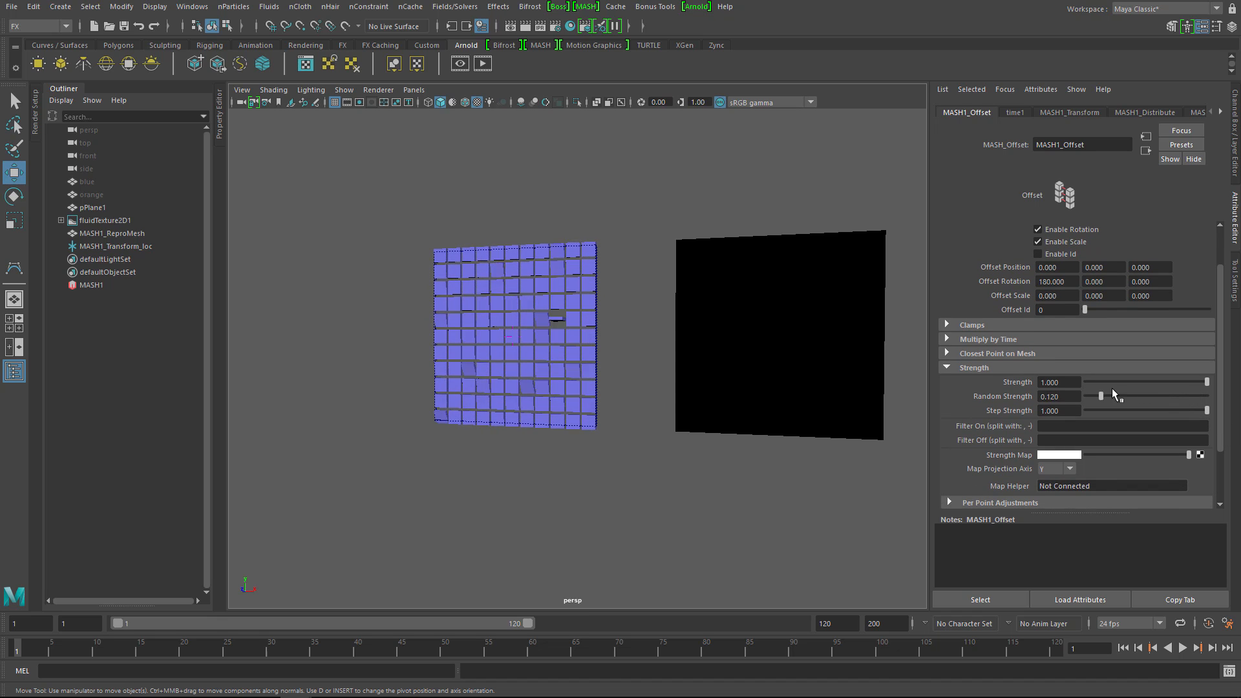
drag(1099, 396, 1112, 395)
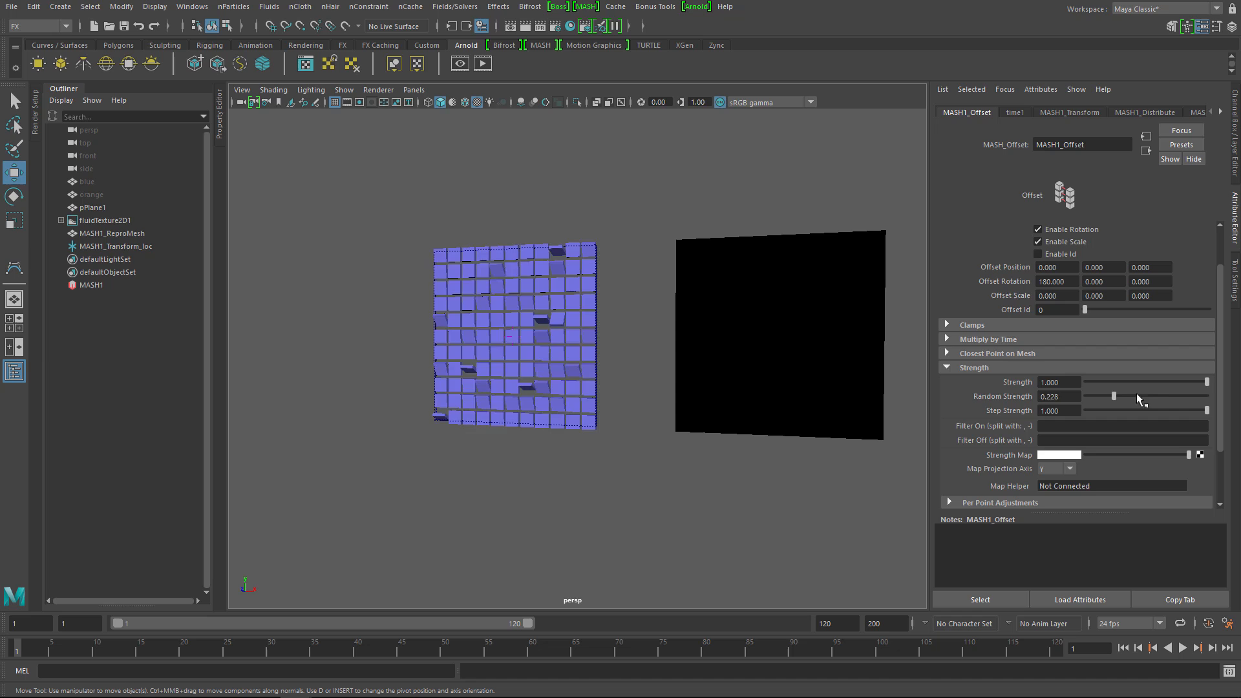
drag(1112, 396, 1206, 395)
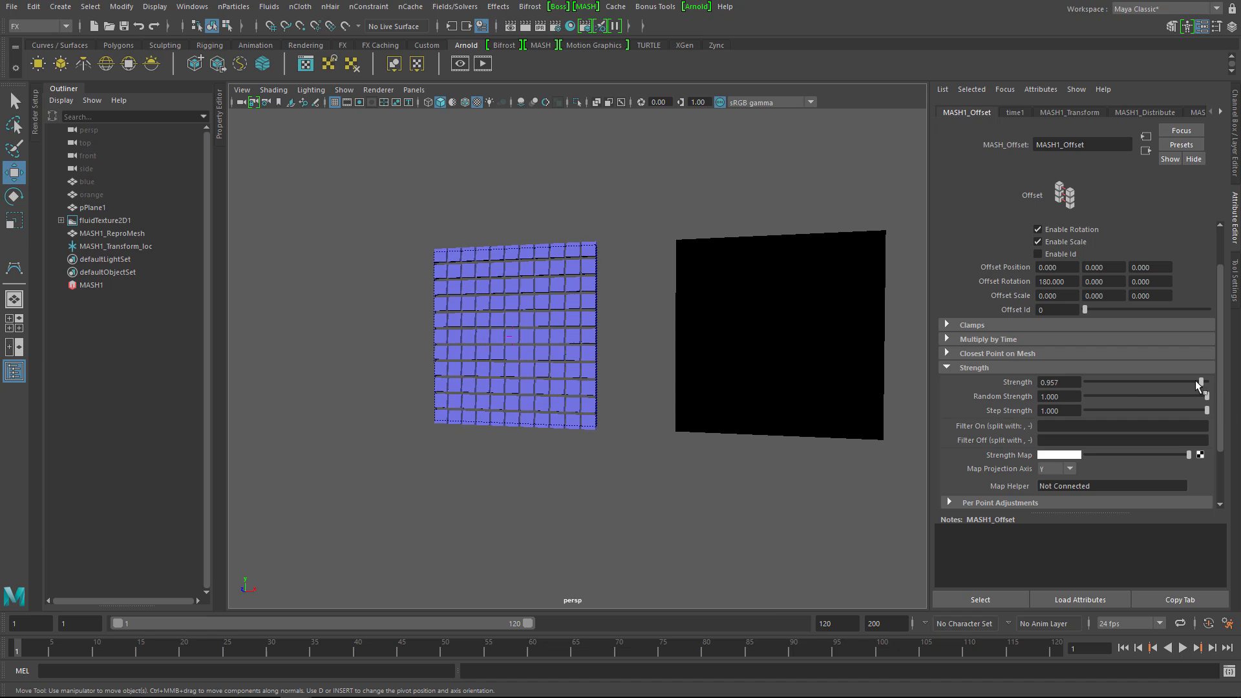
drag(1195, 382, 1207, 382)
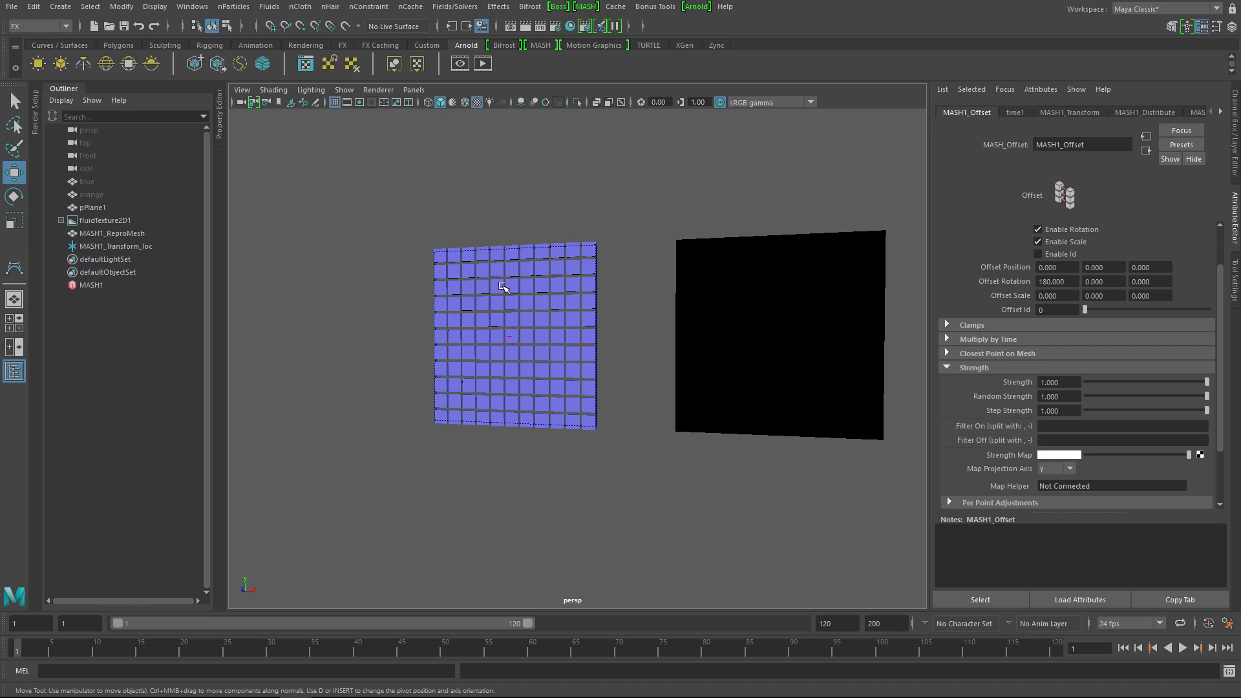
mouse_move(767, 389)
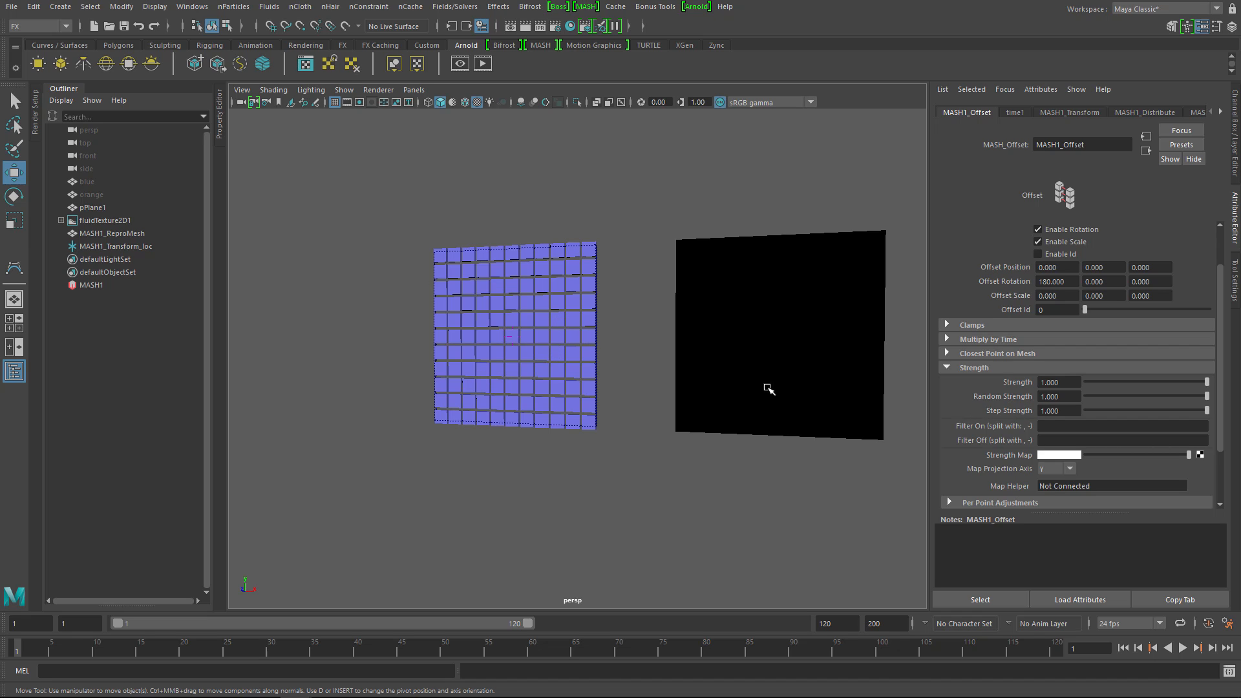
mouse_move(519, 355)
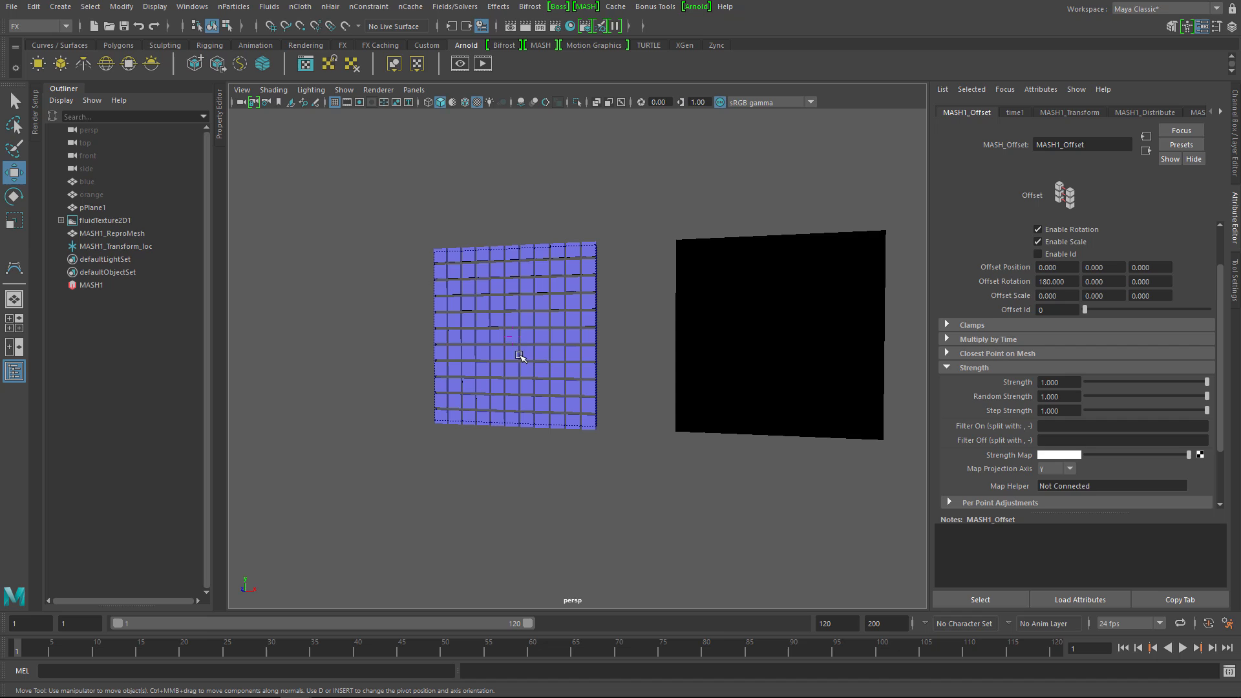
mouse_move(498, 318)
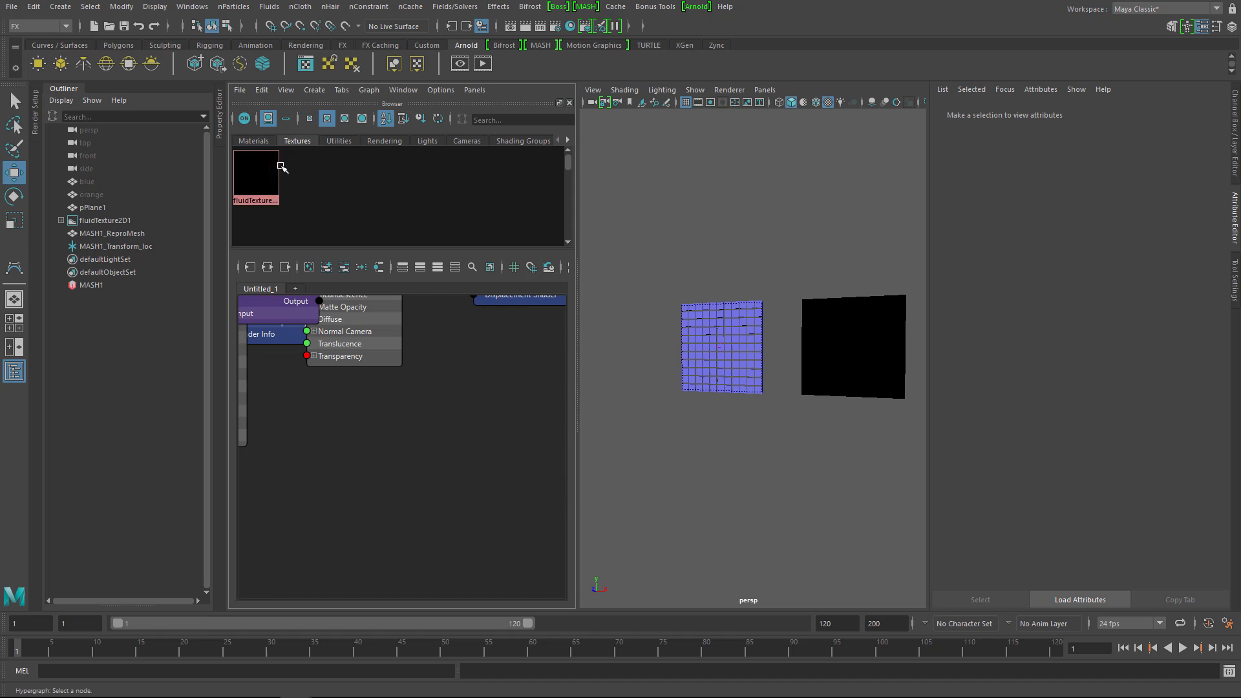
Step: Connect the fluid texture to MASH1_Offset's Strength Map on the MASH1 network
click(91, 285)
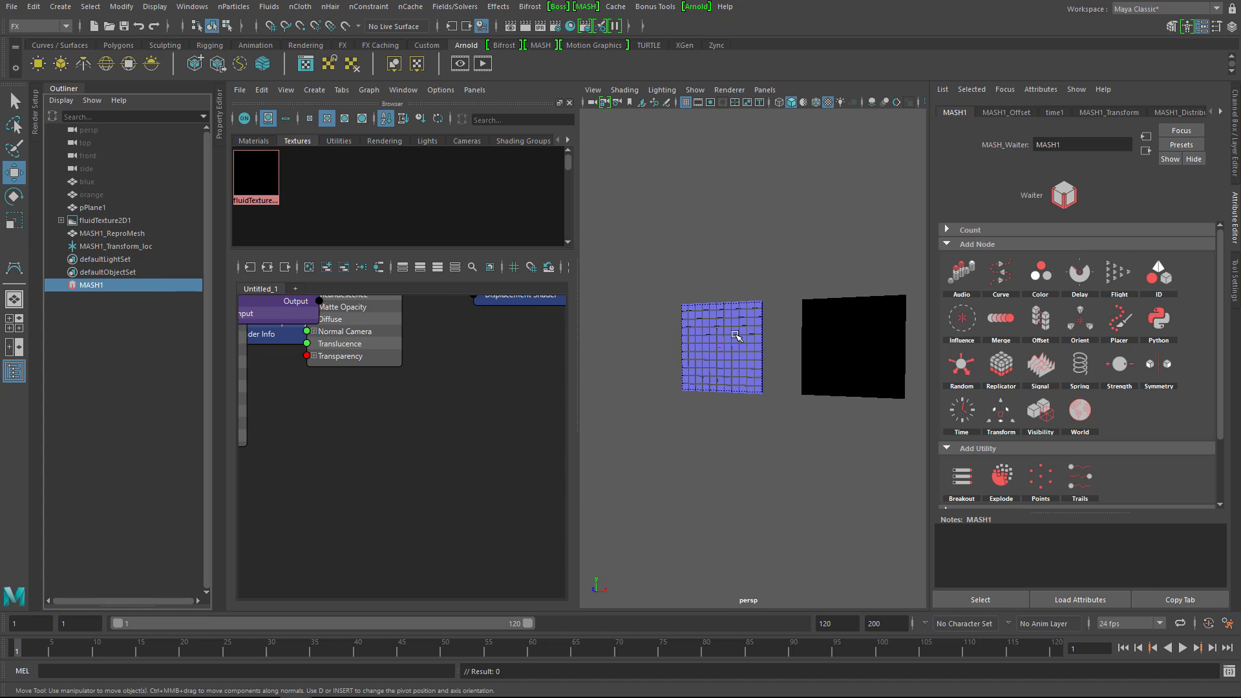
click(1006, 112)
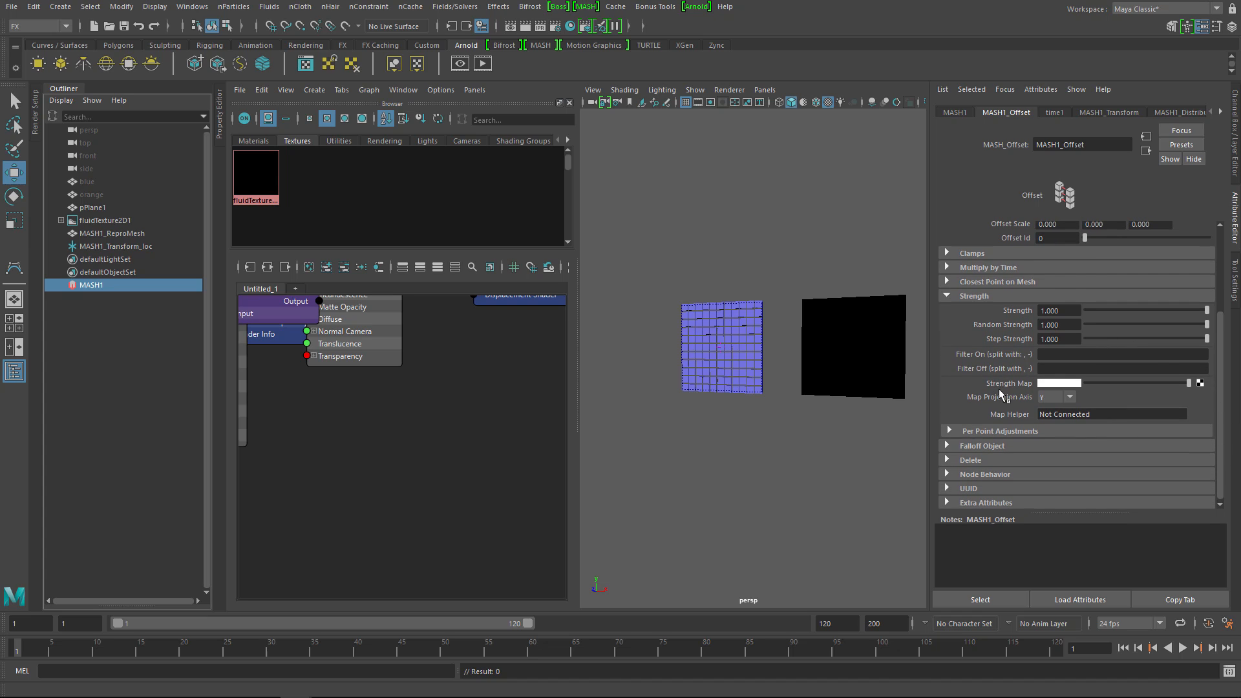
mouse_move(256, 172)
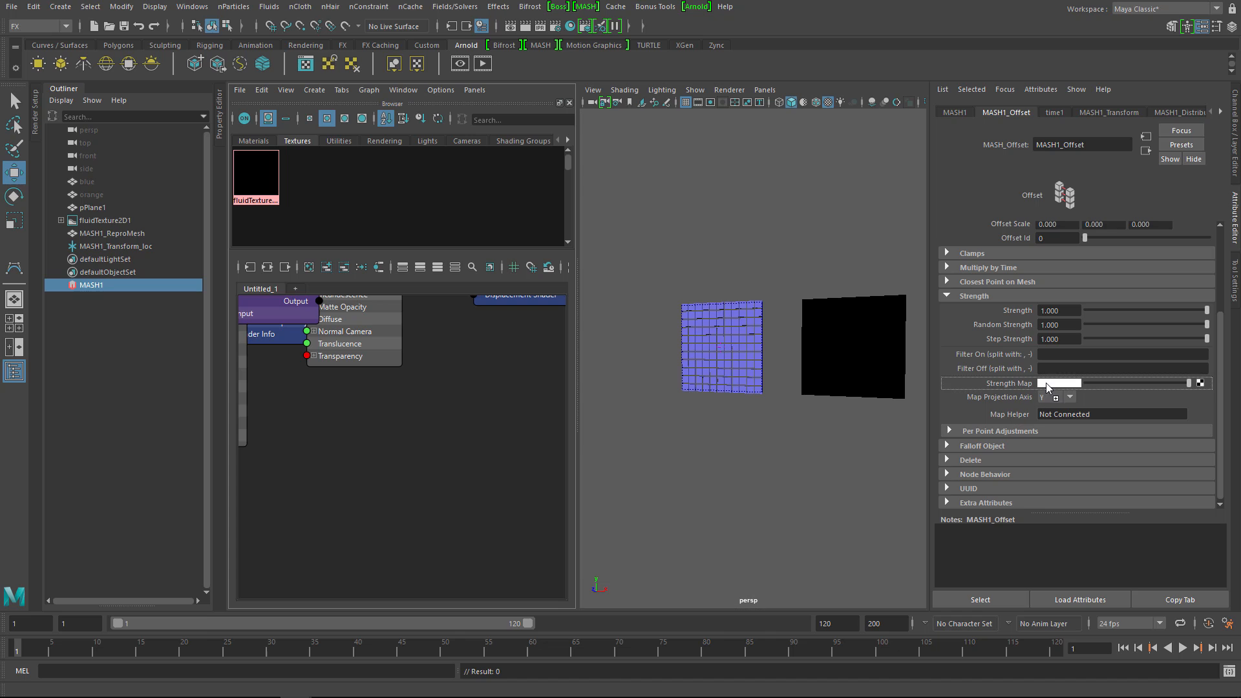
click(1201, 384)
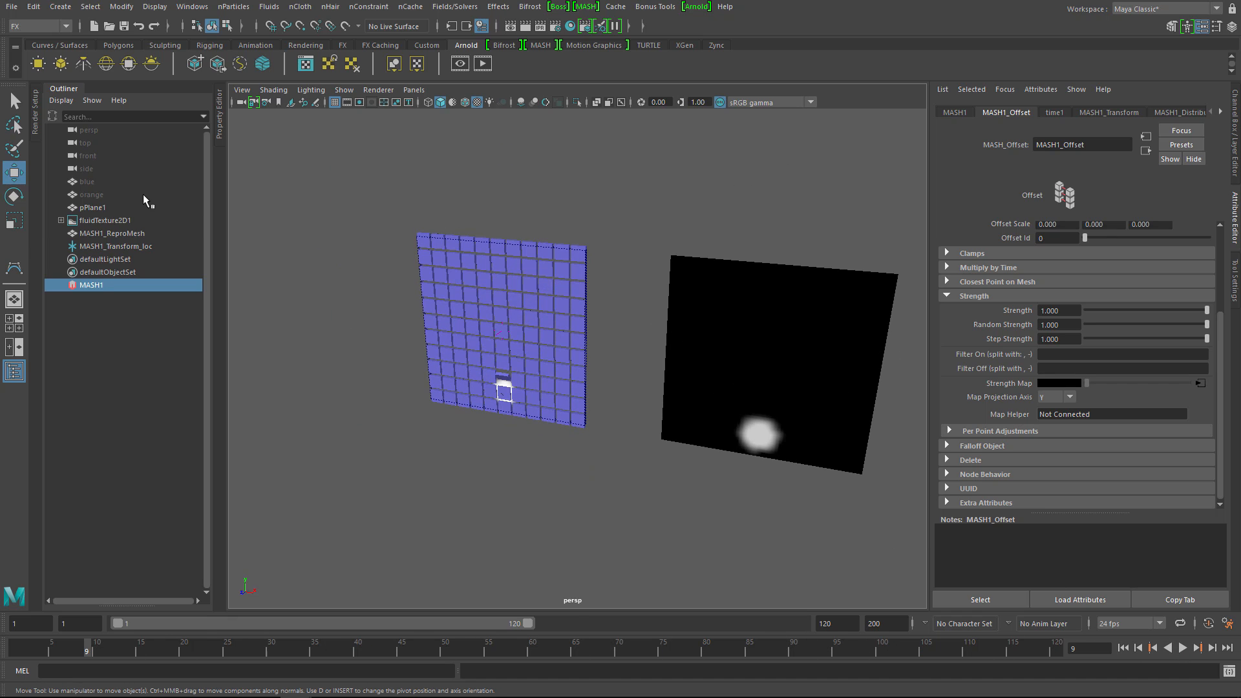
Step: Add the orange cube to the MASH1 Repro node's object list
click(92, 194)
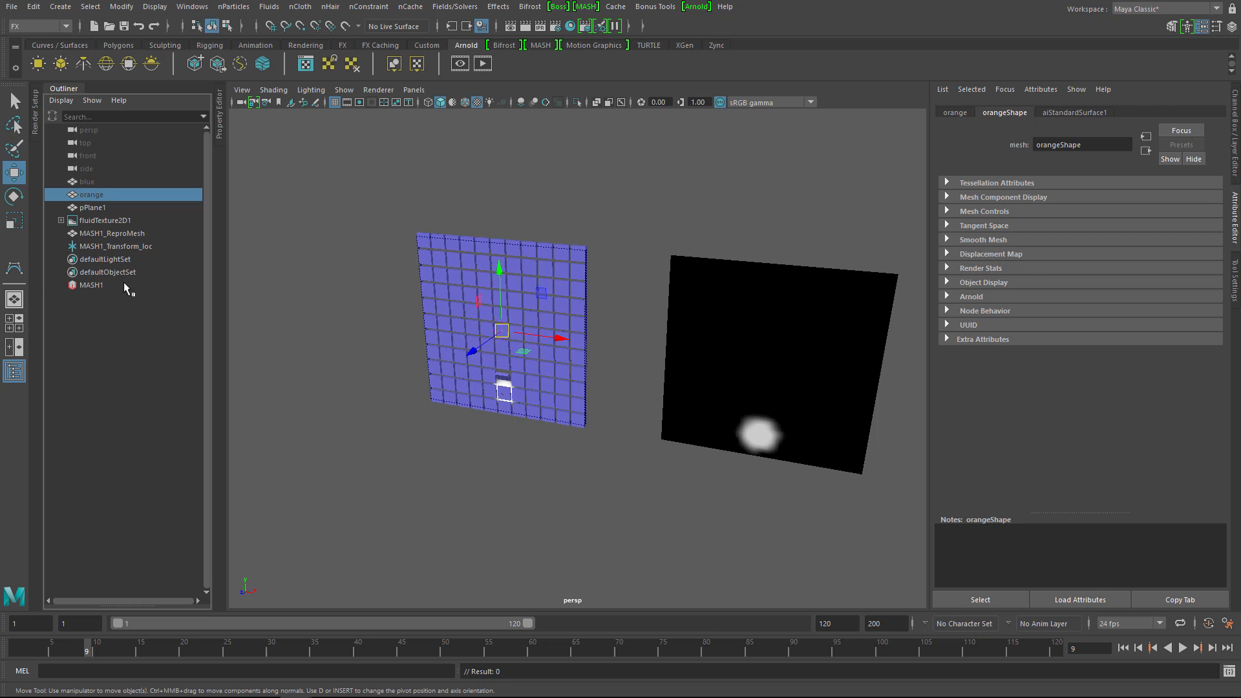
click(91, 285)
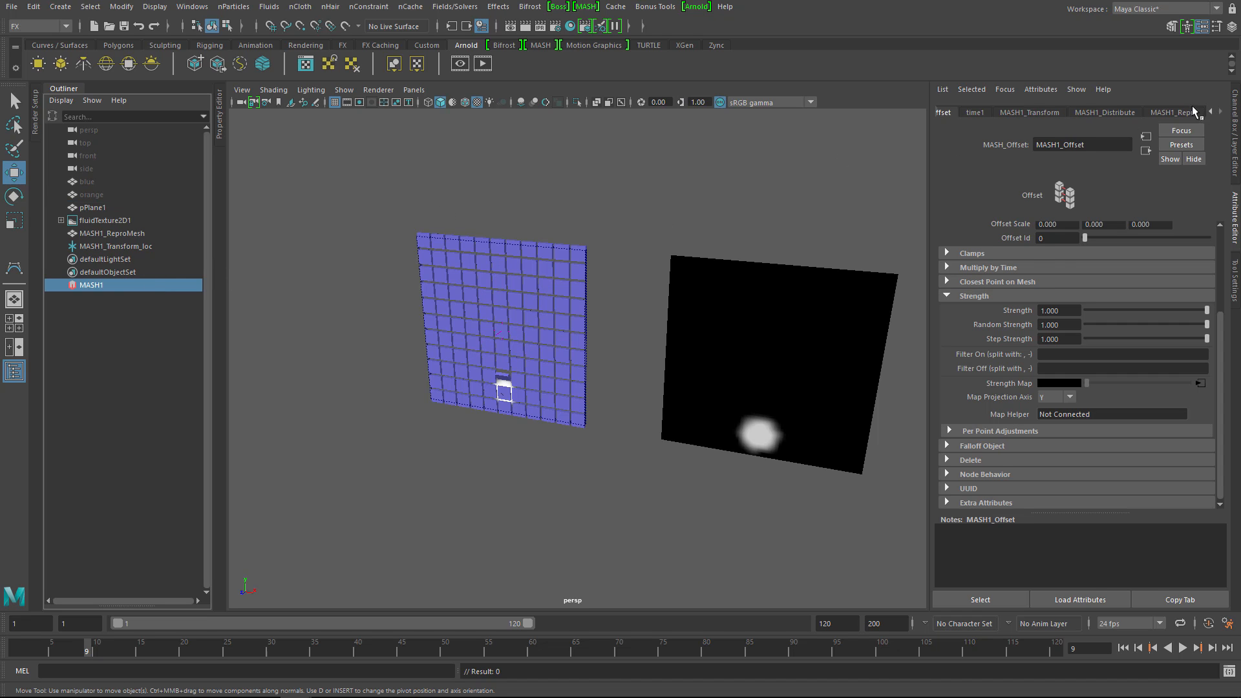
click(1173, 112)
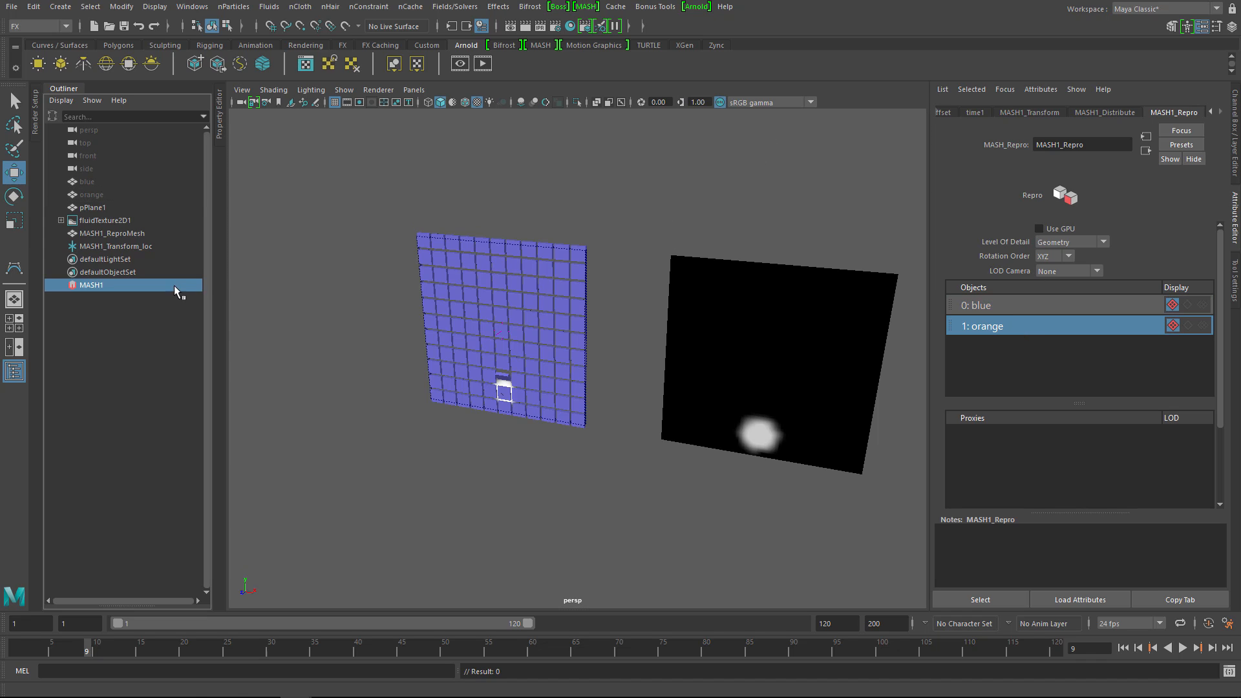
Step: Add an ID node with count 2, drive its Strength Map with fluidTexture2D, and play
click(970, 111)
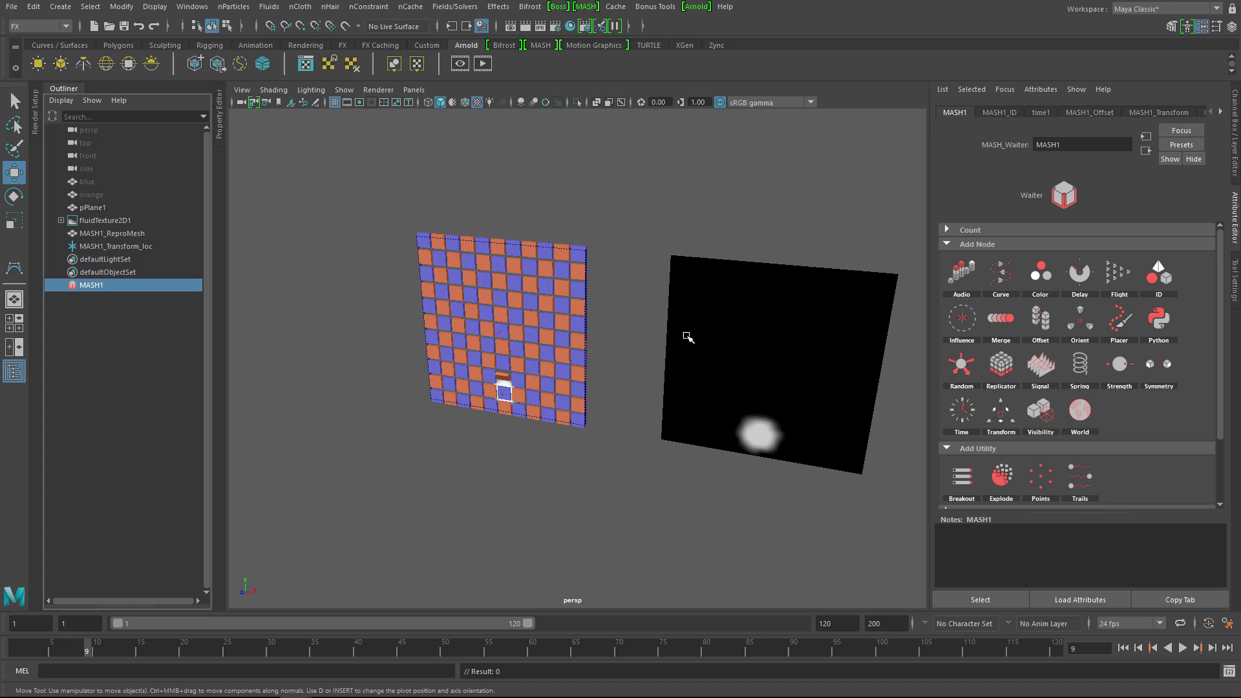
click(999, 112)
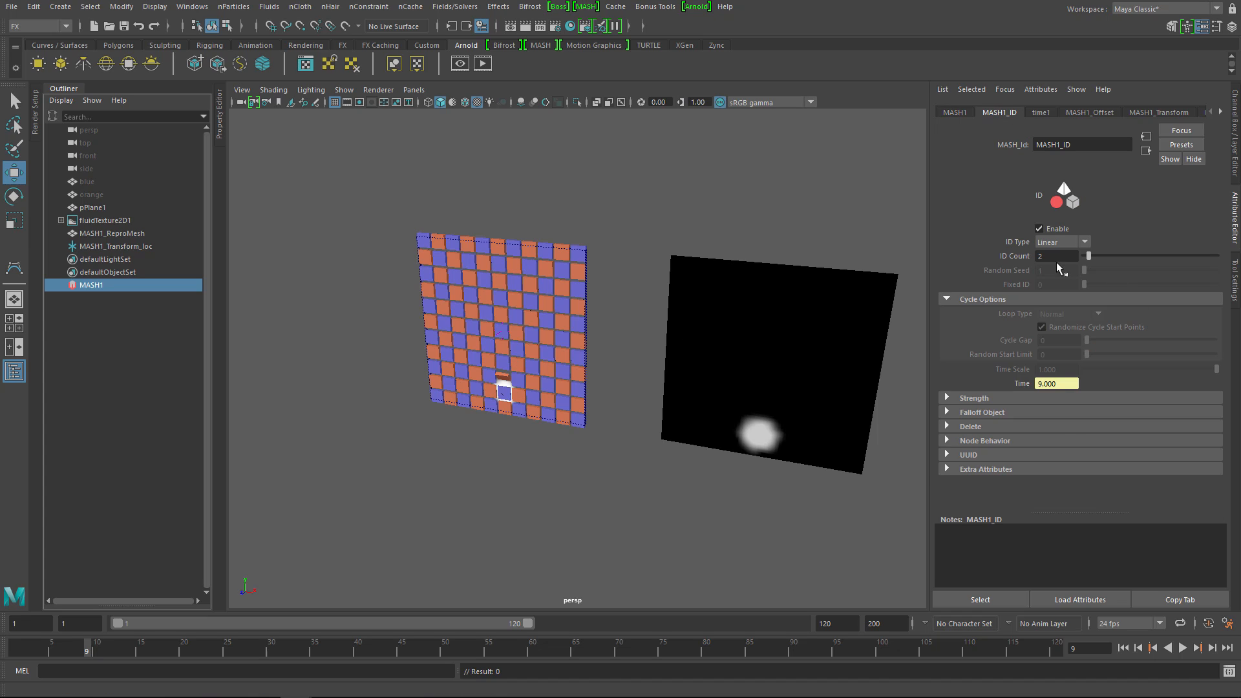
click(974, 397)
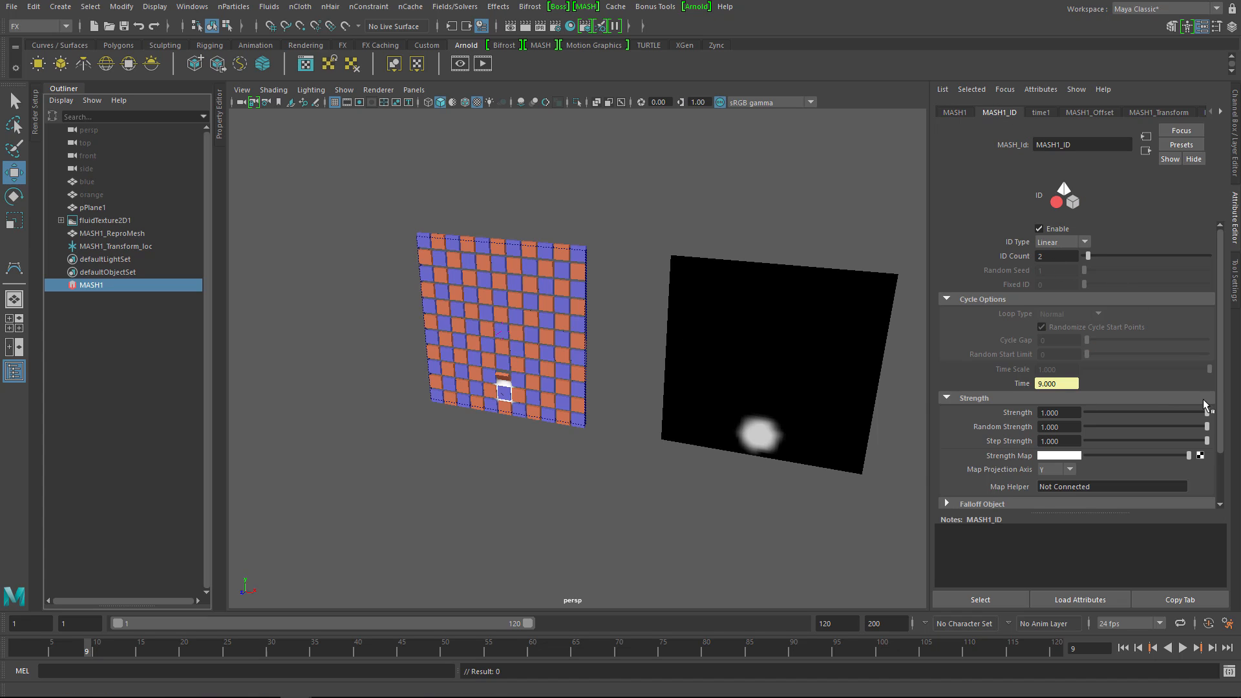
key(space)
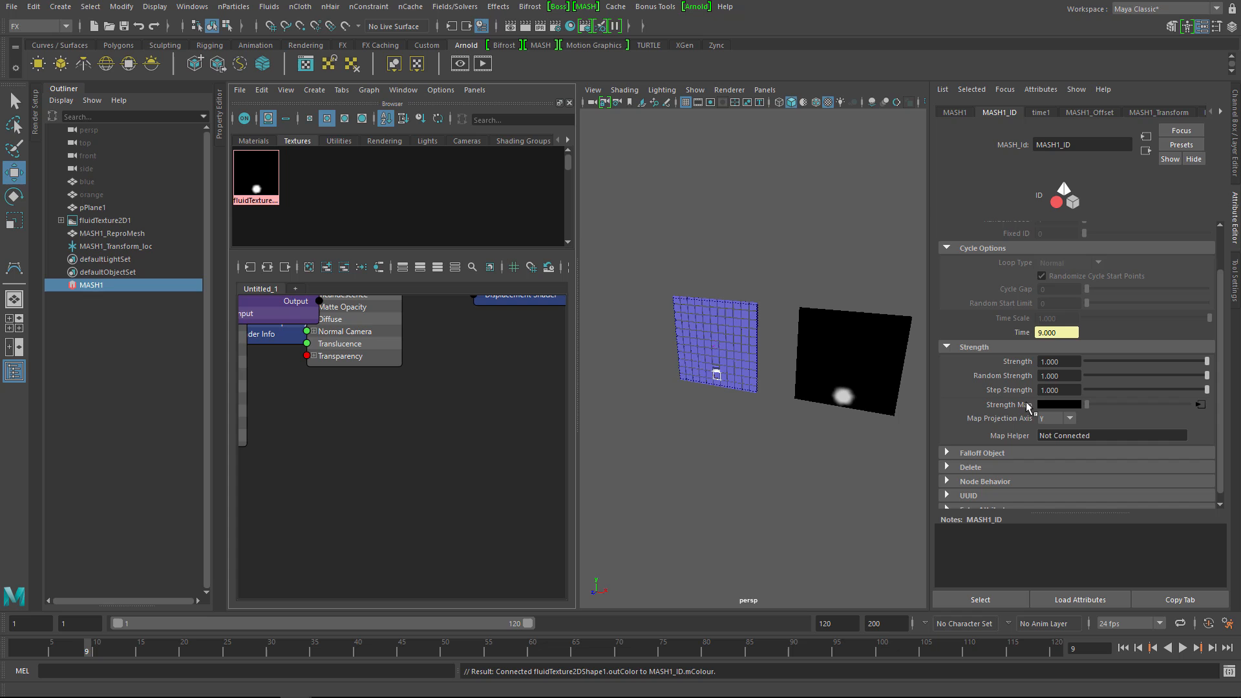
click(1185, 647)
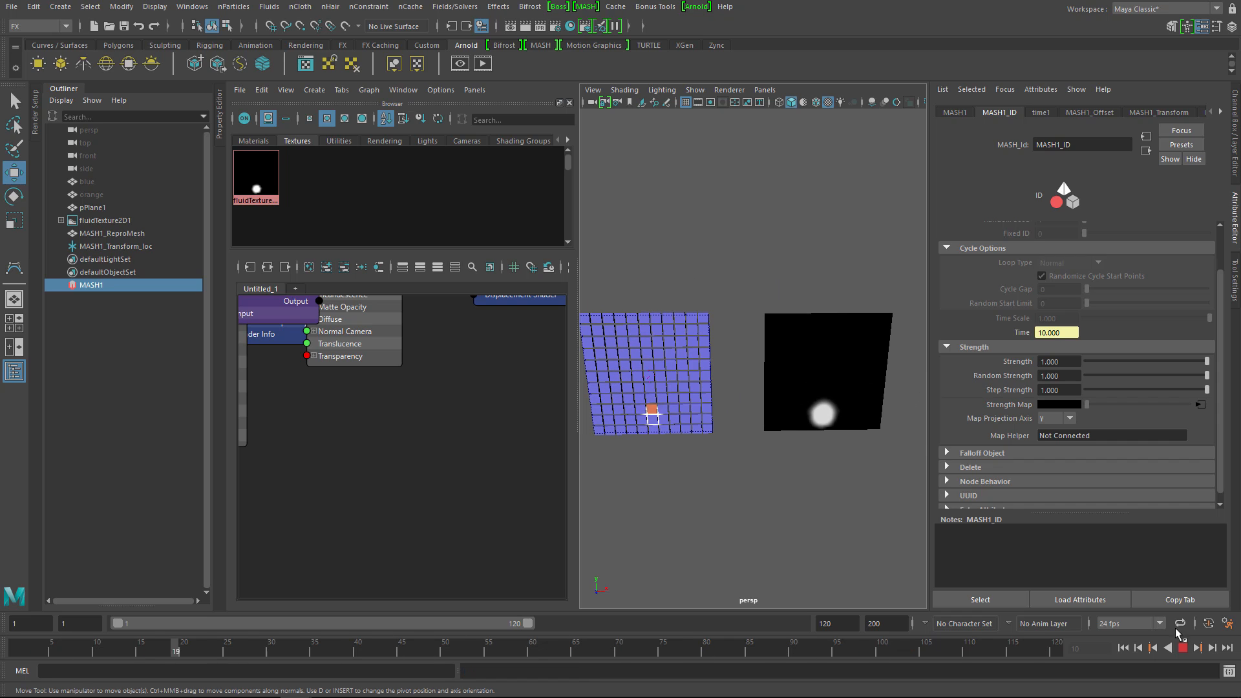
Step: Stop playback and assign a new Lambert material to the typeMesh1 text
click(1184, 648)
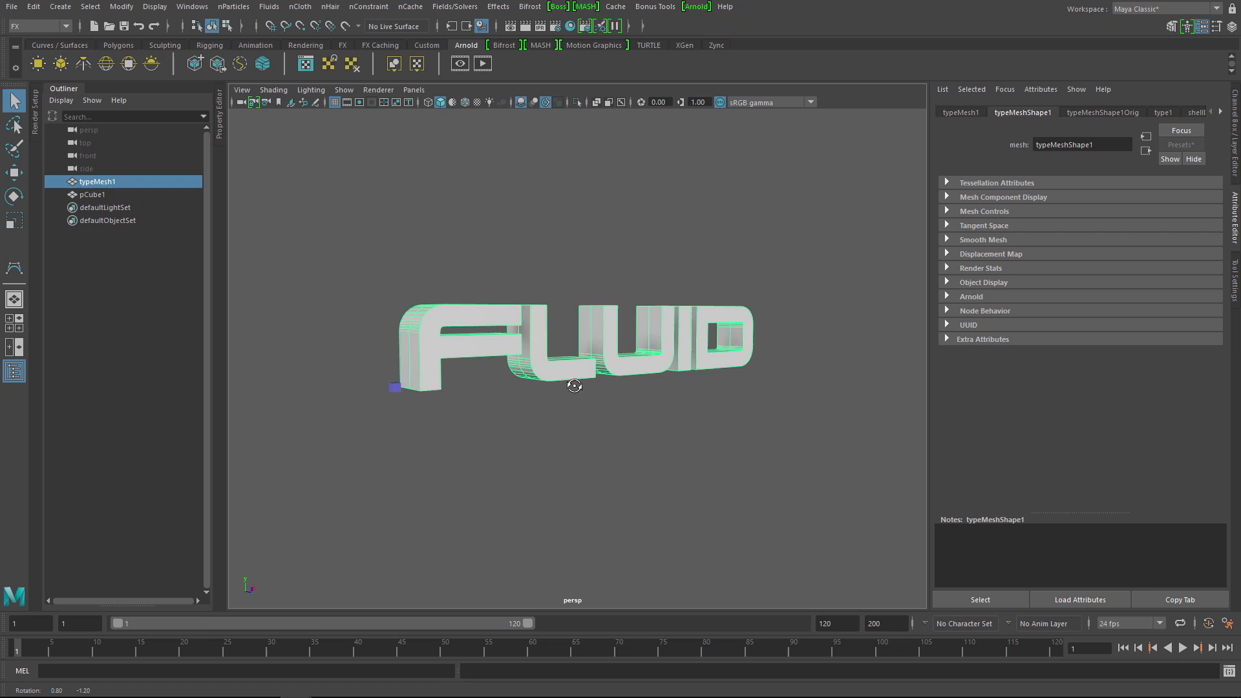
right_click(574, 385)
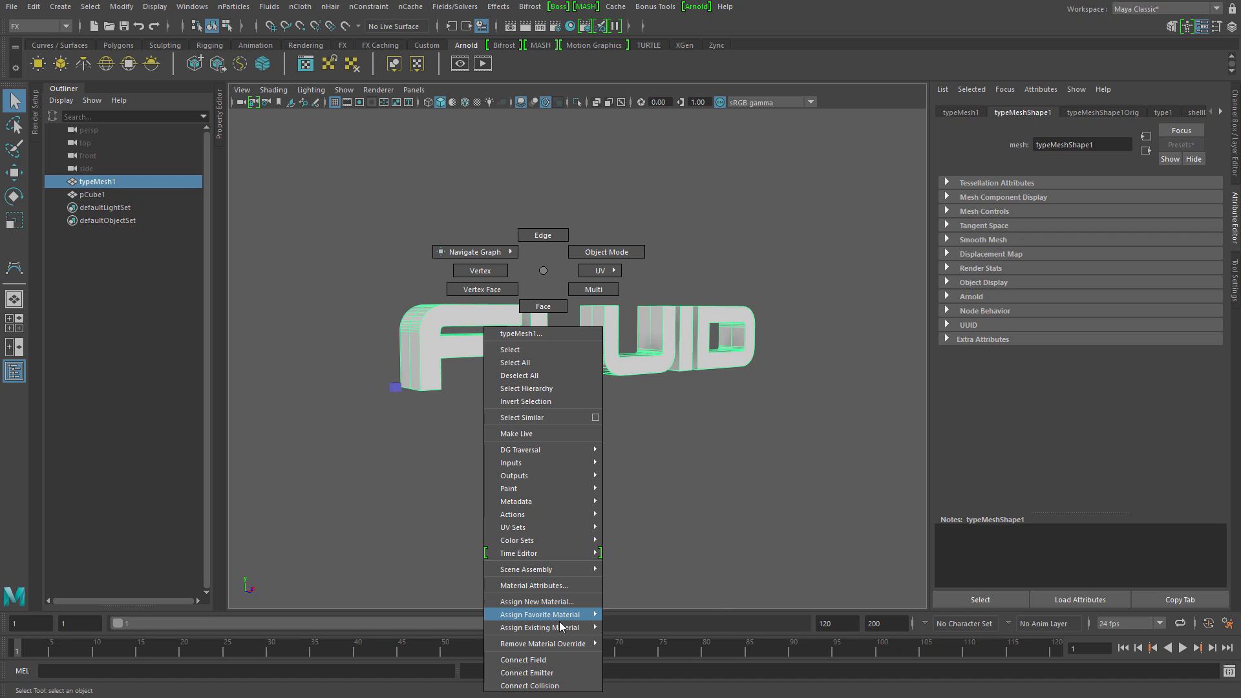
click(541, 613)
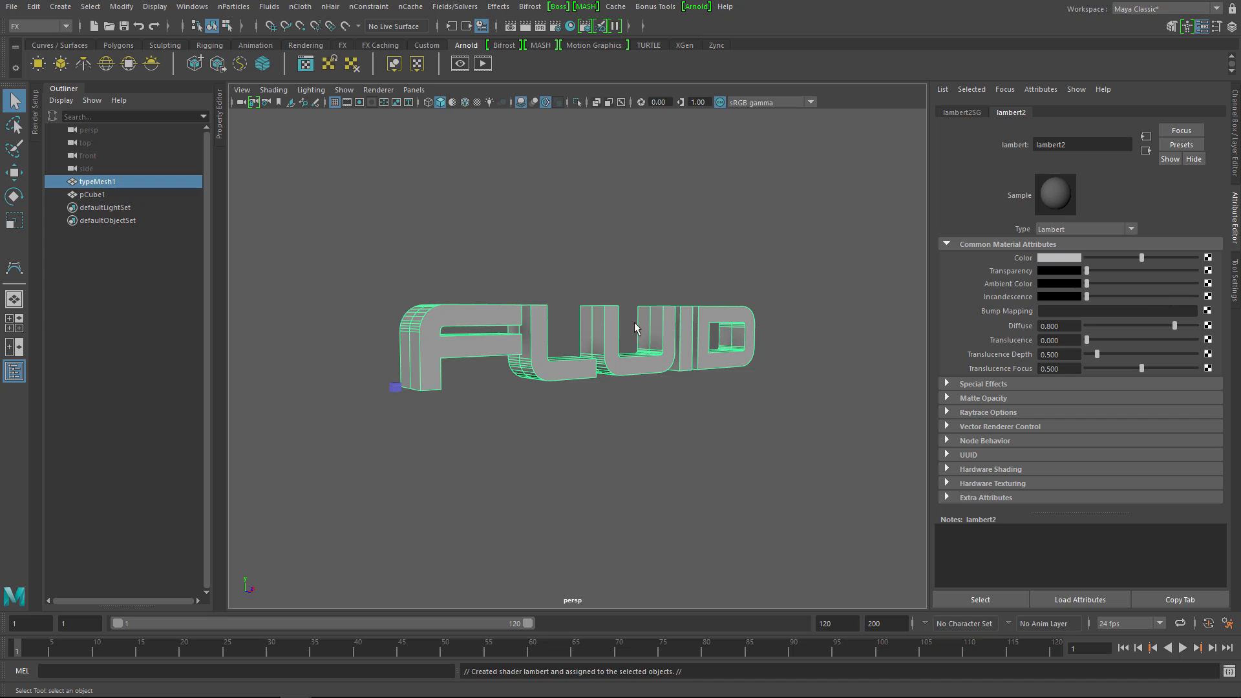
mouse_move(761, 394)
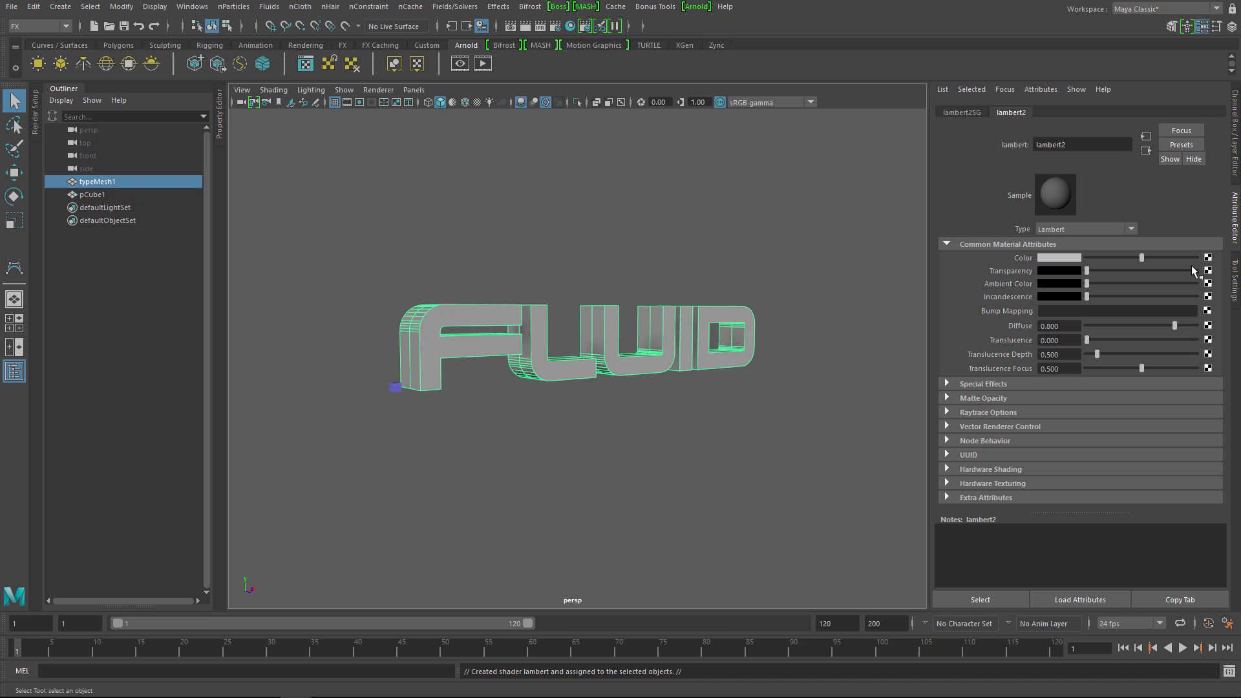
mouse_move(1215, 269)
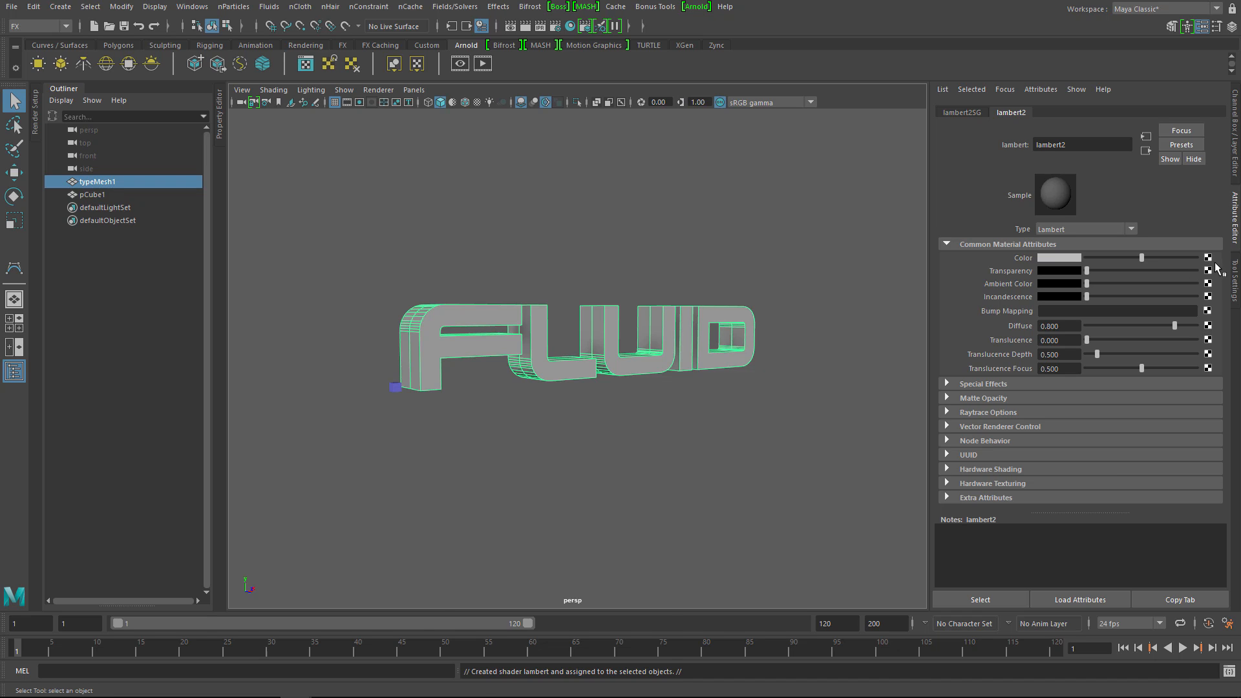
Step: Create fluidTexture3D1 with square voxels, resolution 160, size 65×15×10, placed around the text
click(1208, 257)
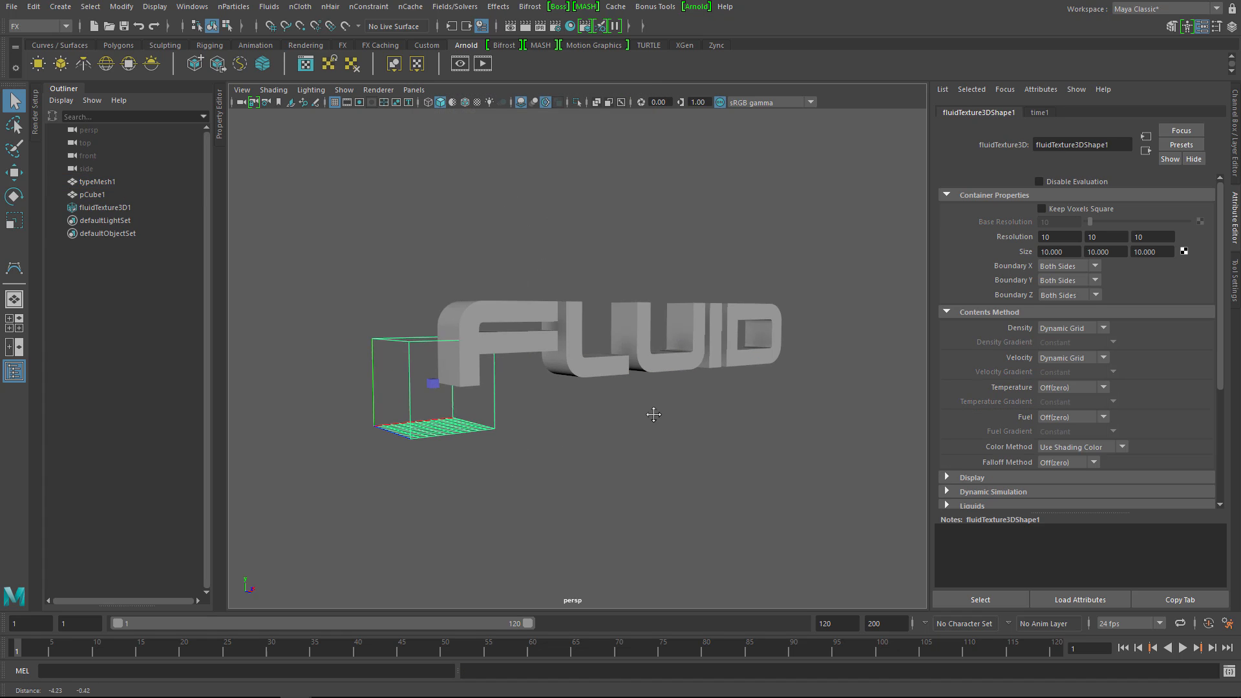
drag(653, 415, 459, 456)
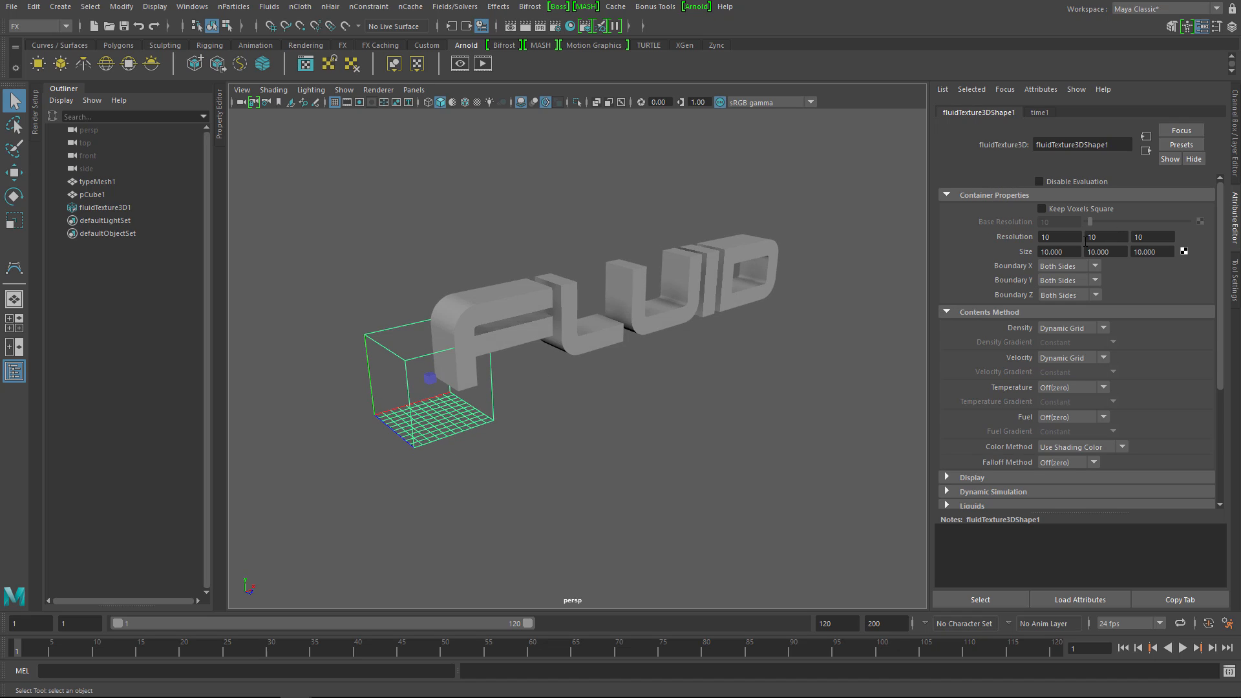
click(1042, 208)
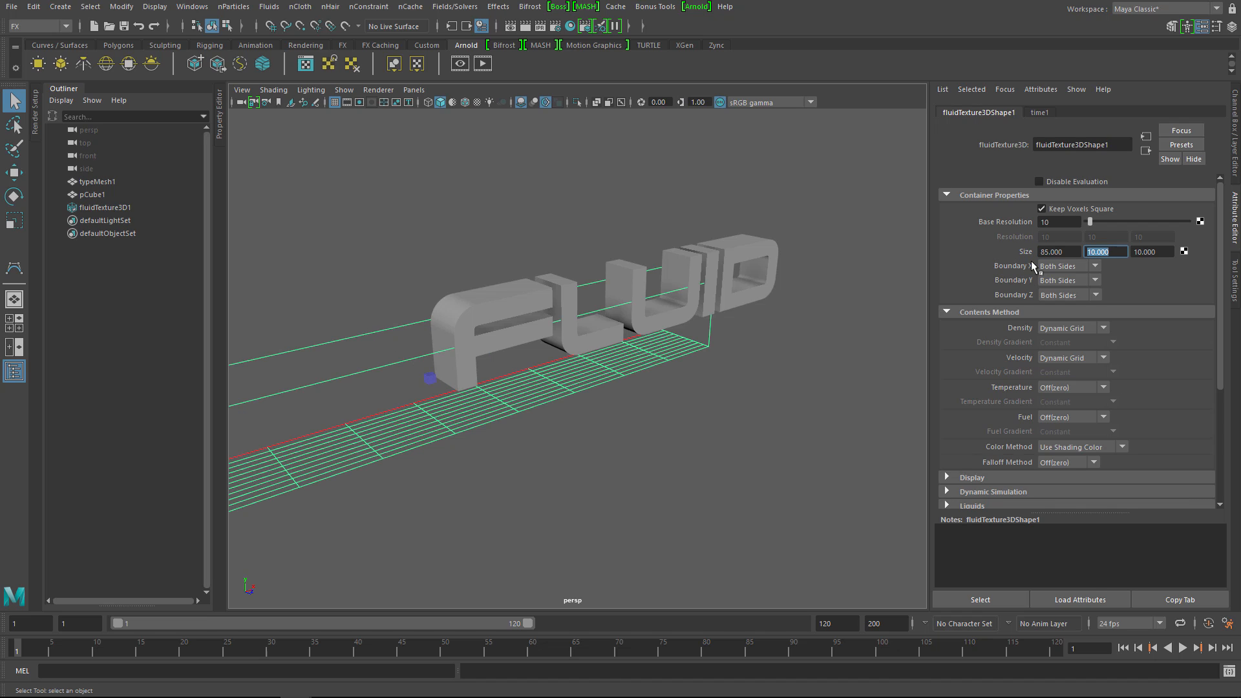
text(15.000)
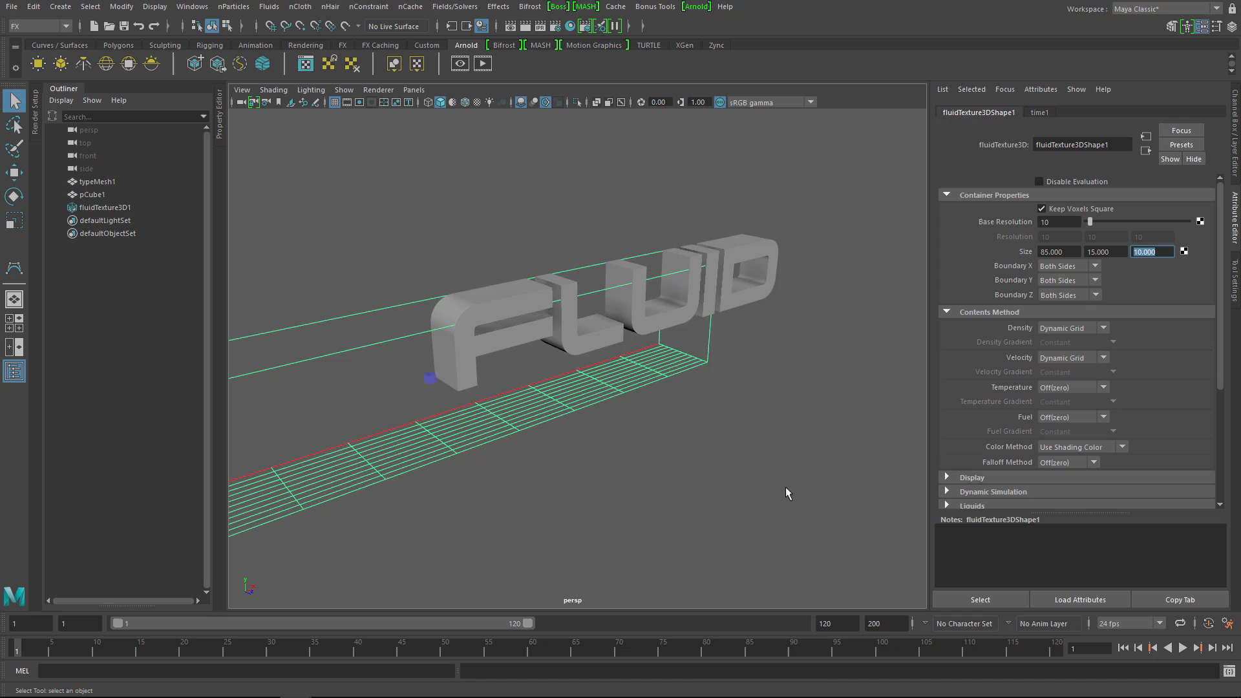
click(100, 207)
text(65.000)
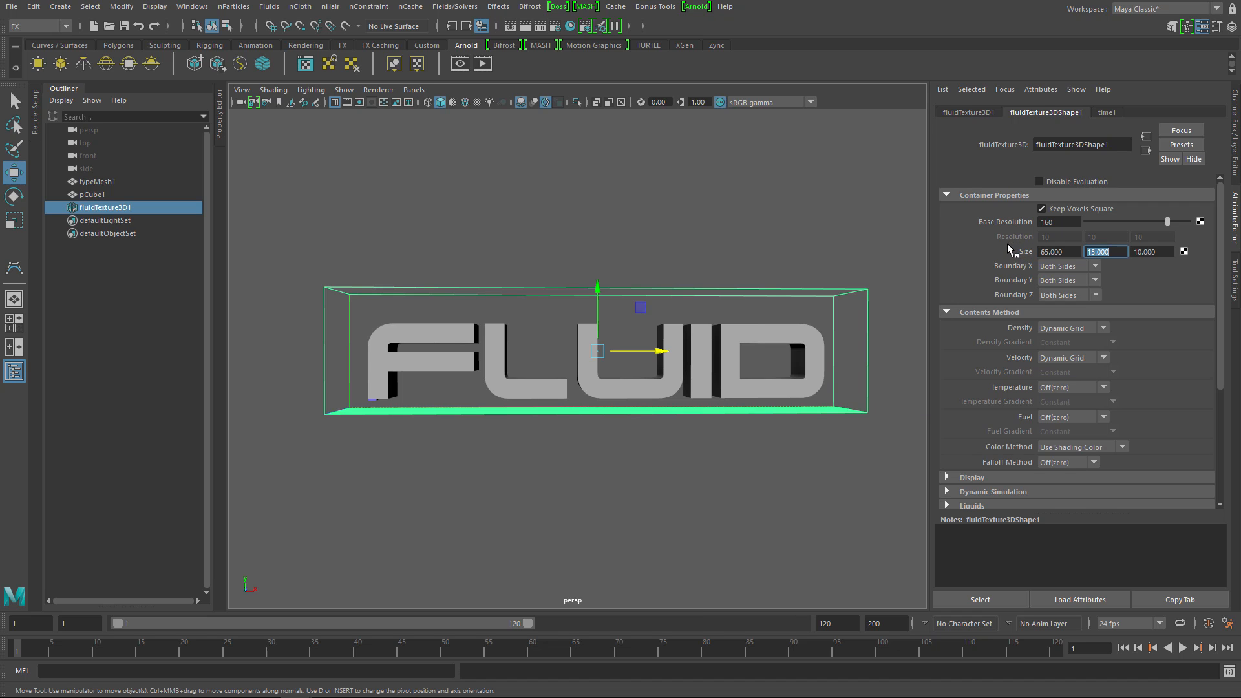
drag(594, 353, 773, 417)
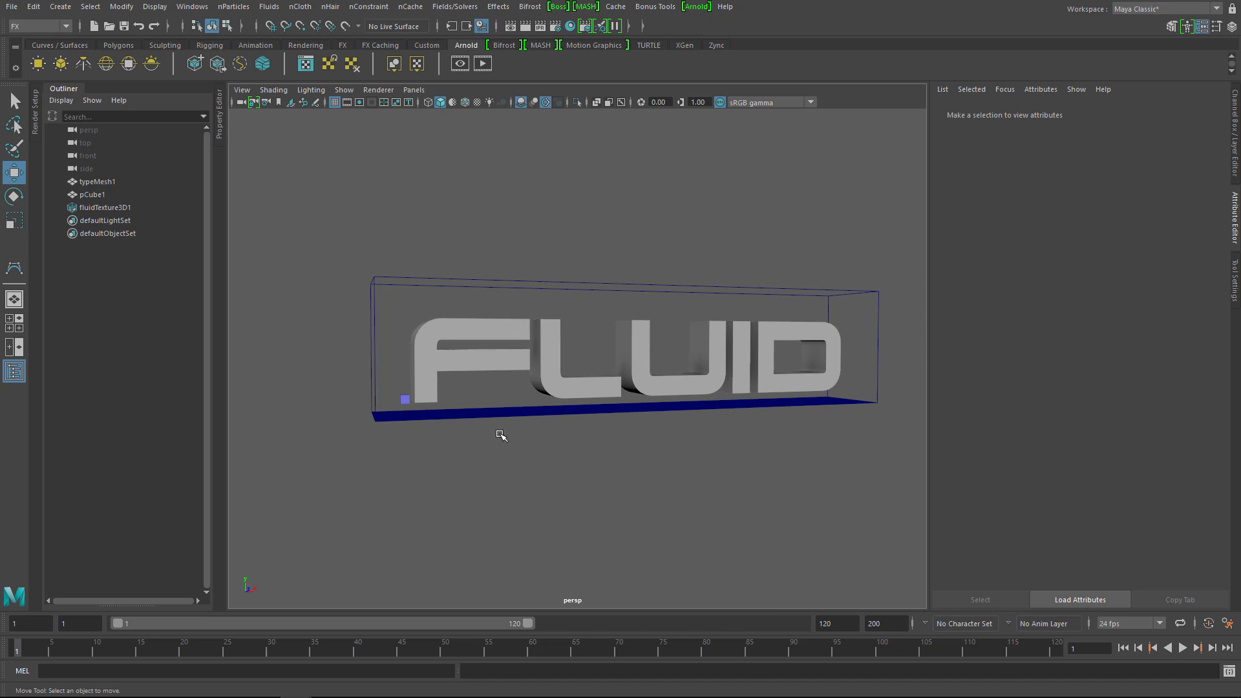
mouse_move(616, 445)
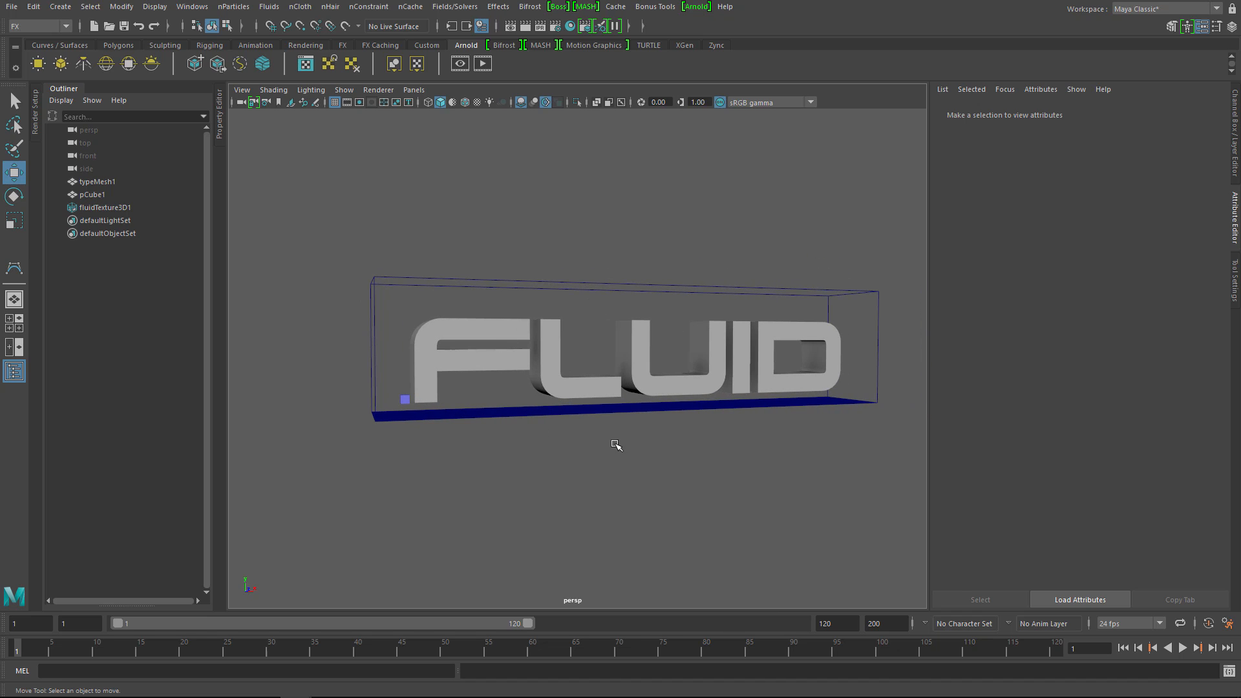
mouse_move(651, 464)
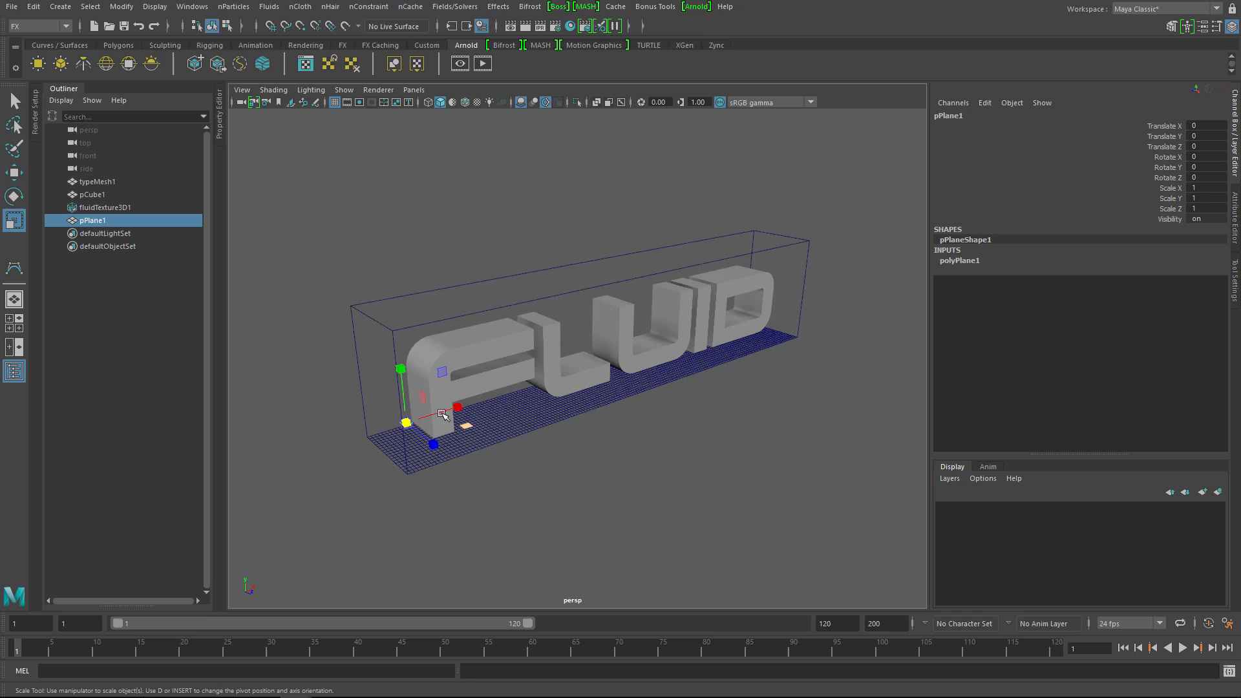
Step: Scale pPlane1 up and stretch it along the fluid box's length
drag(442, 413, 526, 399)
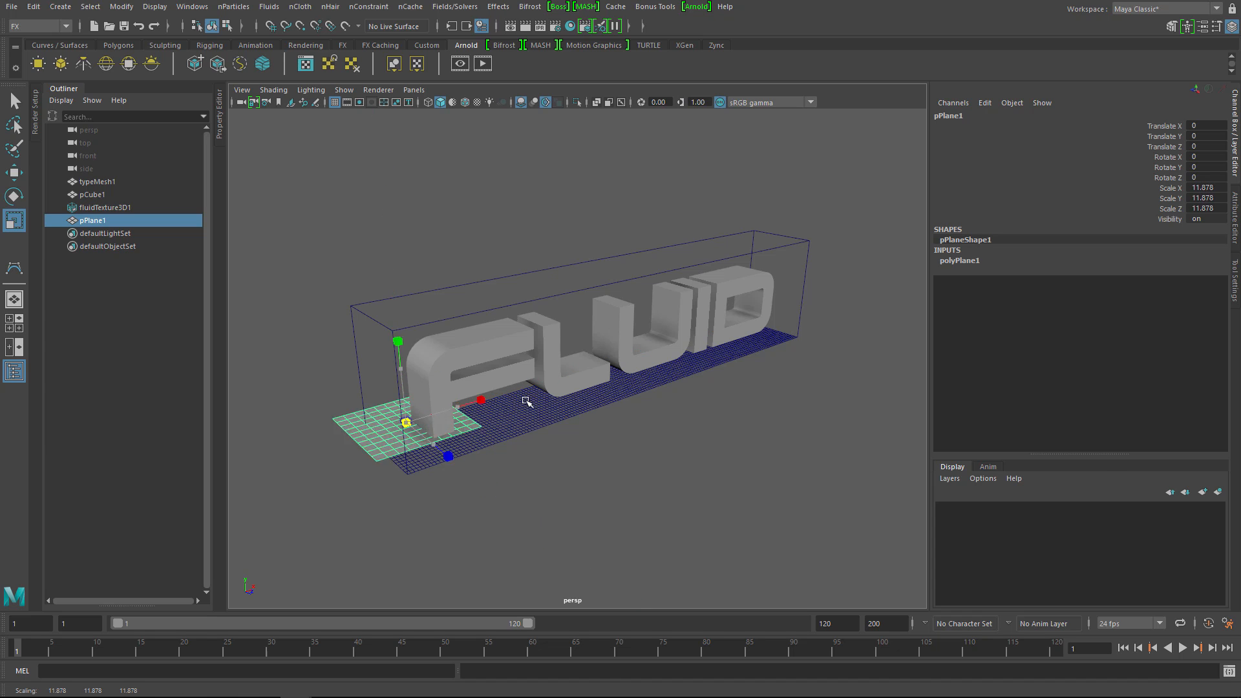
drag(481, 399, 634, 398)
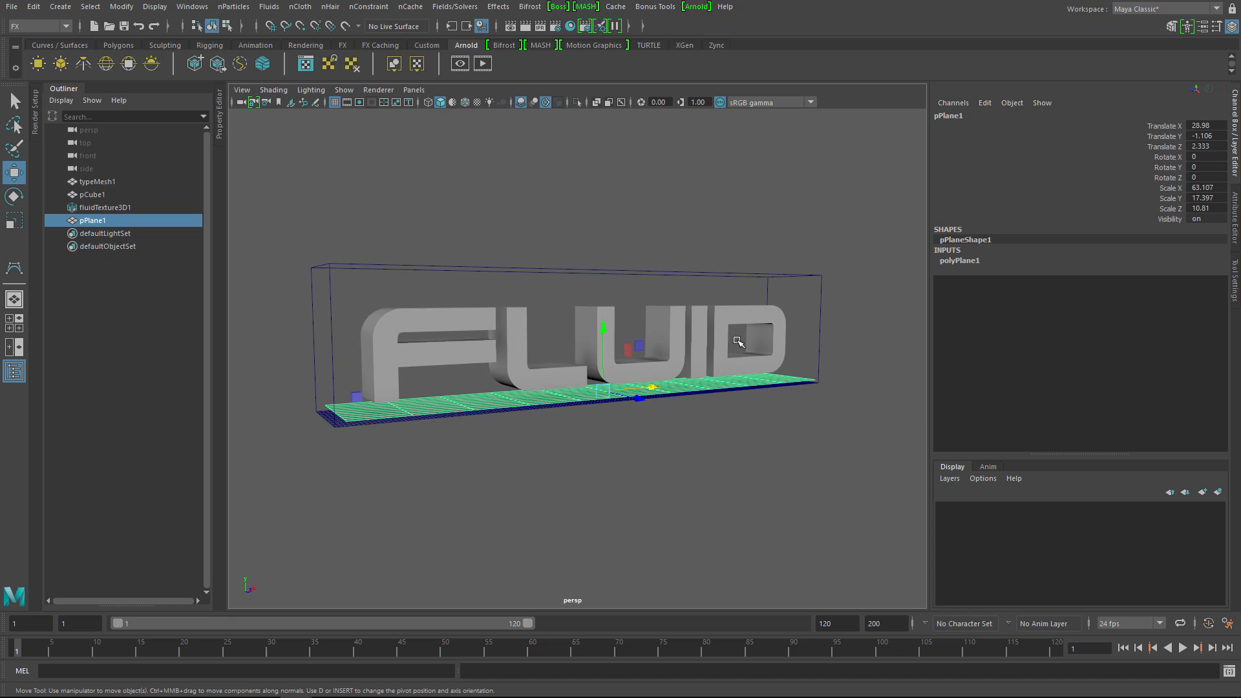
Step: Create fluidEmitter1 emitting from pPlane1 into the fluid box, then run and stop a test
click(106, 207)
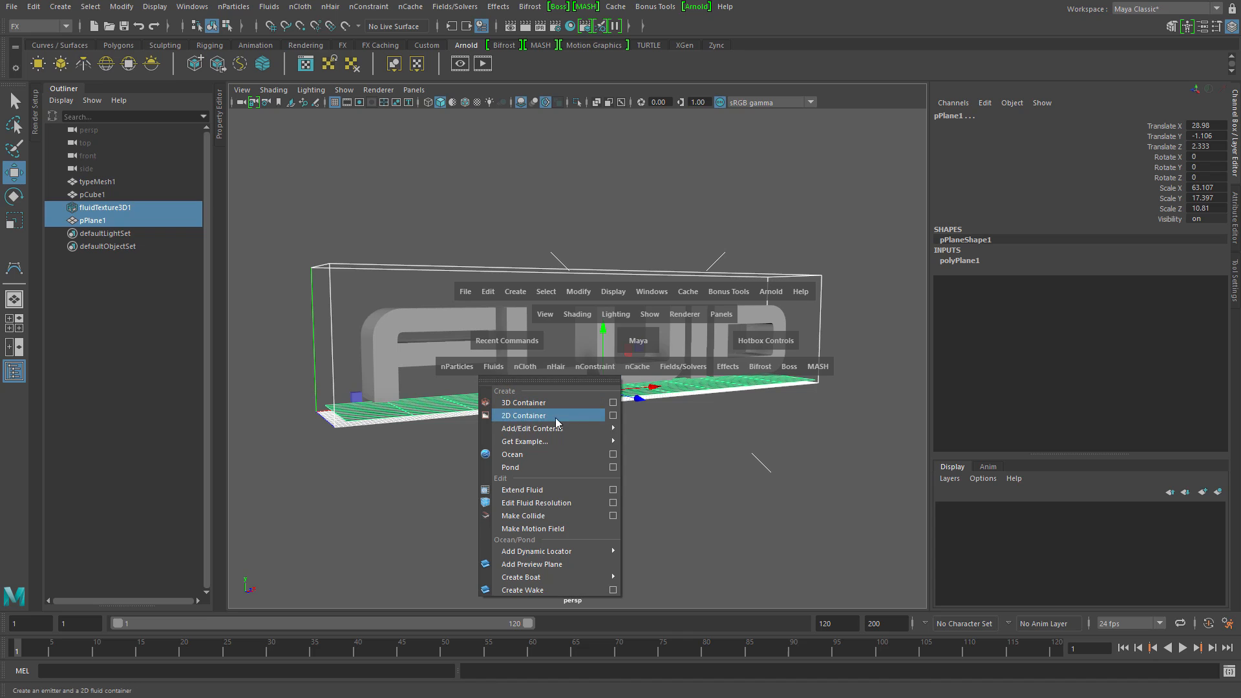
mouse_move(531, 428)
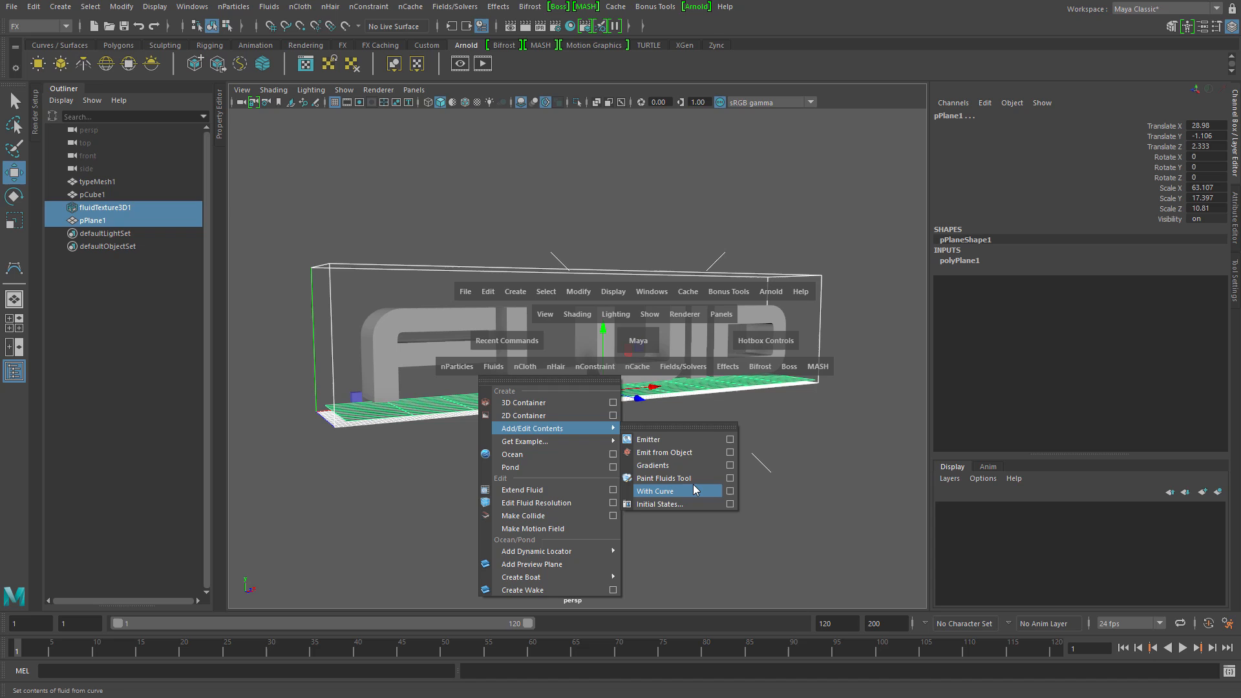
click(730, 452)
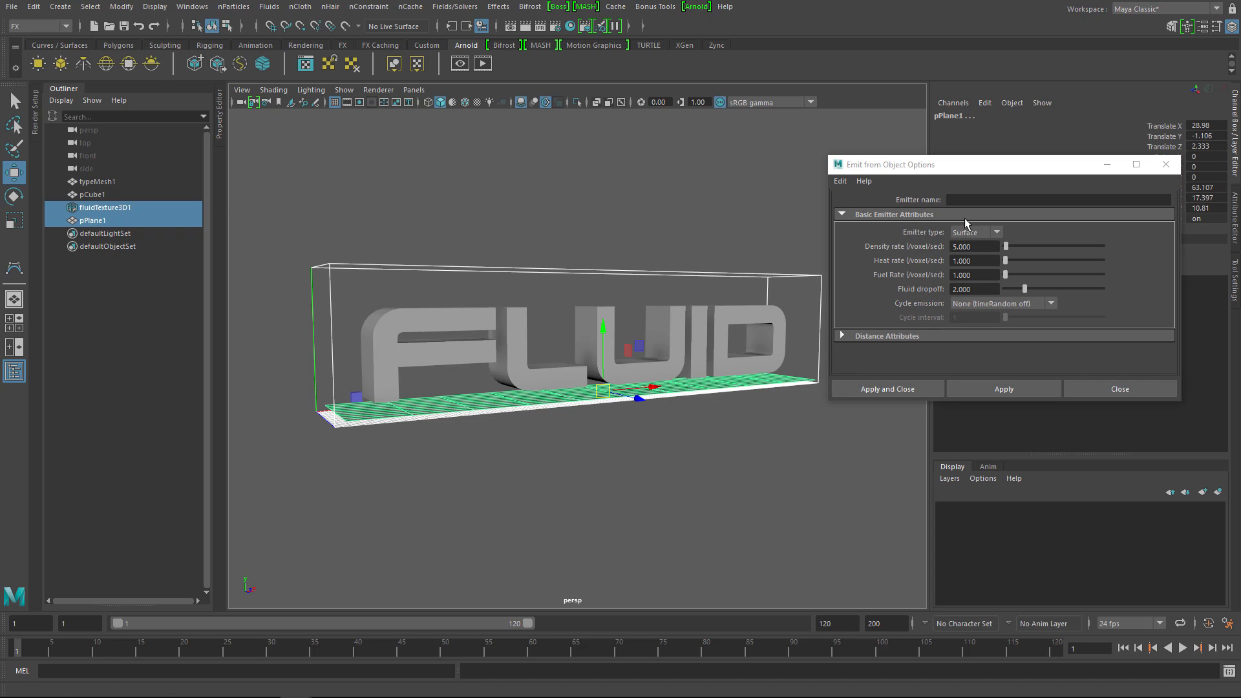
click(973, 246)
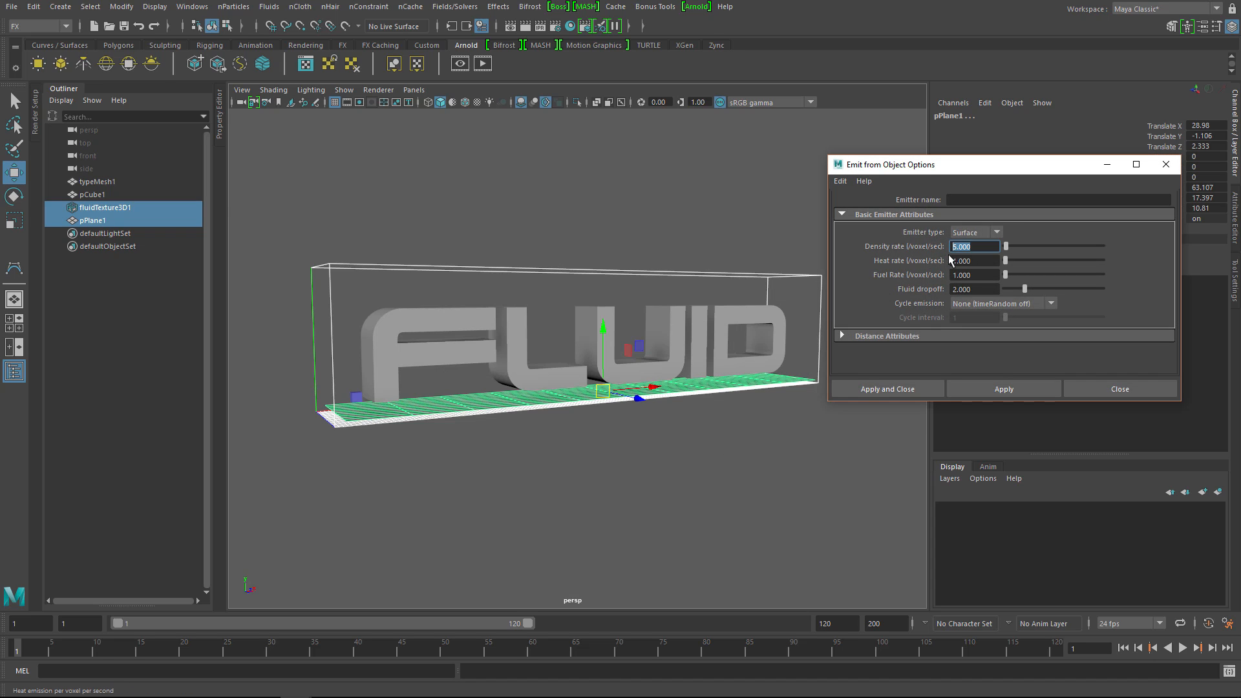
click(1003, 388)
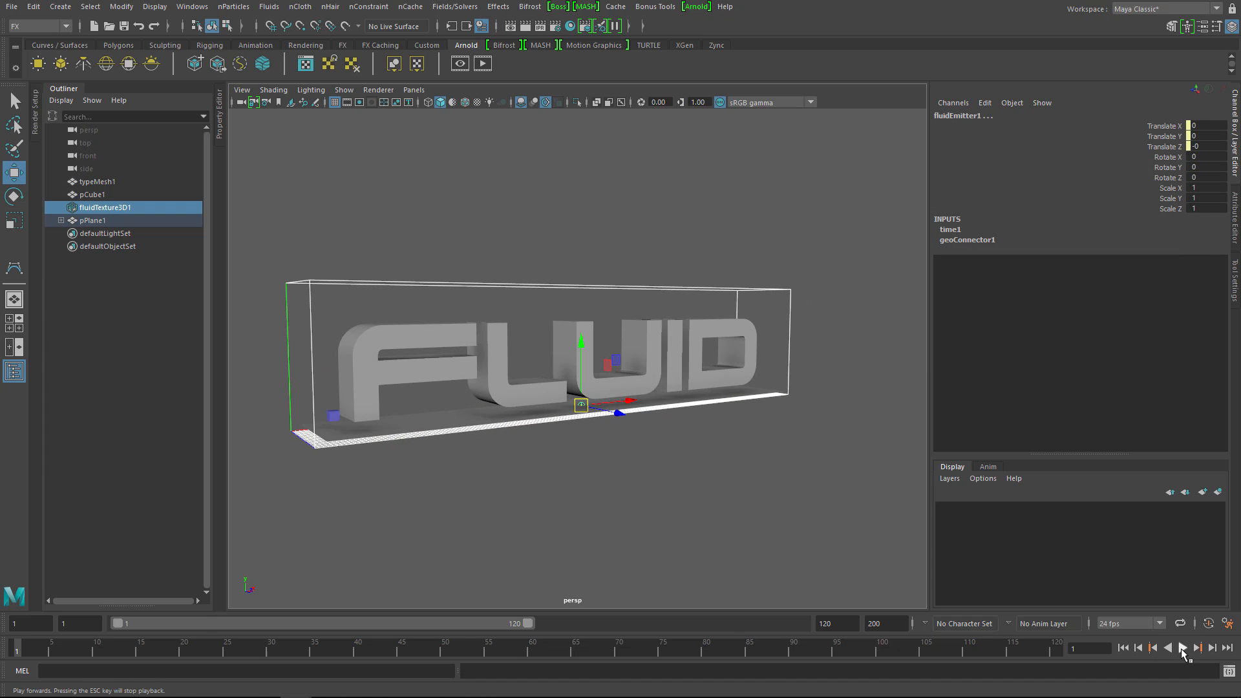
click(1180, 648)
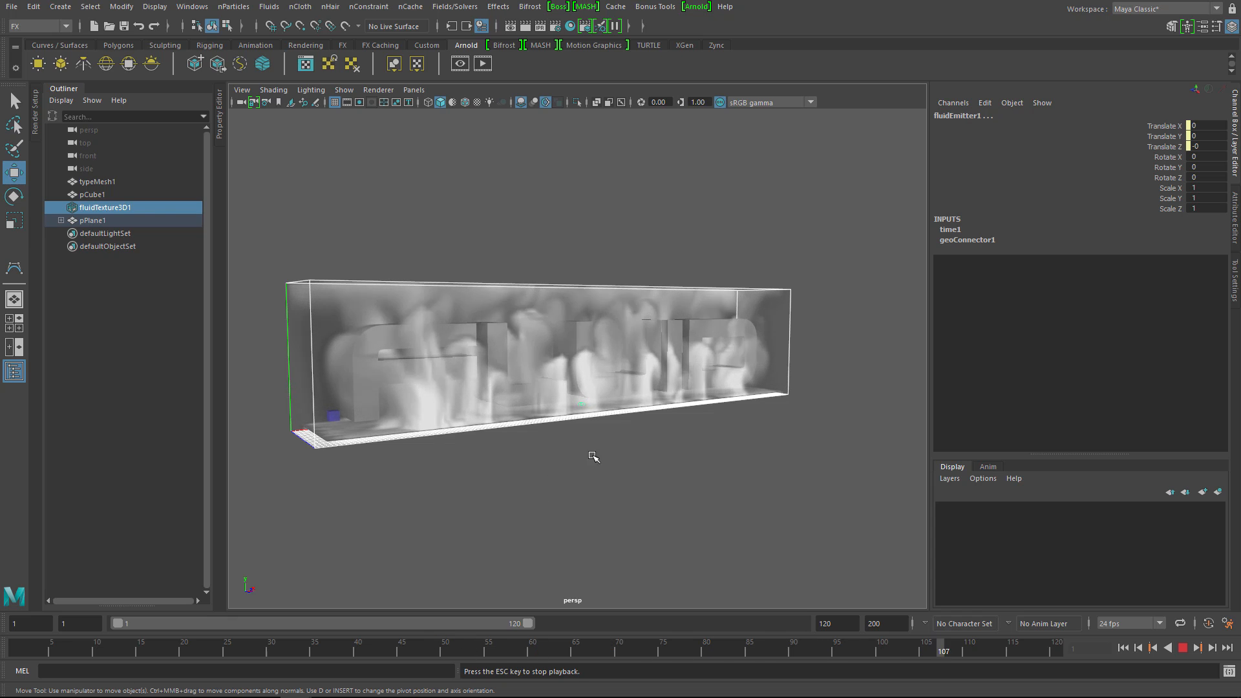
click(1185, 648)
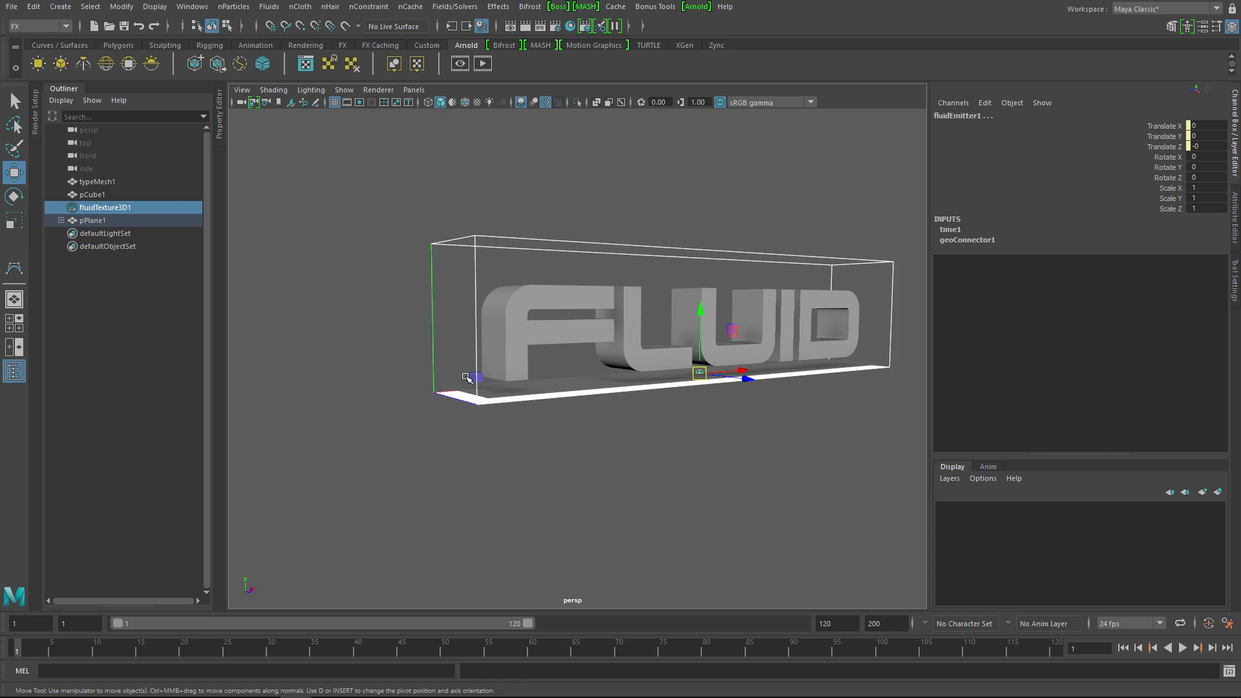
Step: Set MASH1_Distribute to voxelize typeMeshShape1 with voxel size about 1.03
click(92, 194)
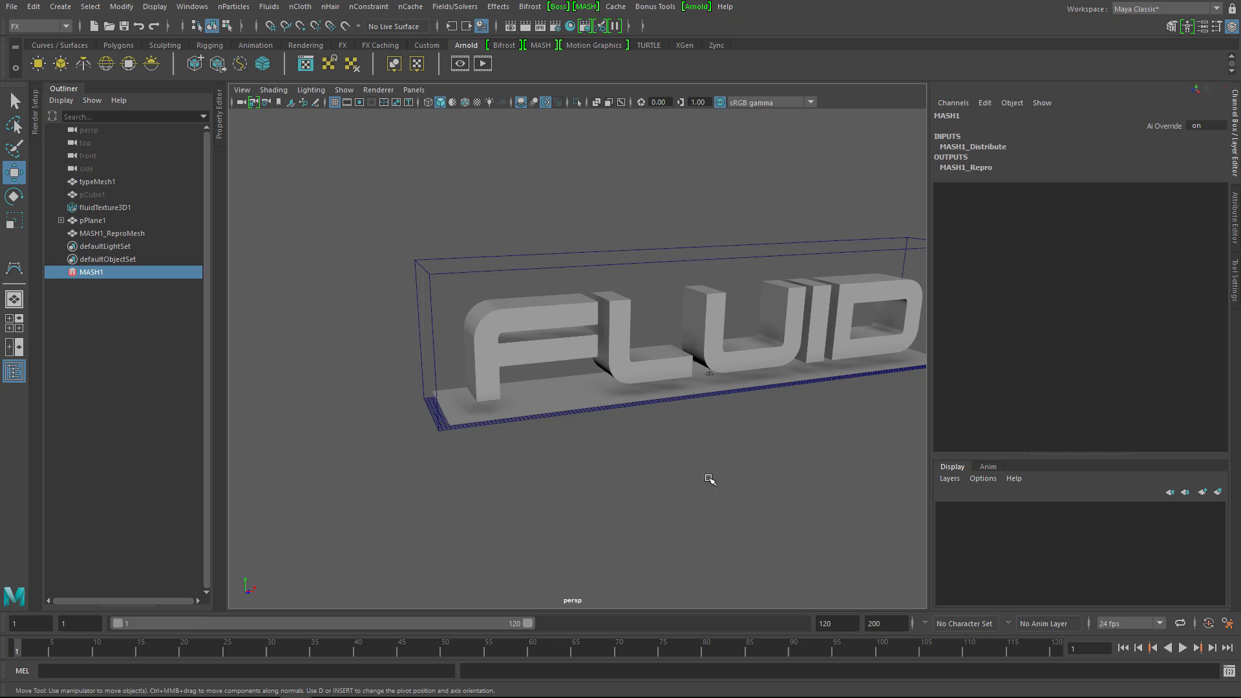
click(92, 272)
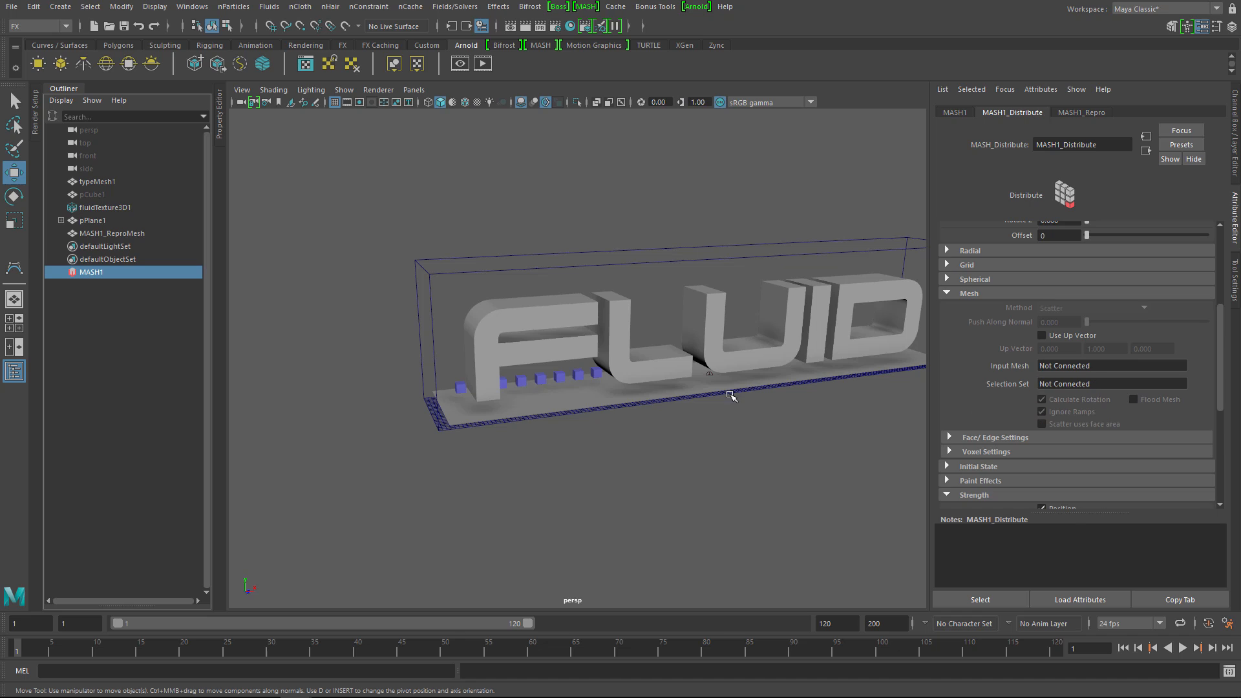
mouse_move(1071, 377)
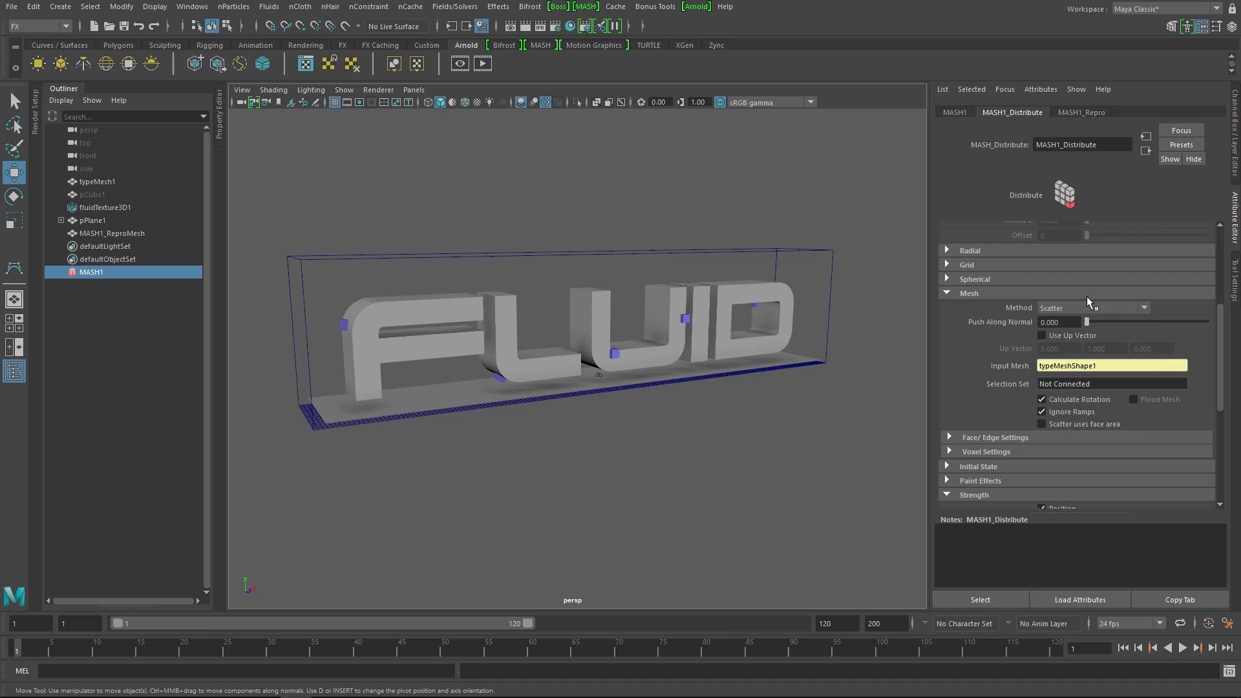
click(1093, 307)
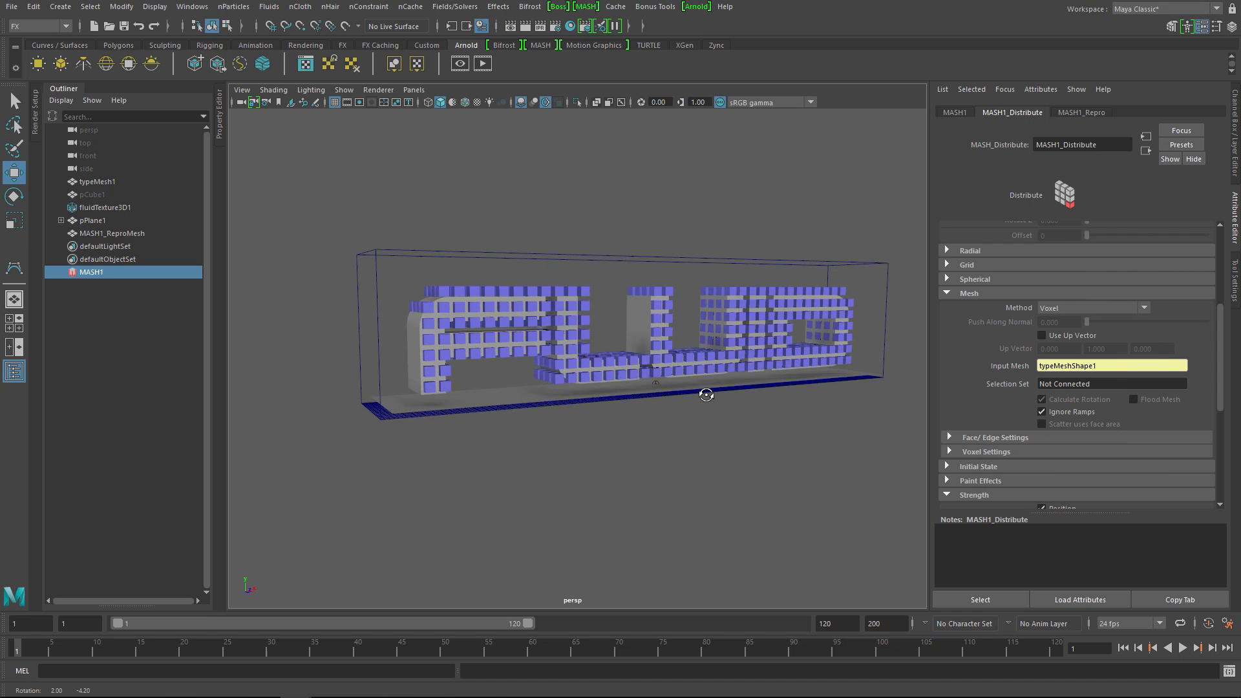
click(985, 451)
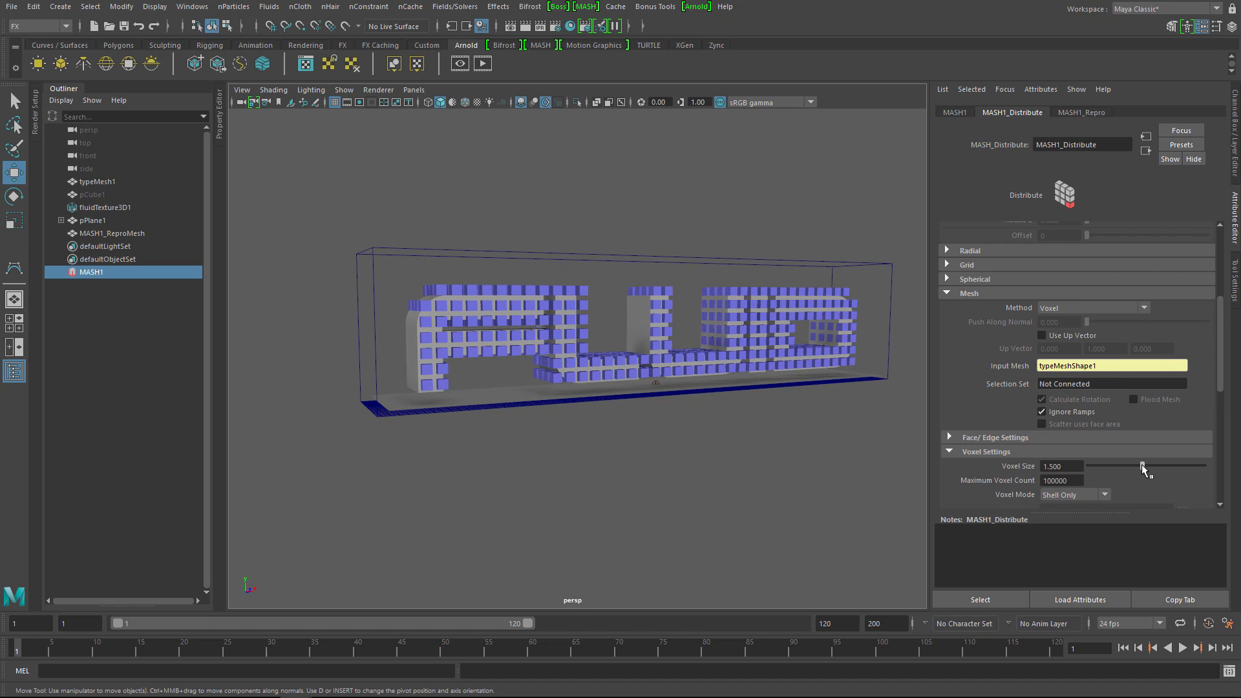
drag(1142, 466, 1126, 466)
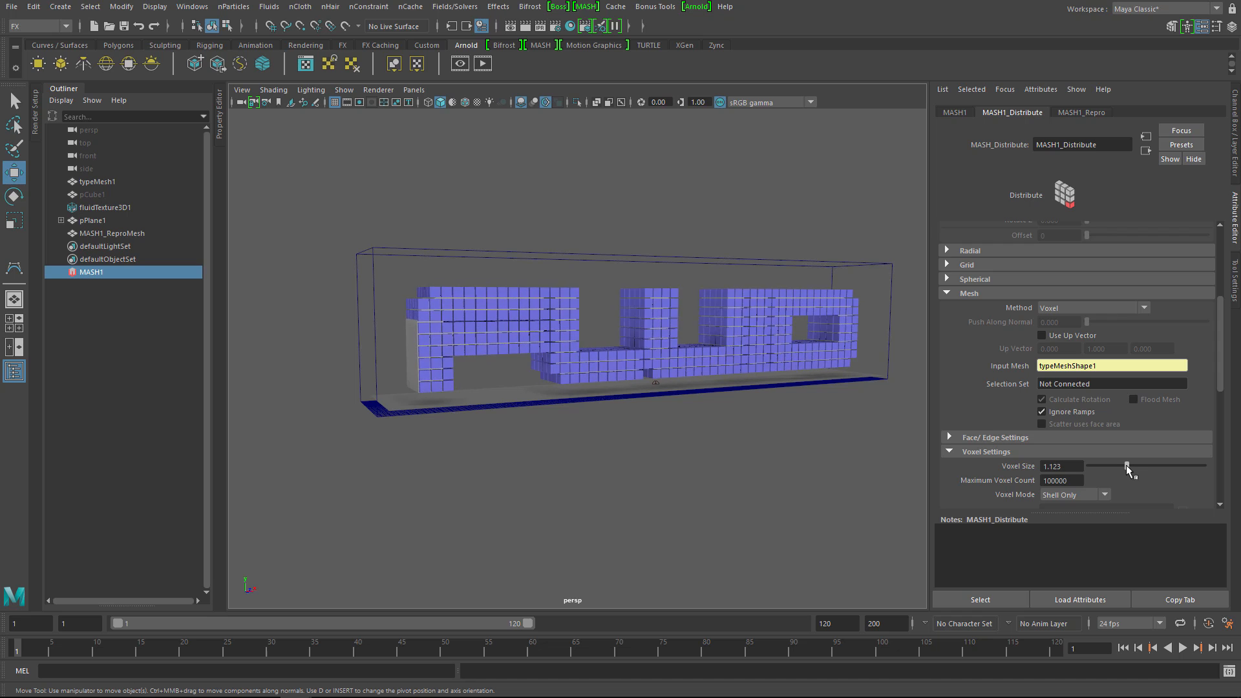
drag(1128, 466, 1096, 466)
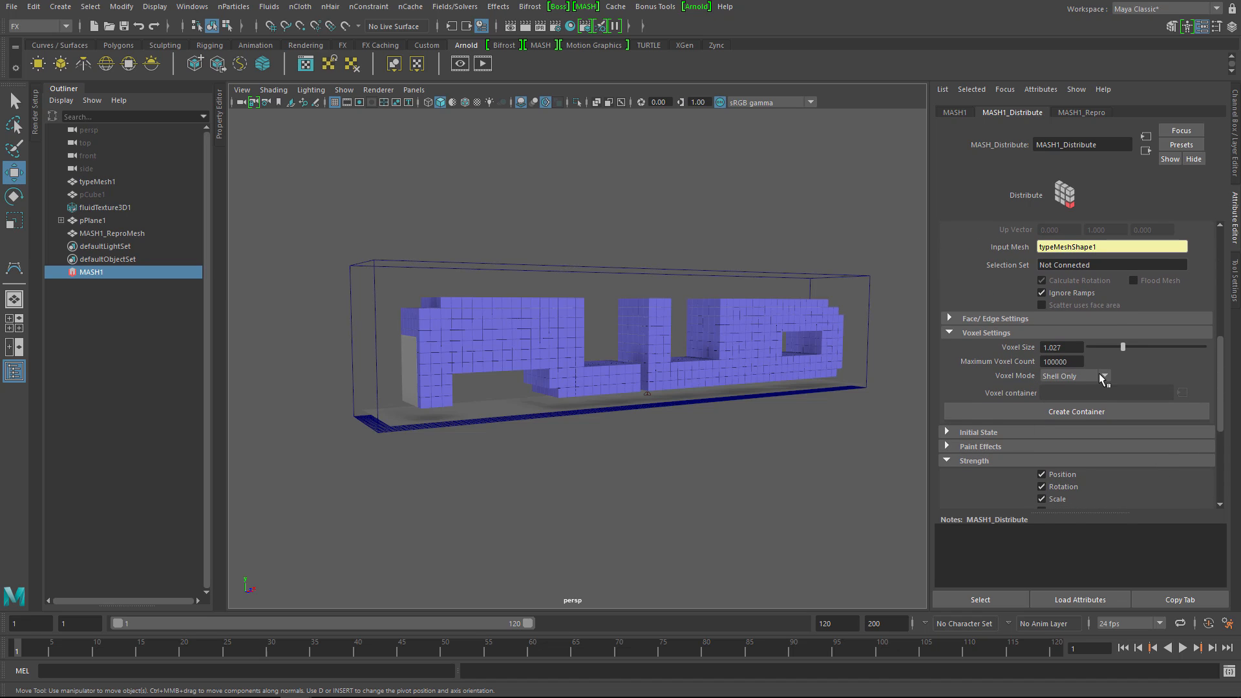
Step: Switch Voxel Mode to Fill Only and adjust the voxel size to about 1.04
click(1101, 375)
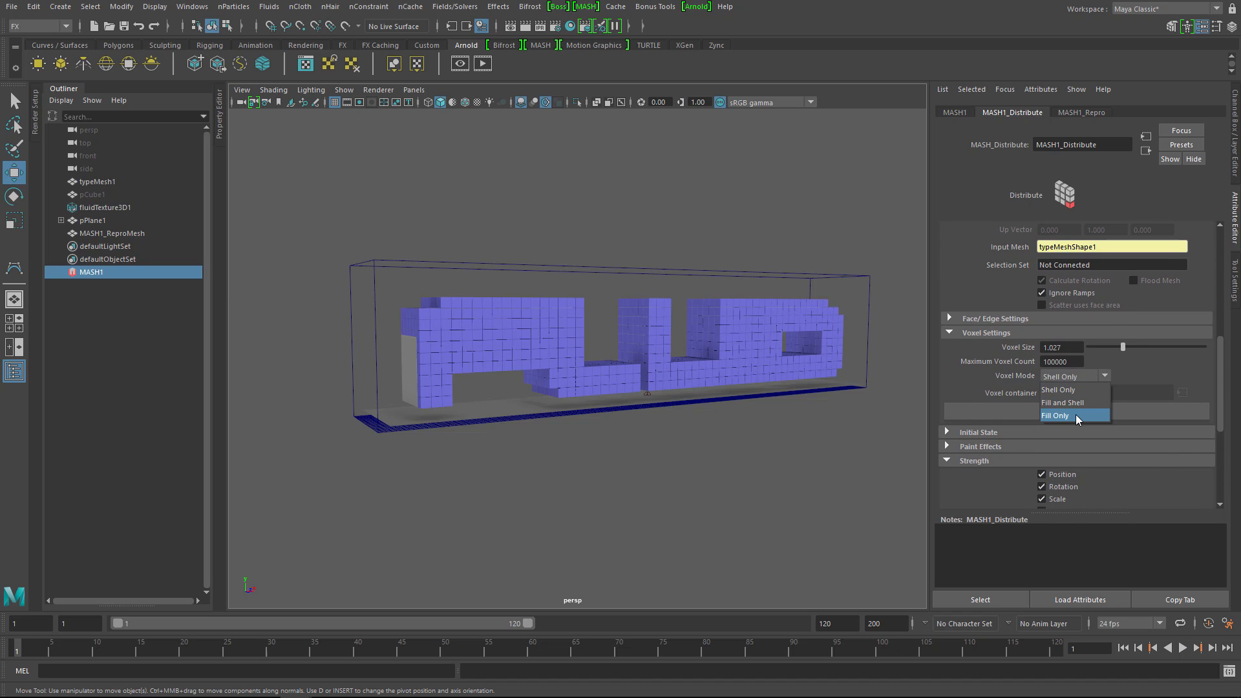
click(1055, 415)
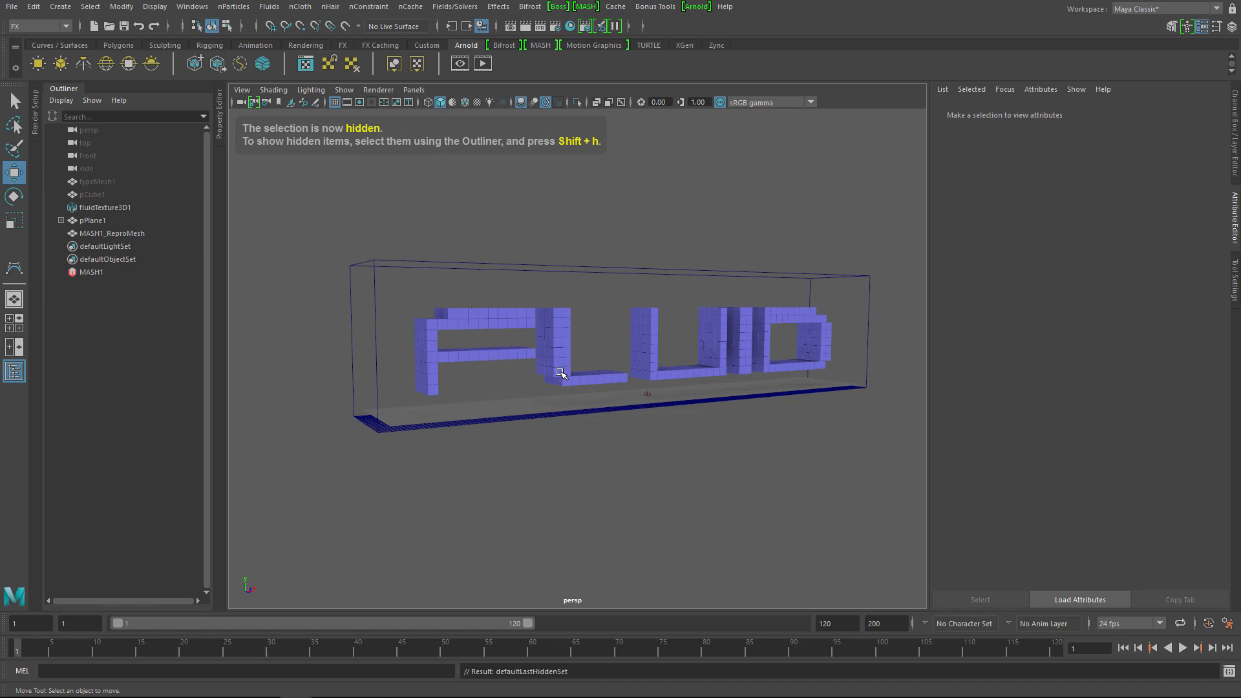
click(91, 271)
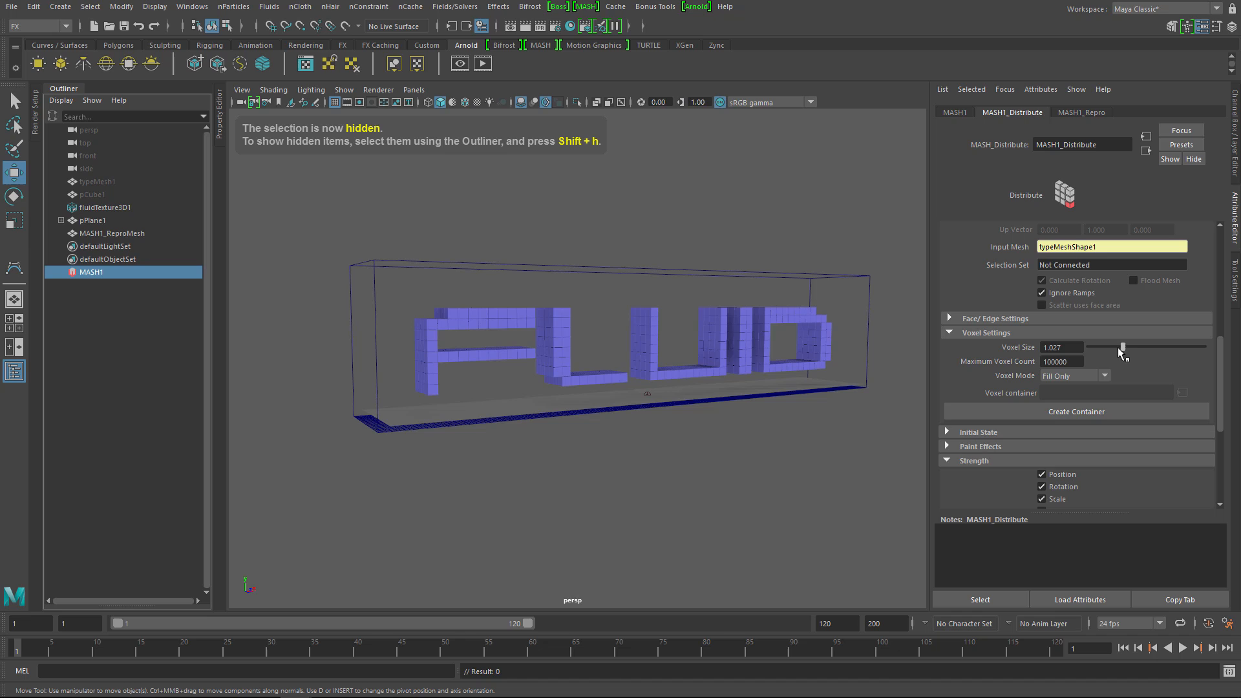
drag(1121, 346, 1117, 346)
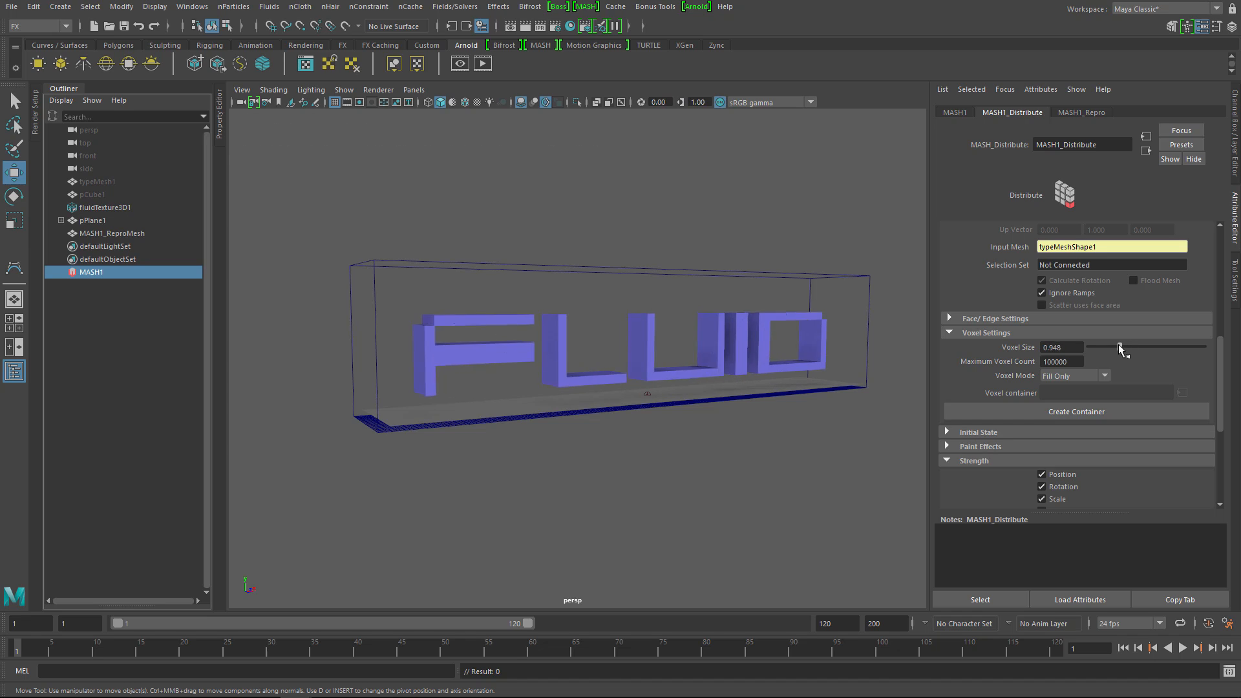
drag(1116, 347, 1124, 346)
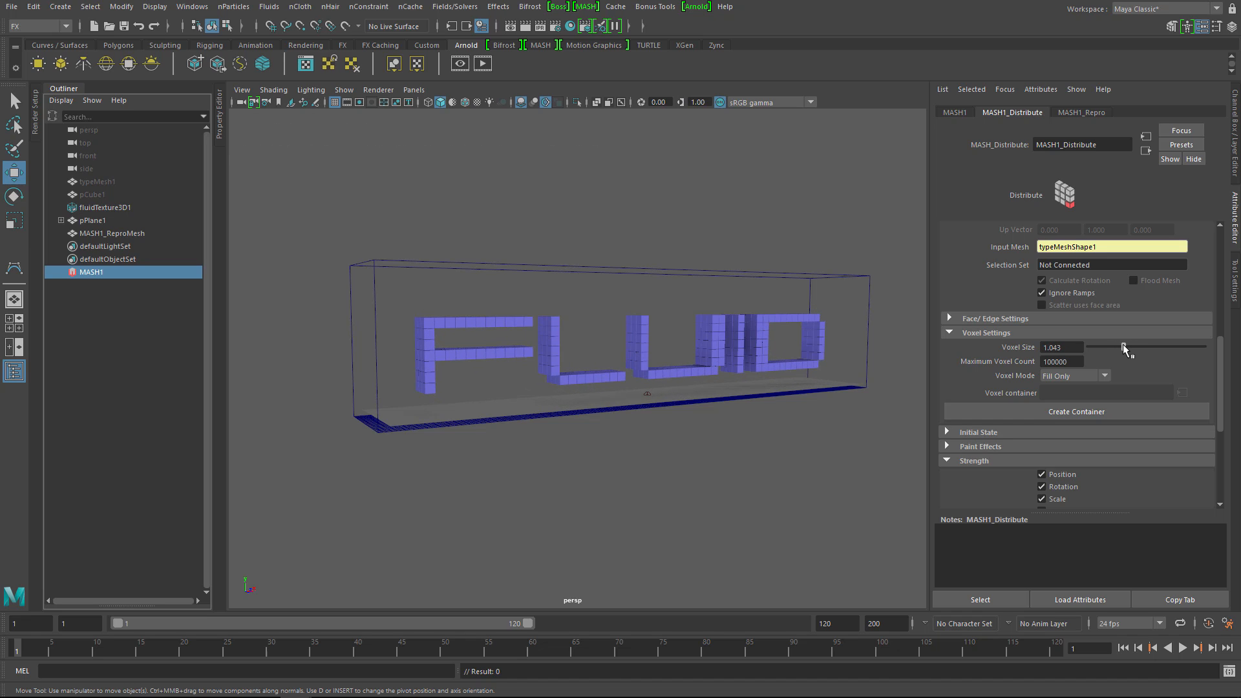
Step: Set Voxel Mode to Fill and Shell and orbit around the voxelized letters
click(1072, 375)
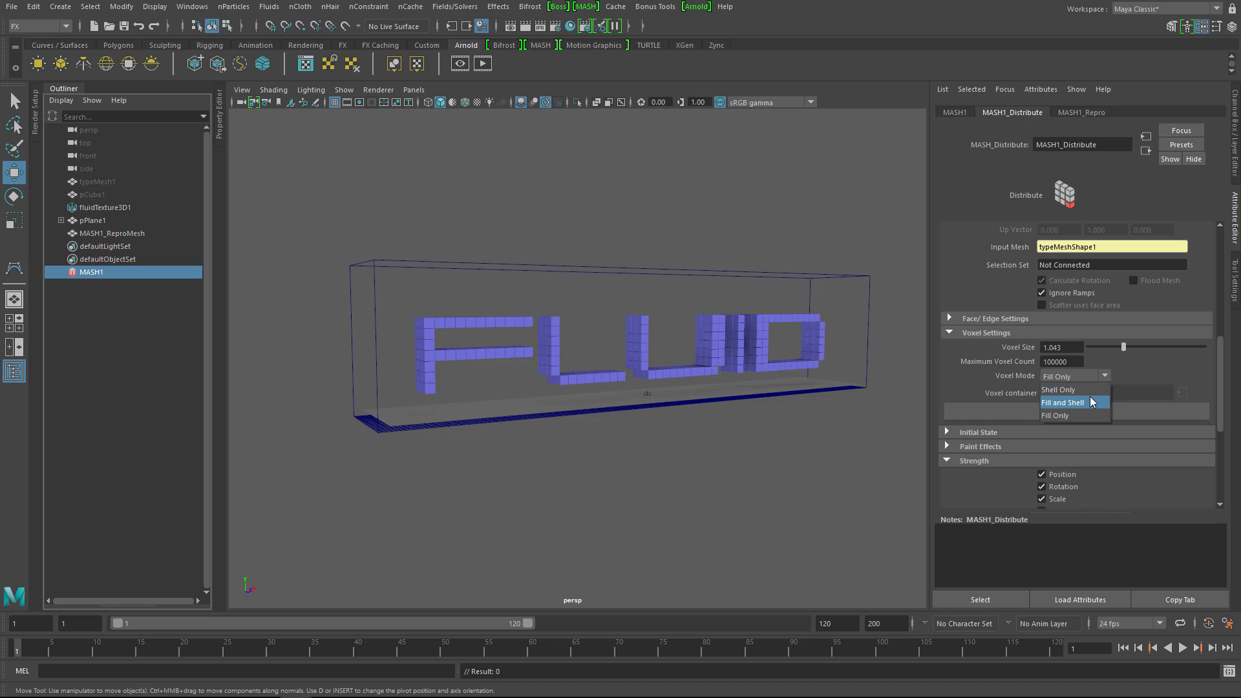
click(1063, 402)
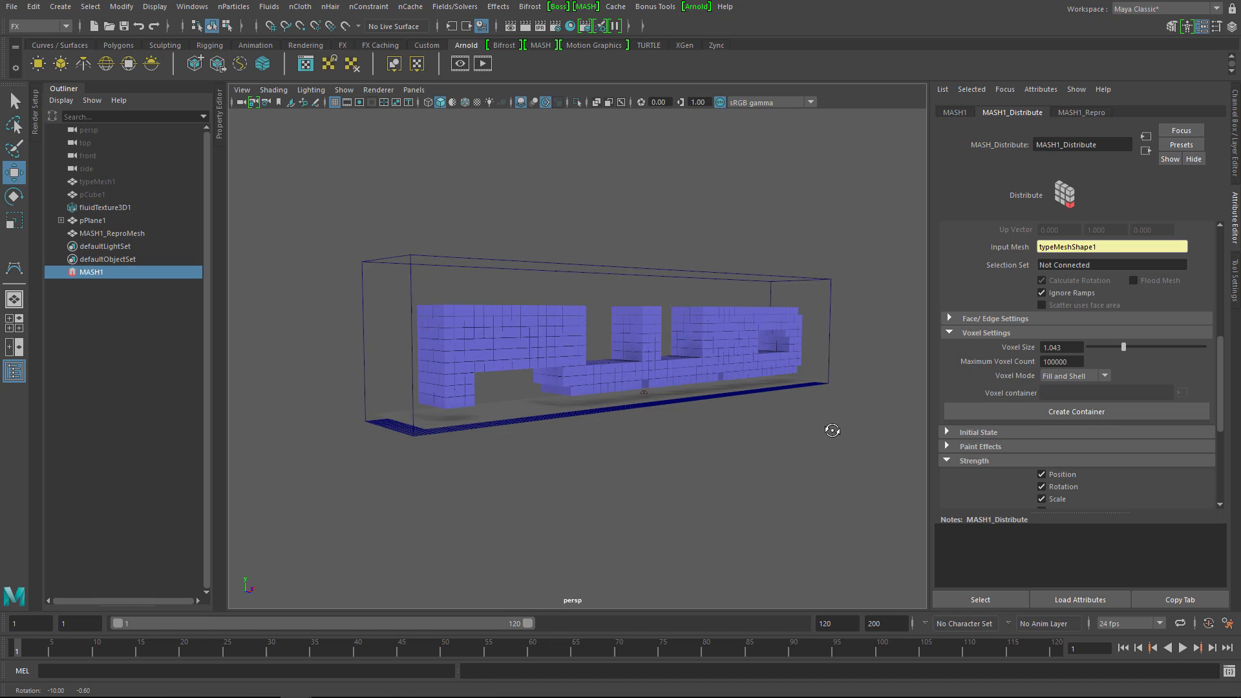
drag(831, 430, 701, 405)
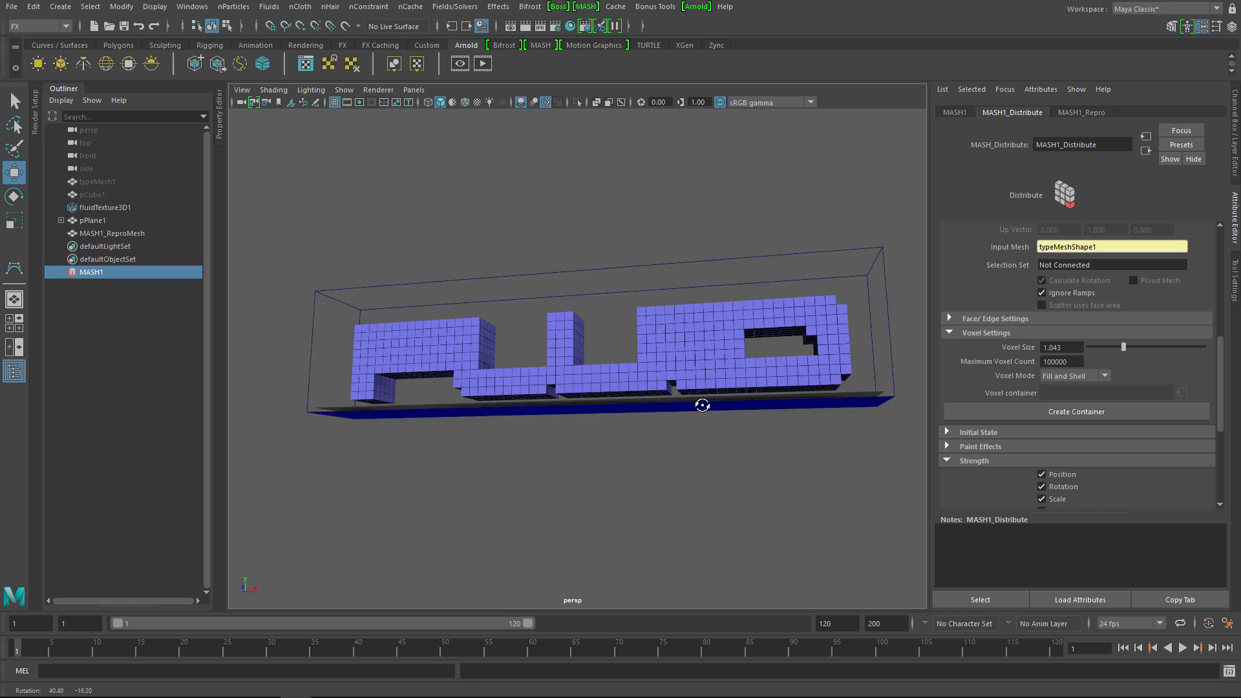
drag(701, 405, 732, 451)
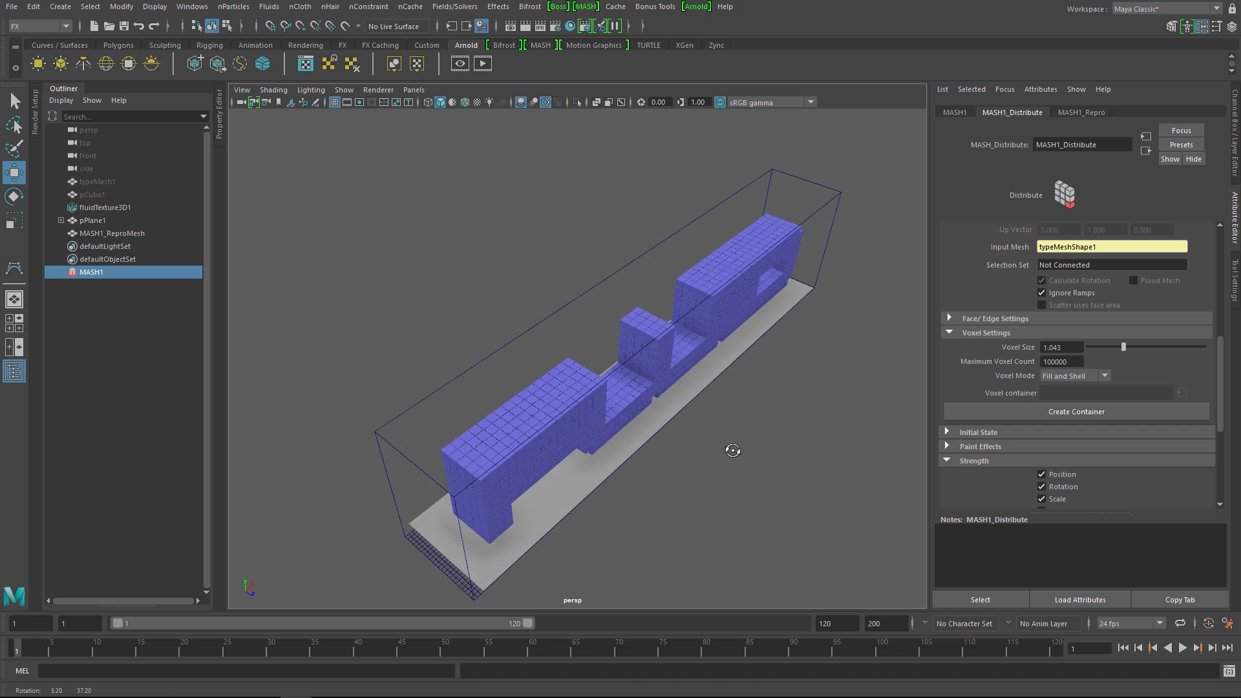
drag(733, 451, 722, 419)
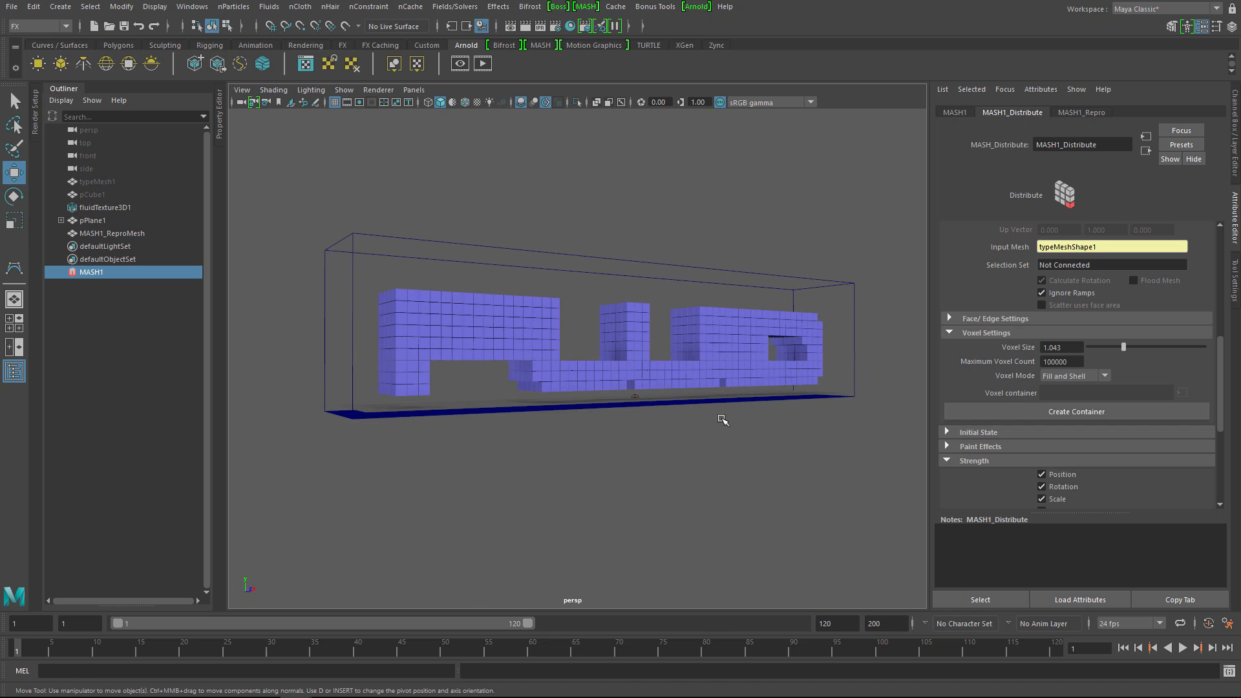
Step: Add a fluid-driven MASH1_Visibility node and play the simulation to preview visible cube clusters
click(954, 112)
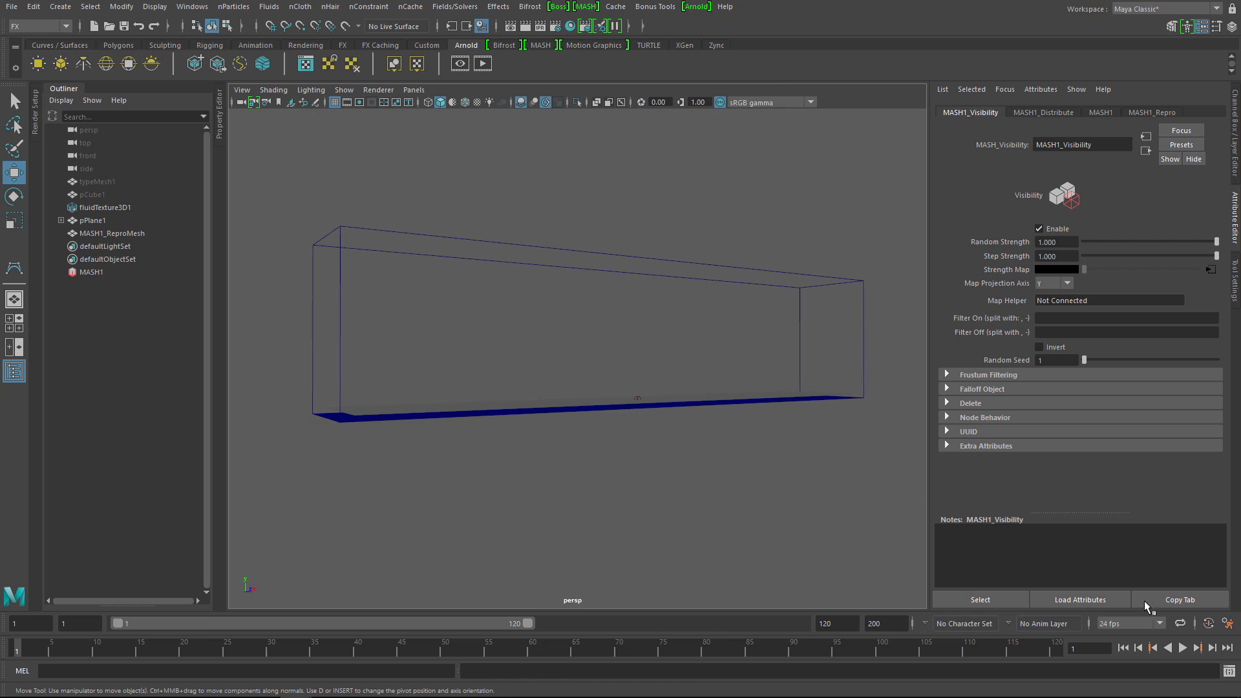
click(1182, 646)
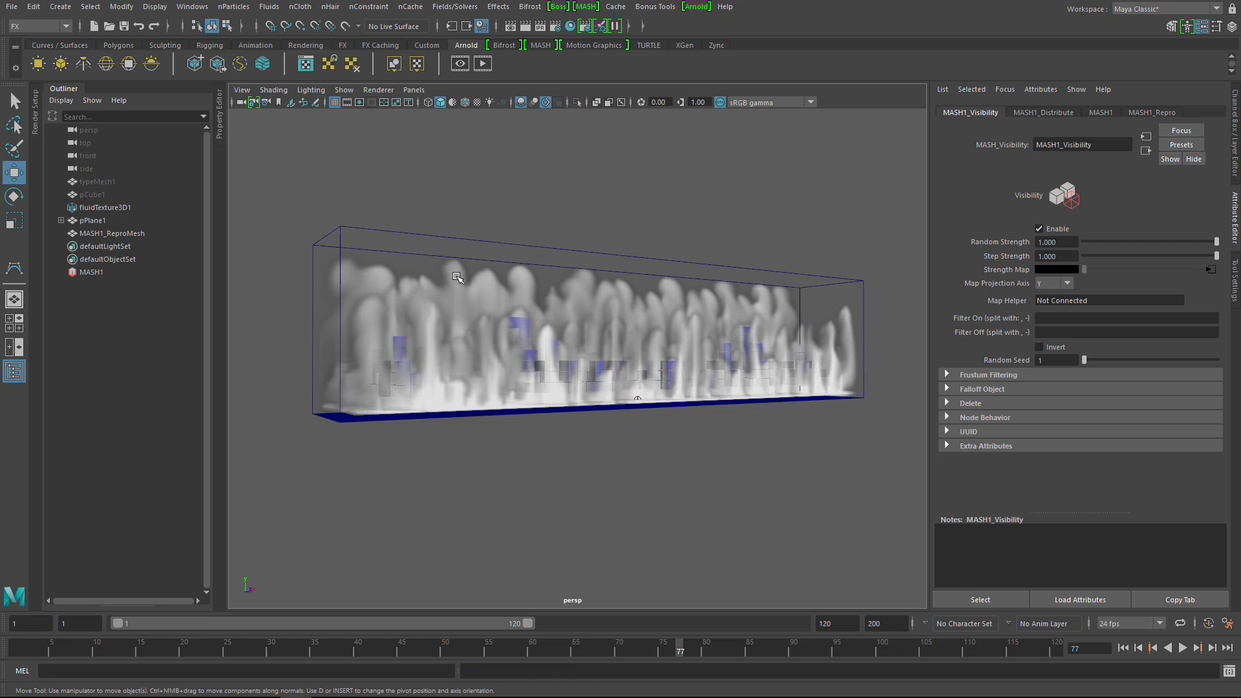
click(343, 89)
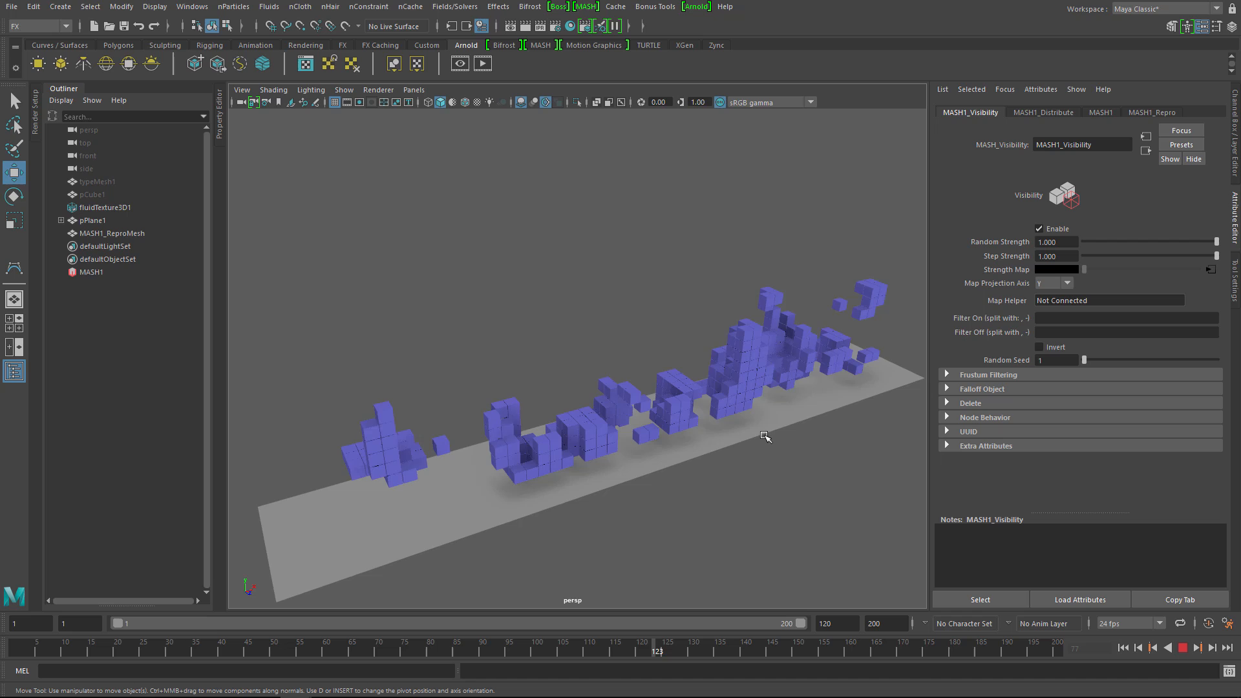
Step: Select pPlane1 as the emitter, then stop and replay the simulation from there
click(829, 641)
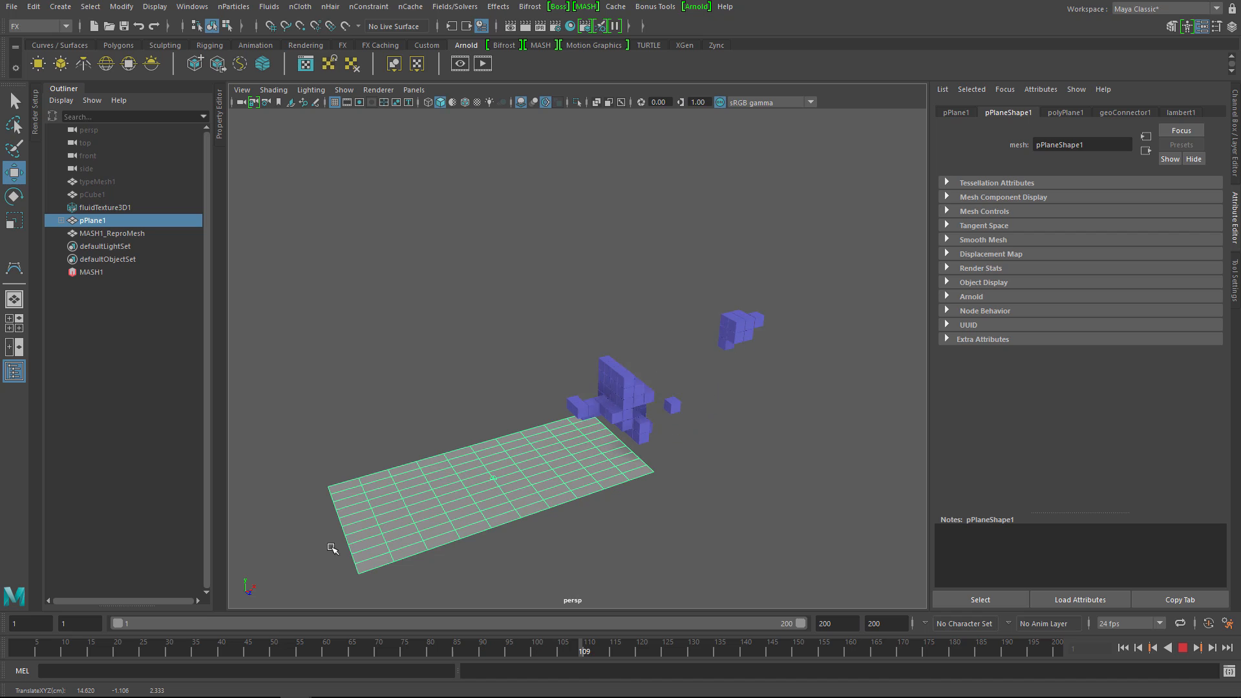
click(1182, 648)
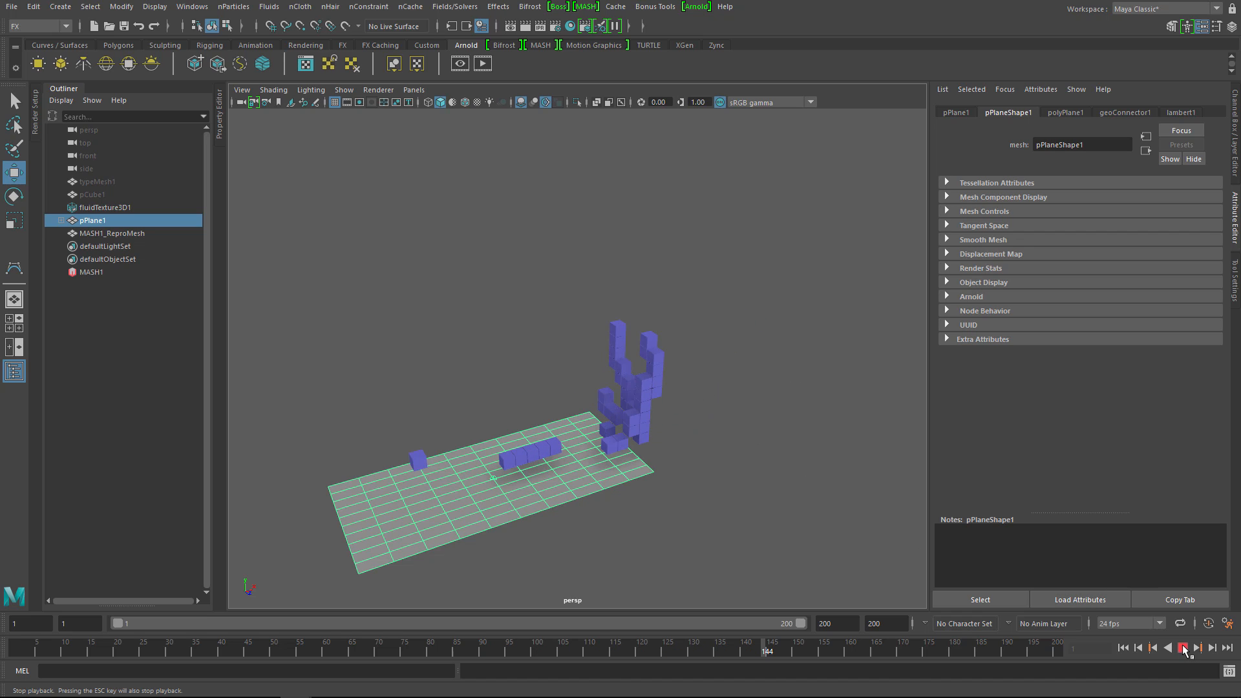
click(1184, 648)
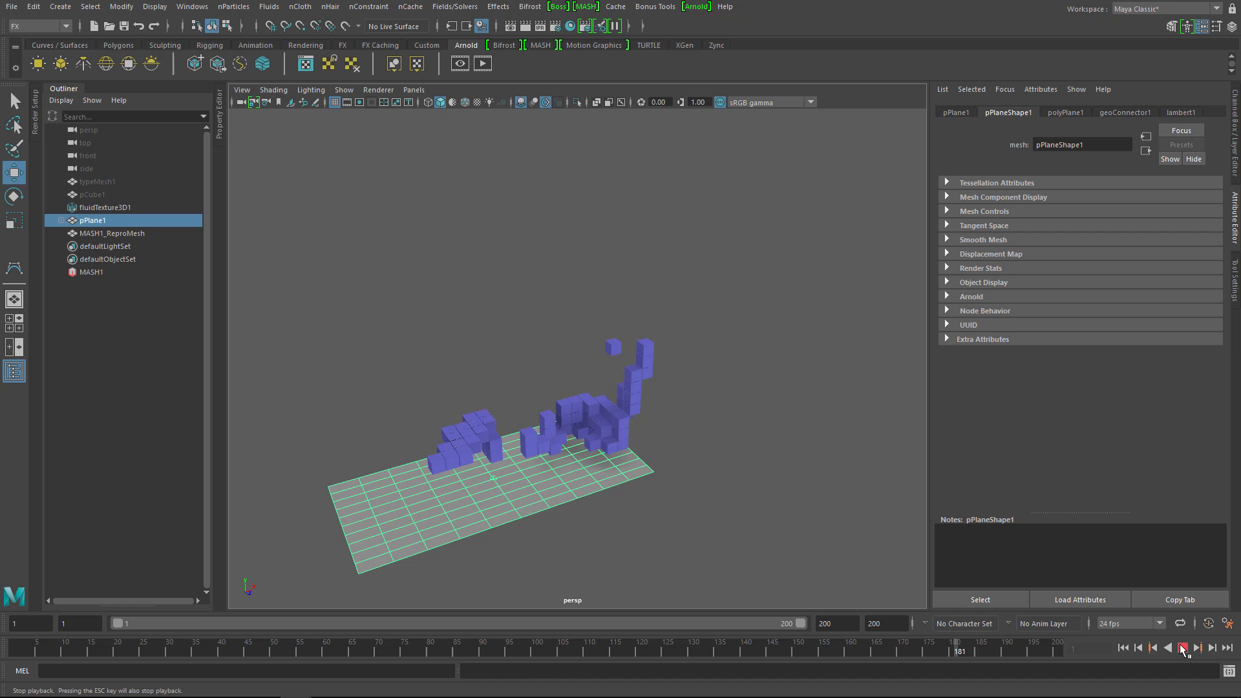
click(1181, 647)
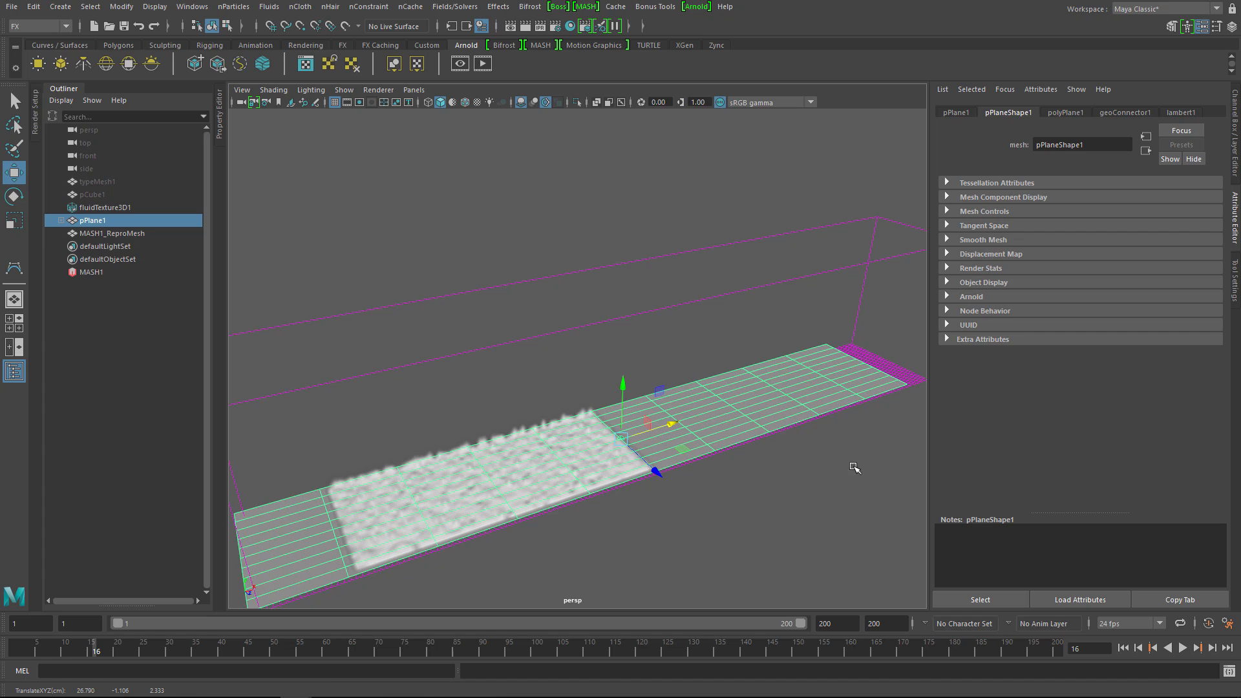
Step: Play the fluid simulation, orbit to a front view, and stop at frame 166
click(1180, 648)
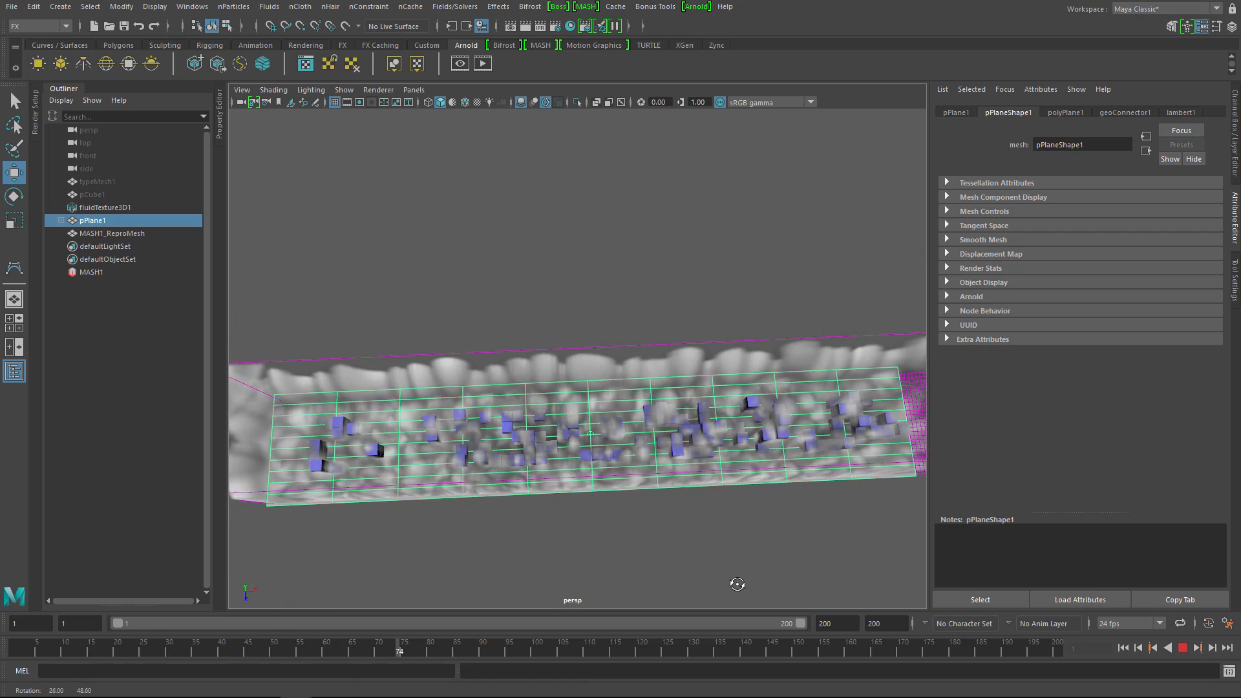
drag(737, 584, 777, 510)
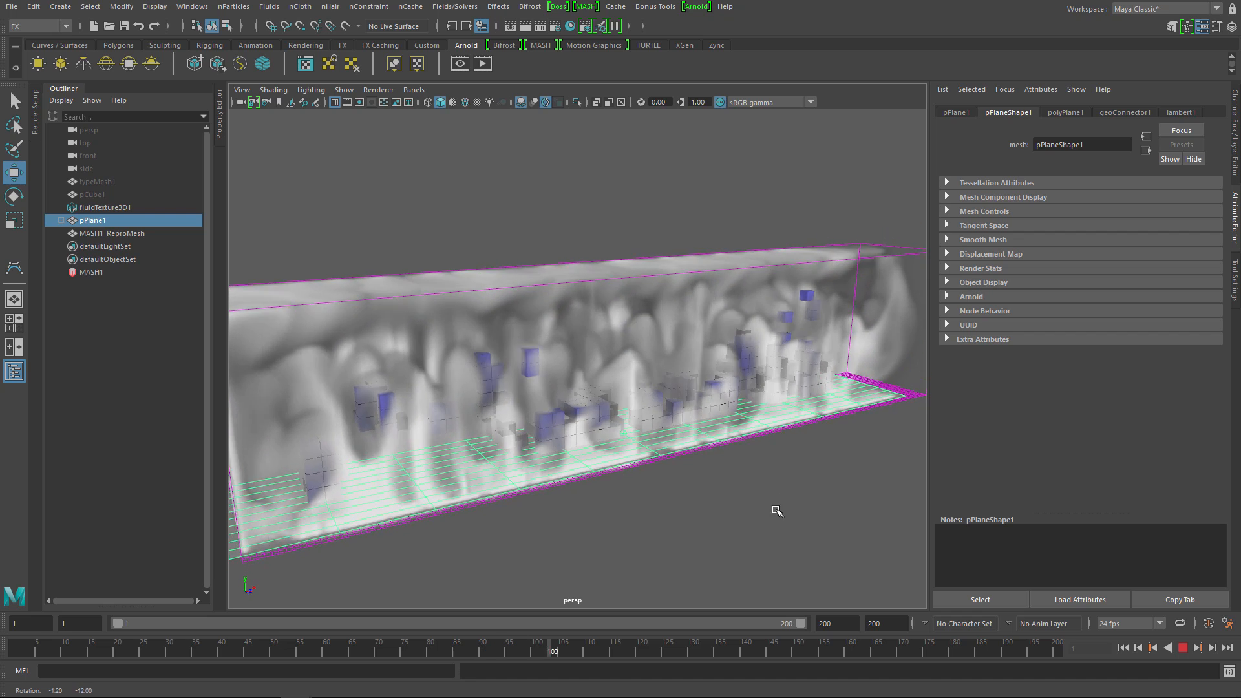
click(1184, 647)
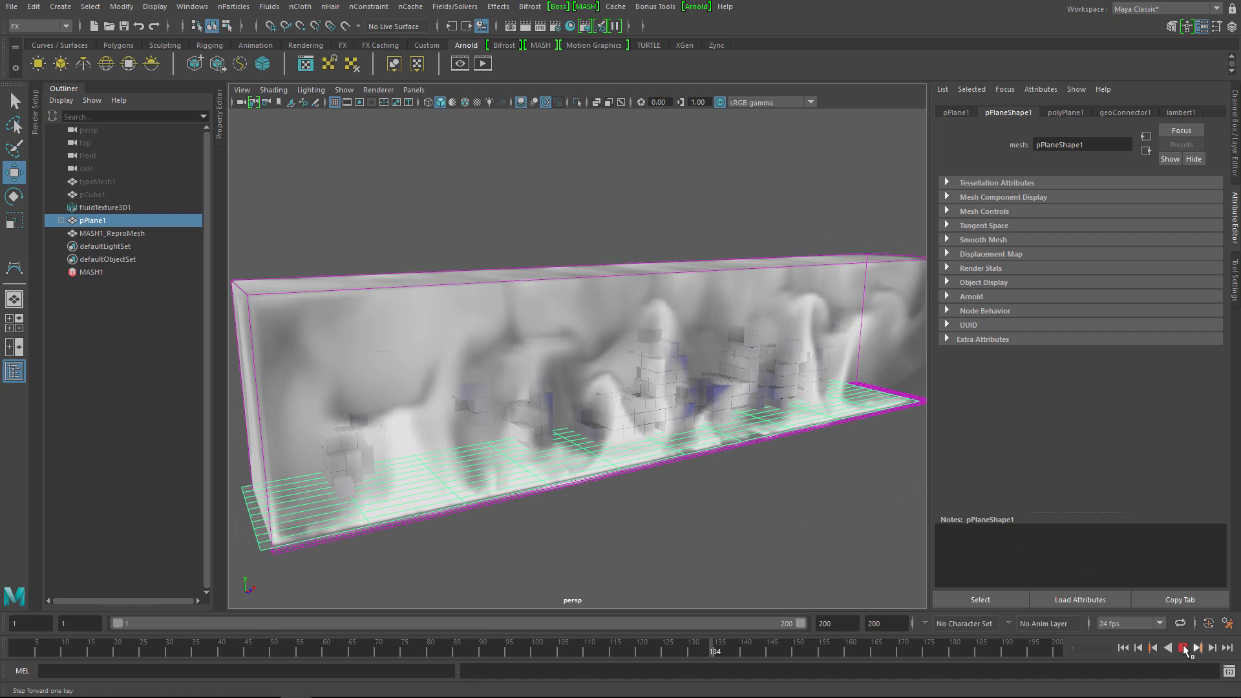
click(1185, 648)
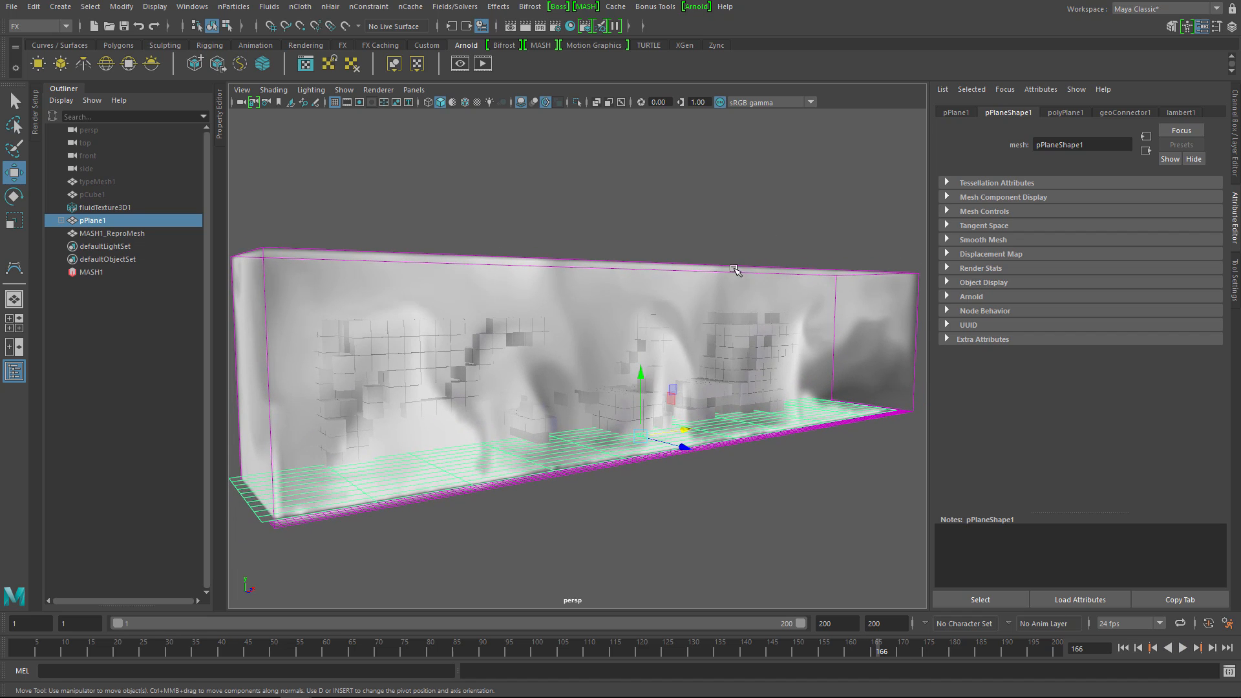
mouse_move(694, 426)
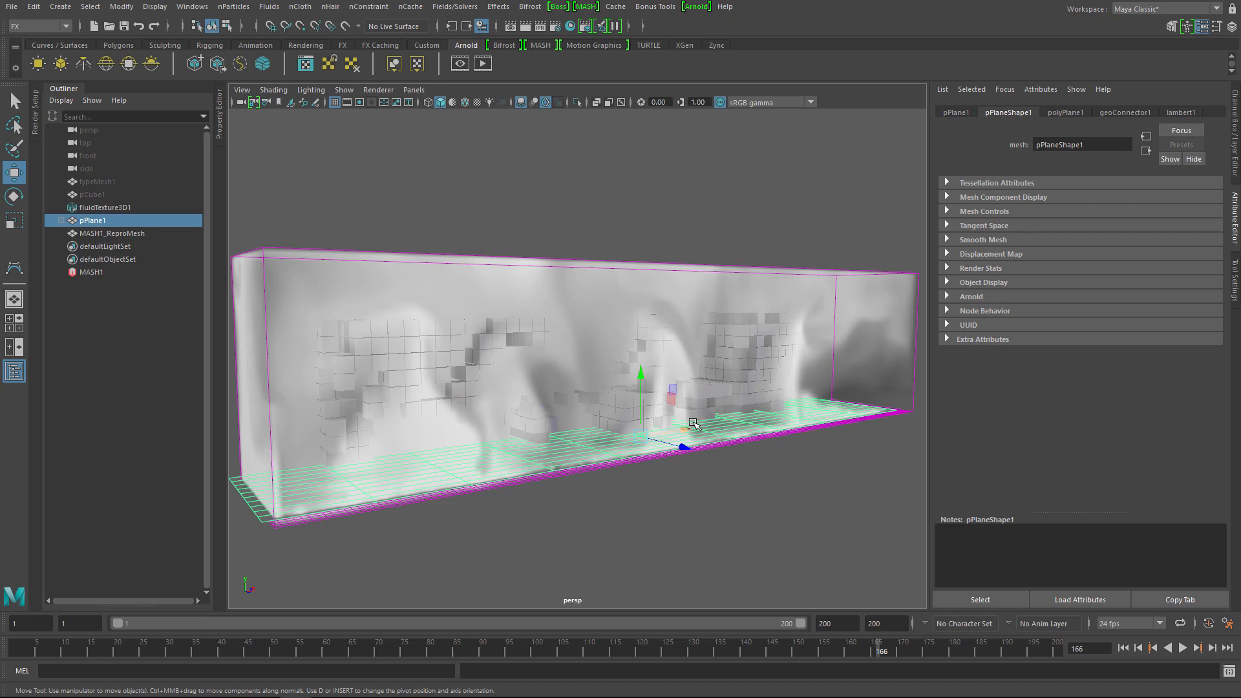
mouse_move(881, 535)
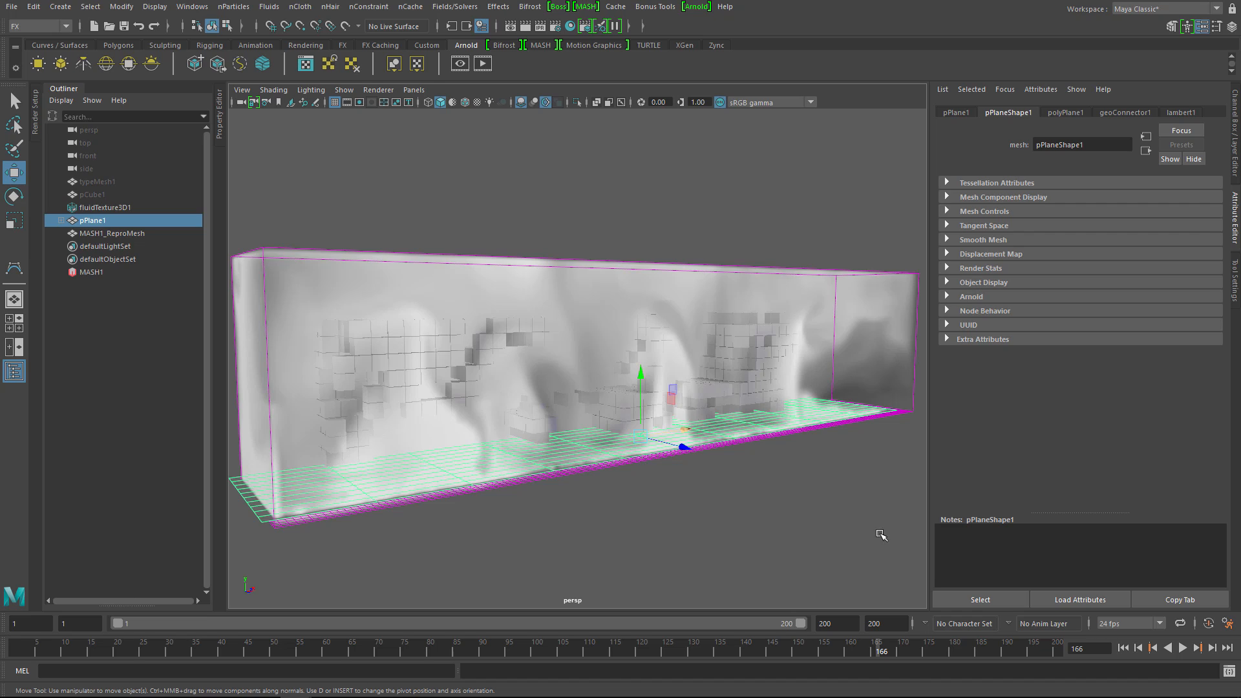